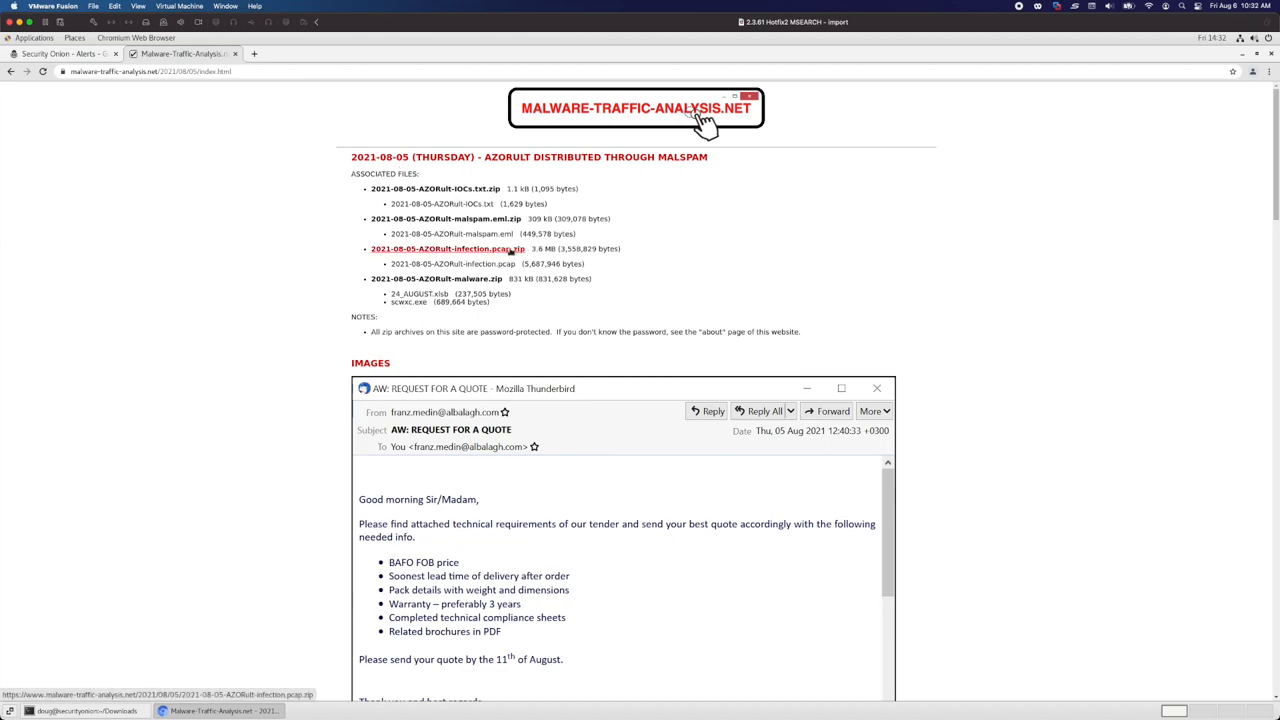
# Download 2021-08-05-AZORult-infection.pcap.zip and review the malspam email and spreadsheet screenshots below
pyautogui.click(440, 248)
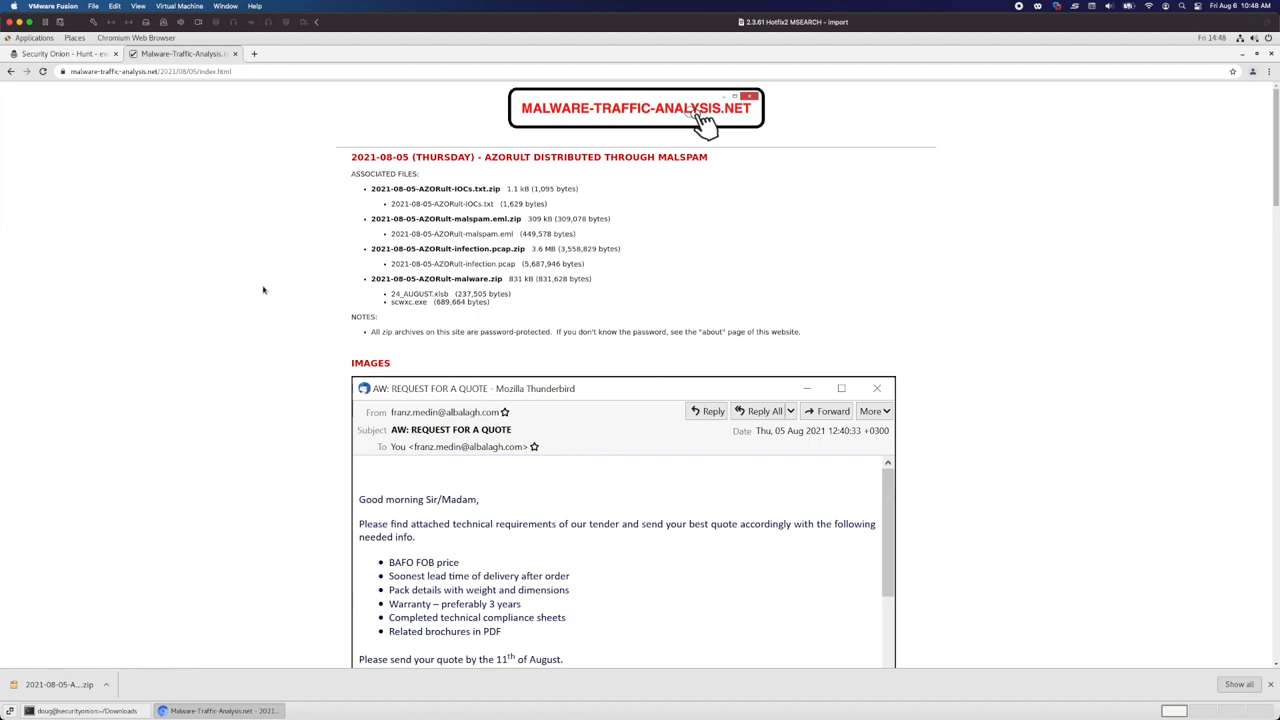
pyautogui.scroll(-3)
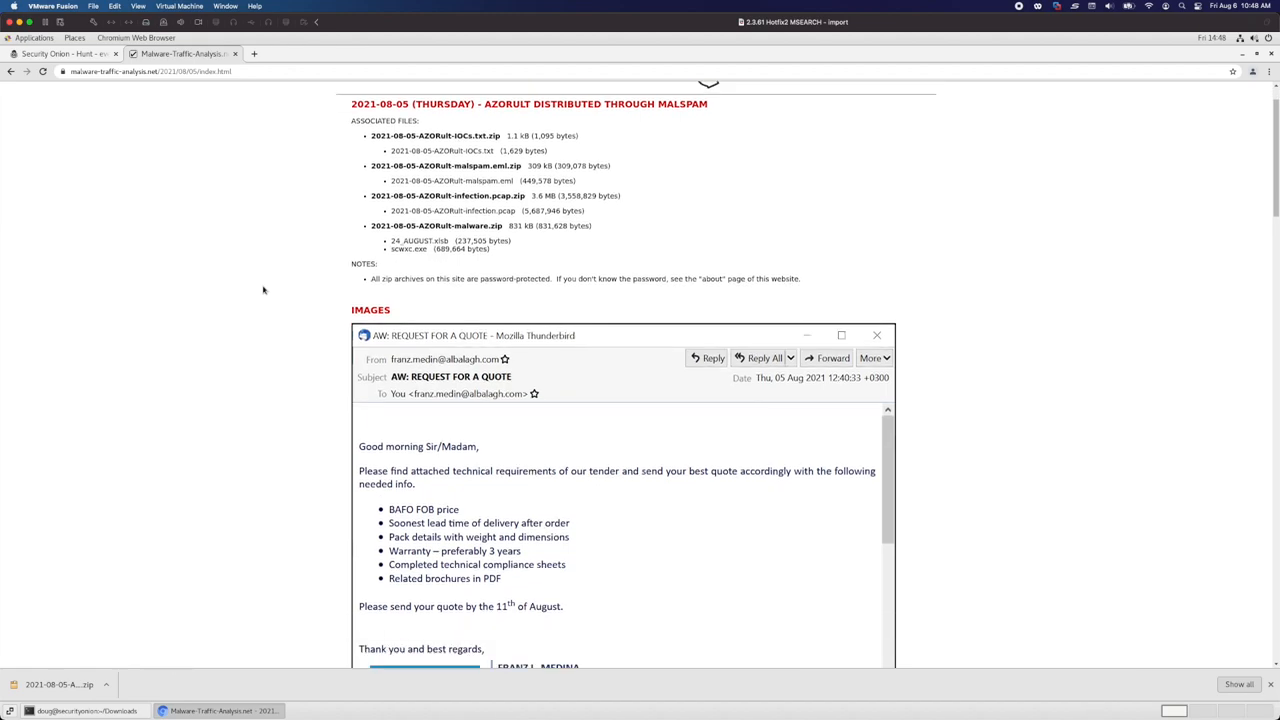
pyautogui.scroll(-3)
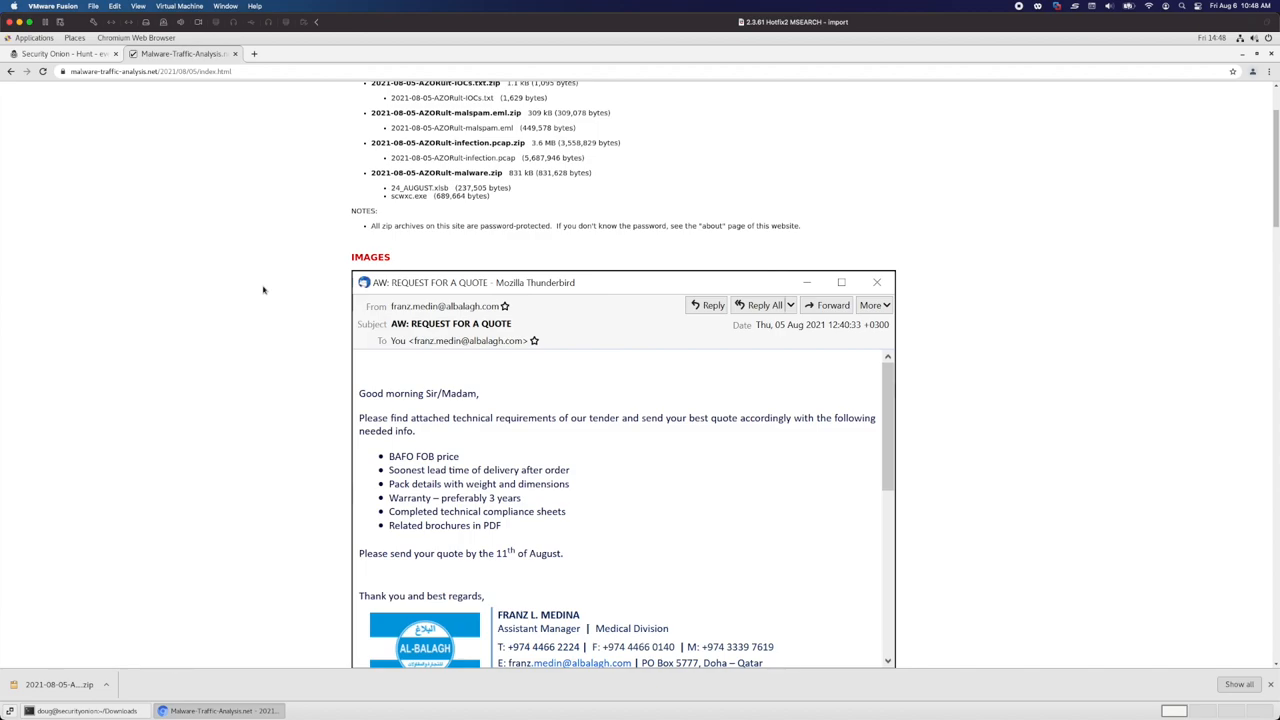
pyautogui.scroll(-3)
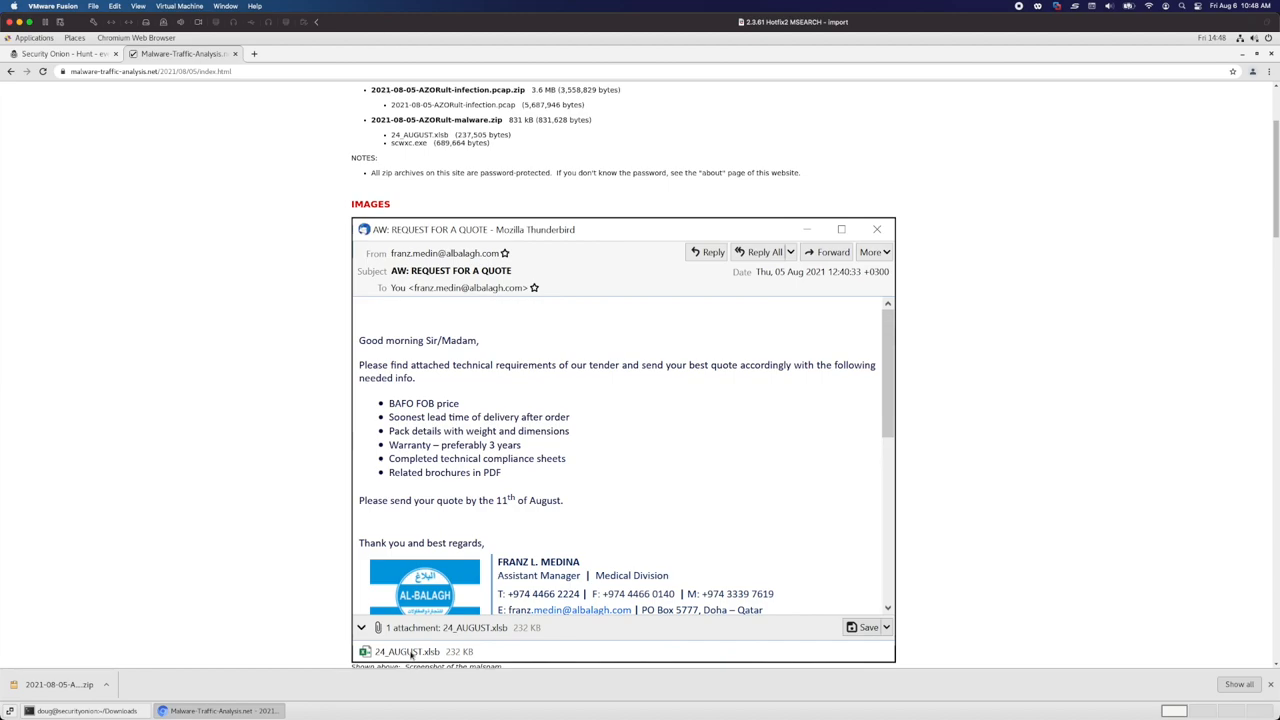
pyautogui.moveTo(286, 468)
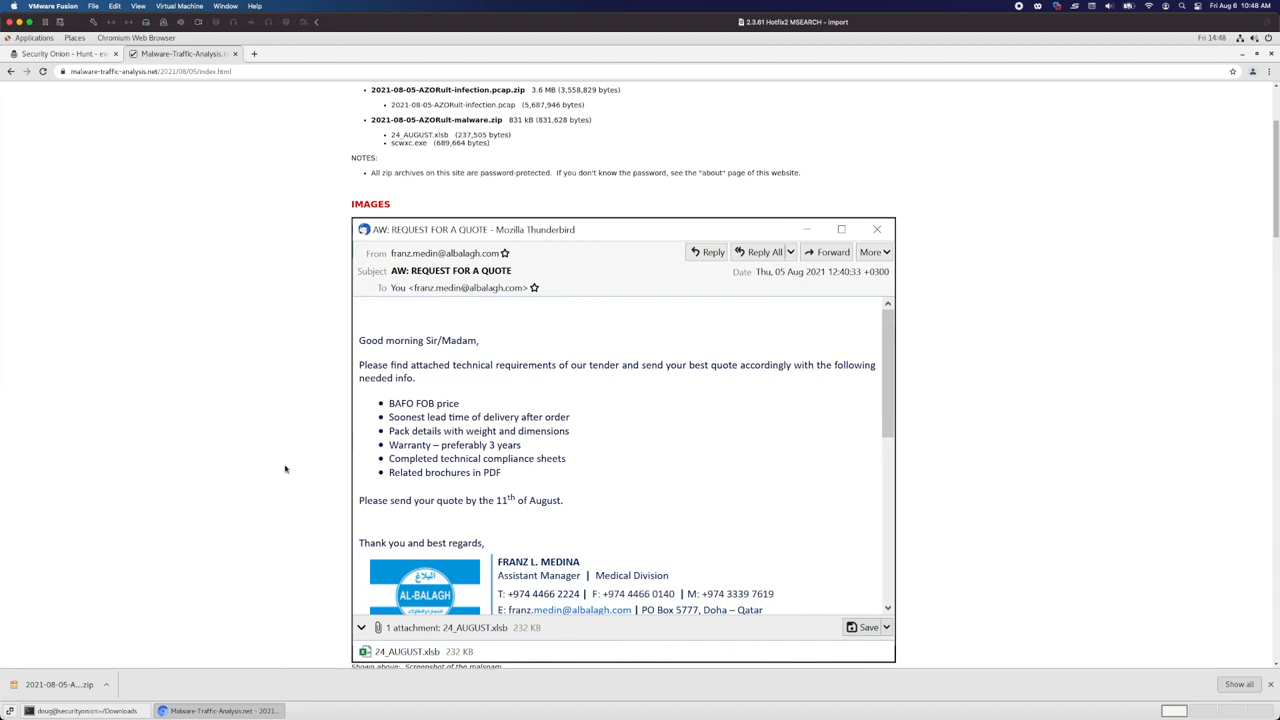
pyautogui.moveTo(276, 464)
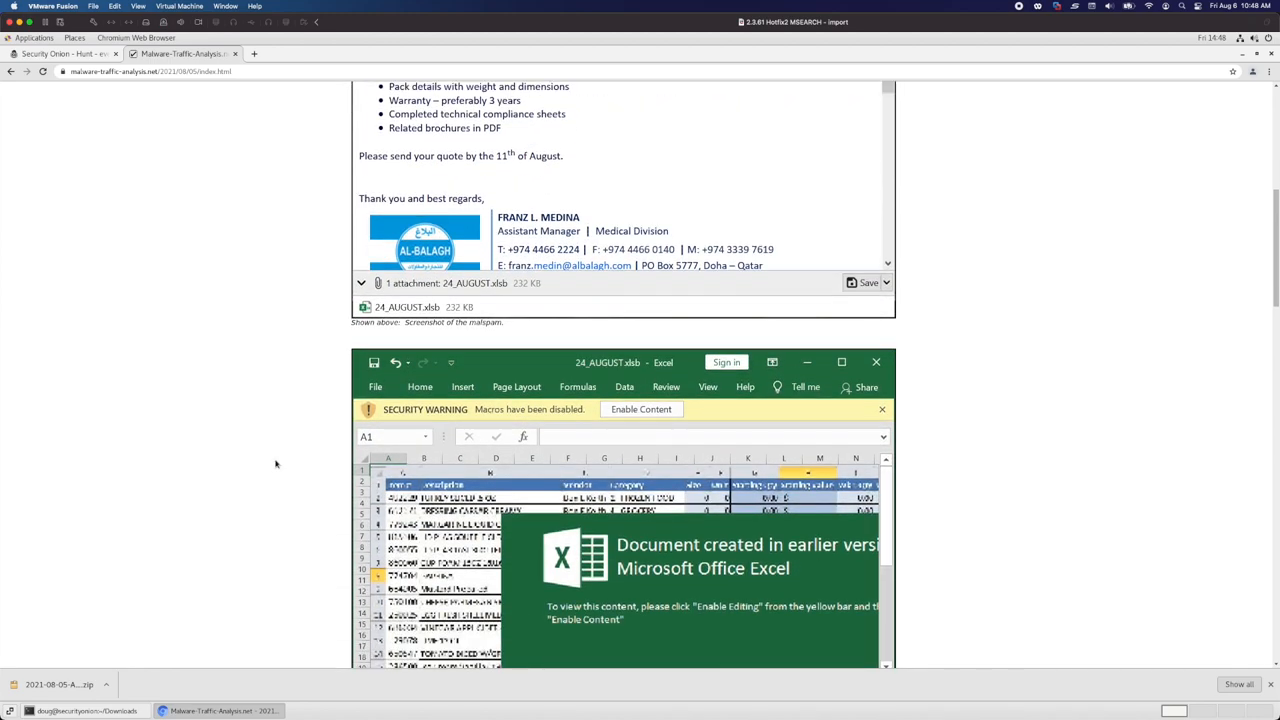
pyautogui.scroll(-3)
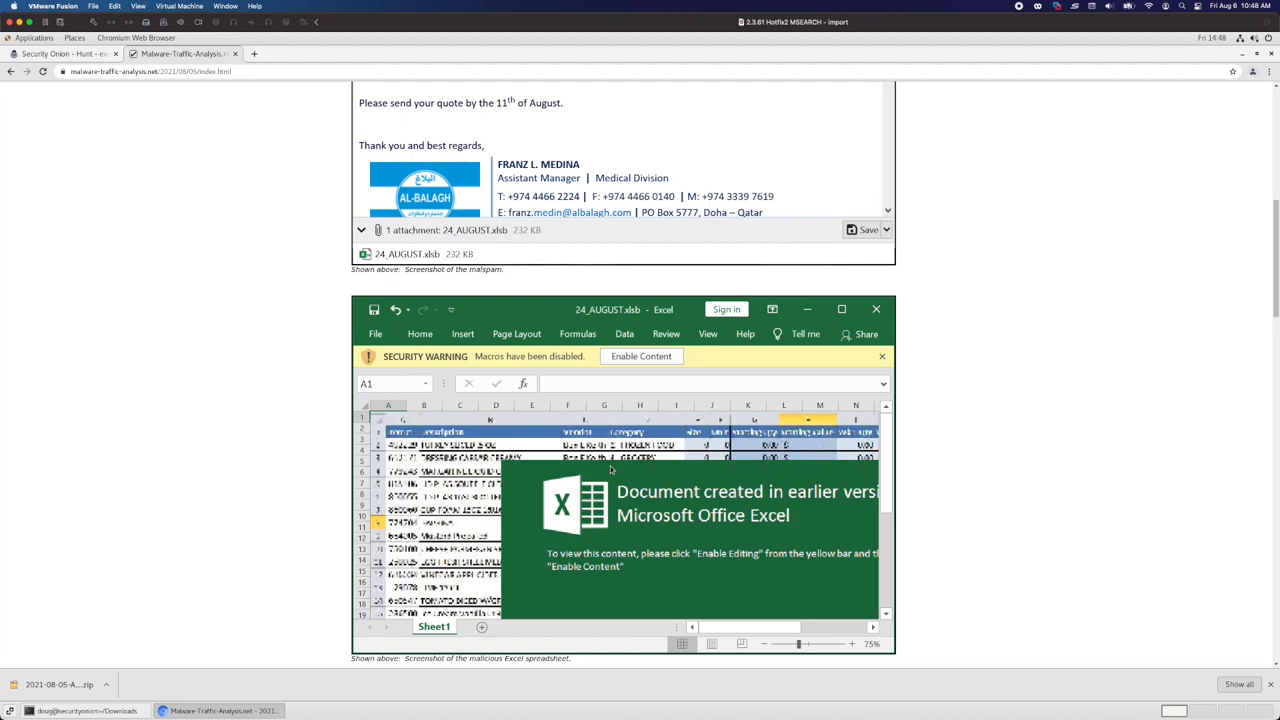
# List the directory, unzip the 2021-08-05 AZORult PCAP with its password, and run sudo so-import-pcap on it
pyautogui.click(76, 704)
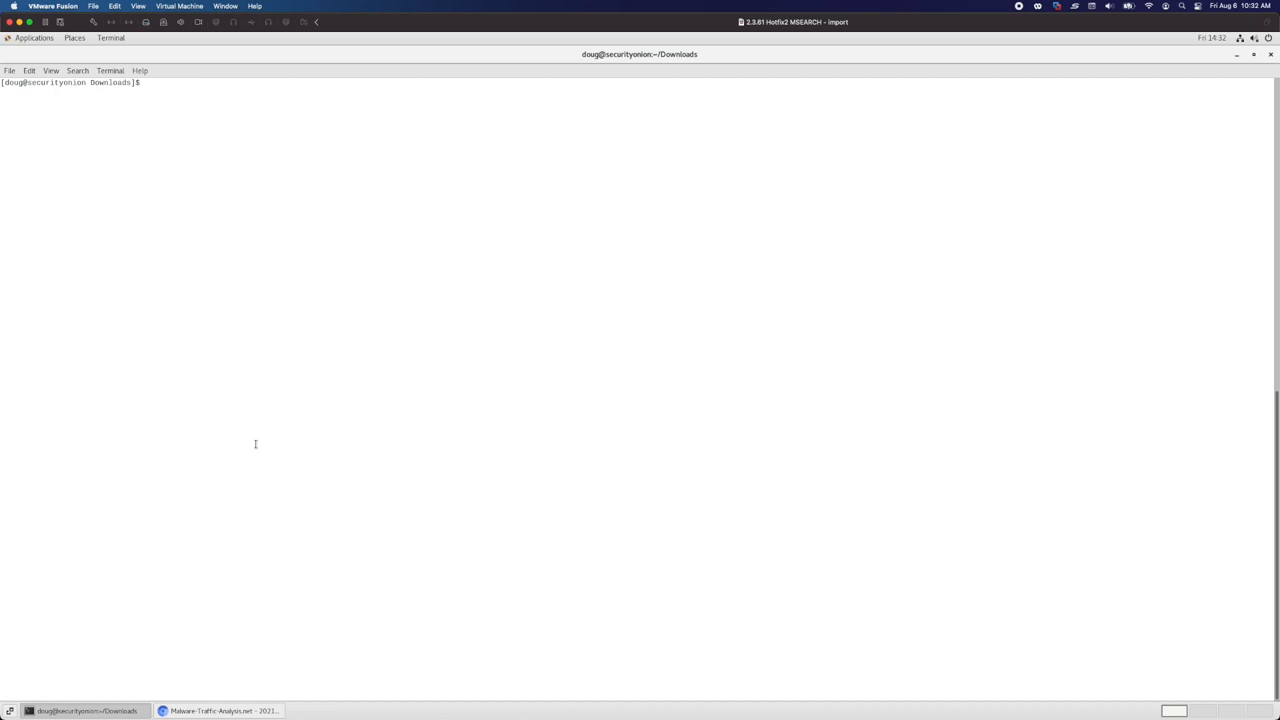
pyautogui.write('ls')
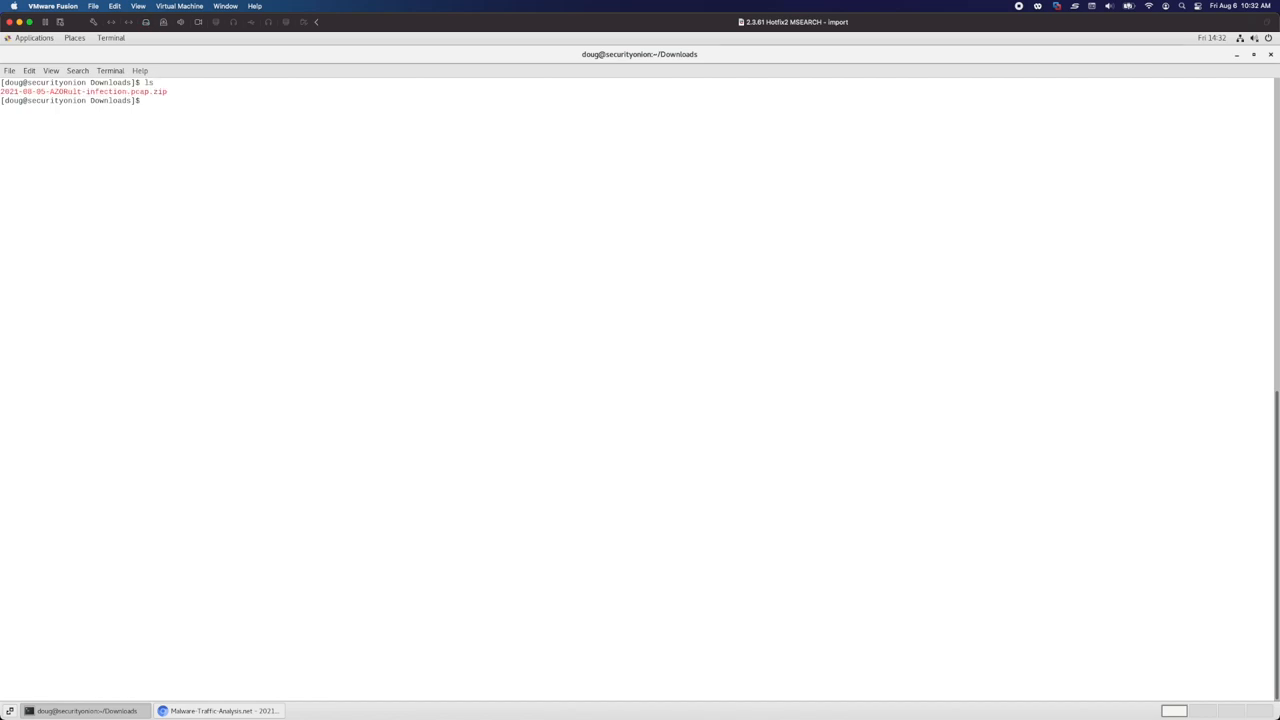
pyautogui.write('unzip 2021-08-05-AZORult-infection.pcap.zip')
pyautogui.write('sudo s')
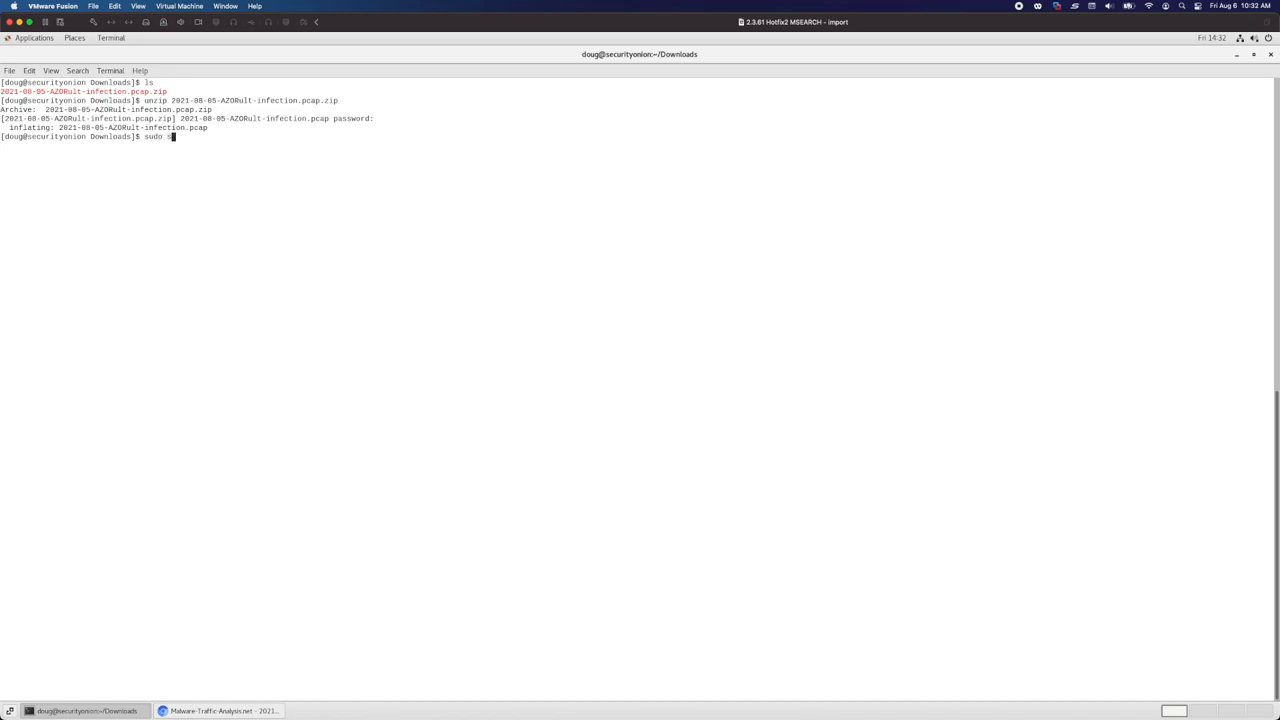
pyautogui.write('o-import-pcap 2021-08-05-AZORult-infection.pcap')
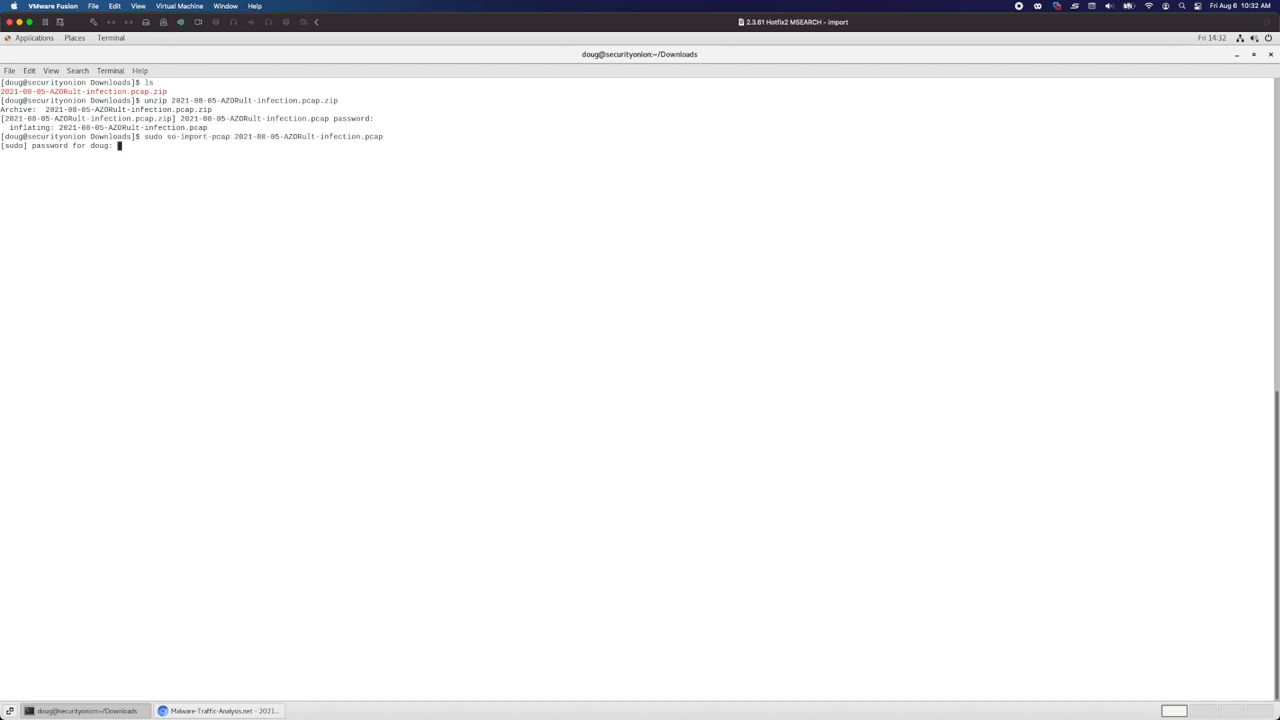
pyautogui.press('Return')
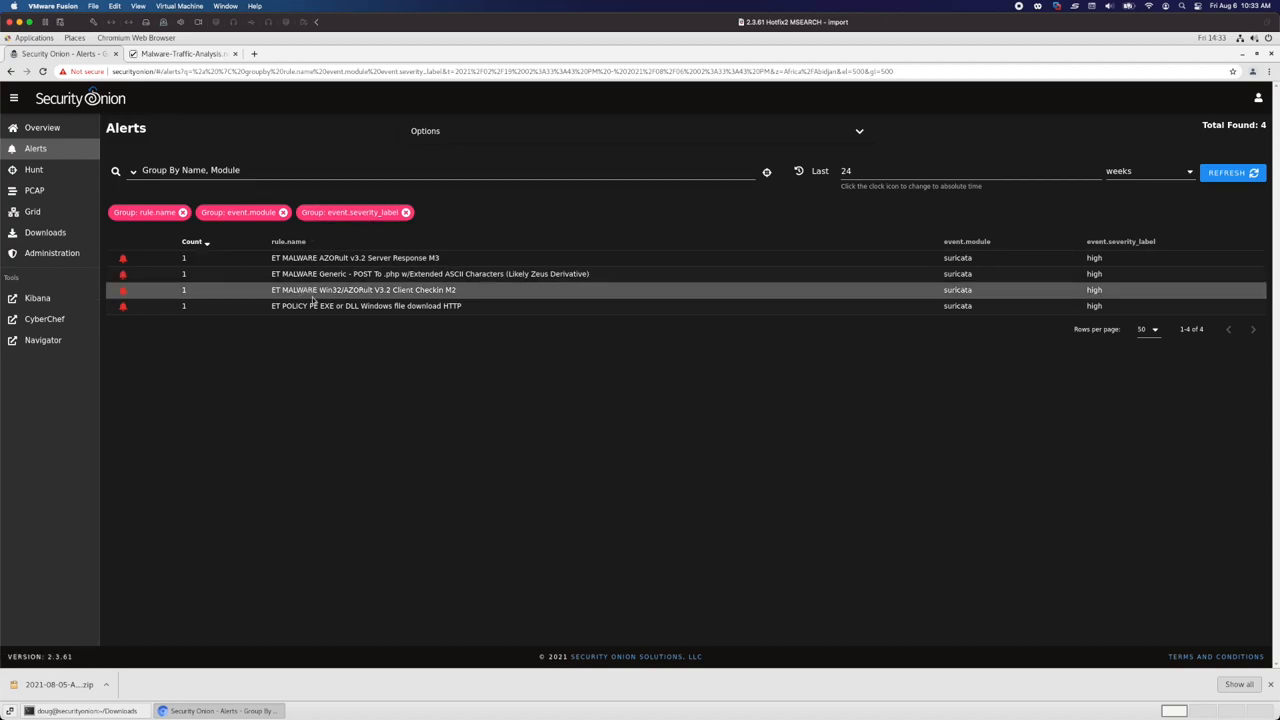
pyautogui.moveTo(318, 256)
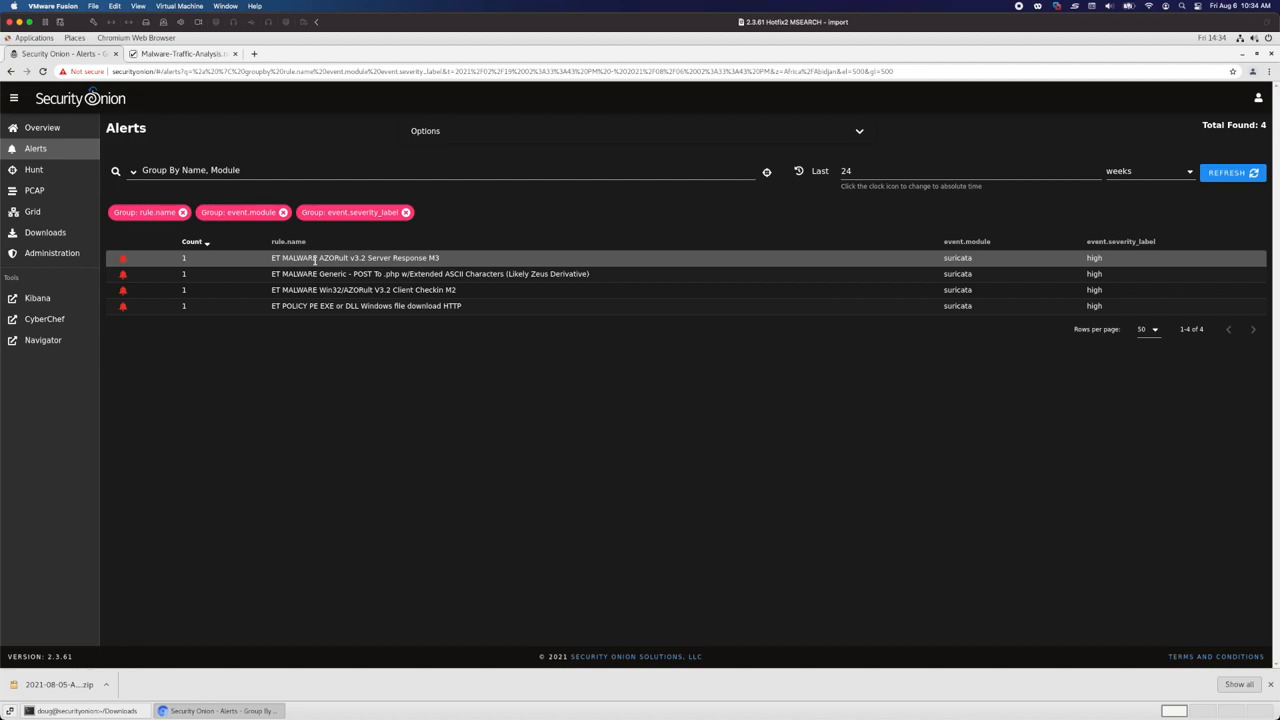
pyautogui.moveTo(304, 272)
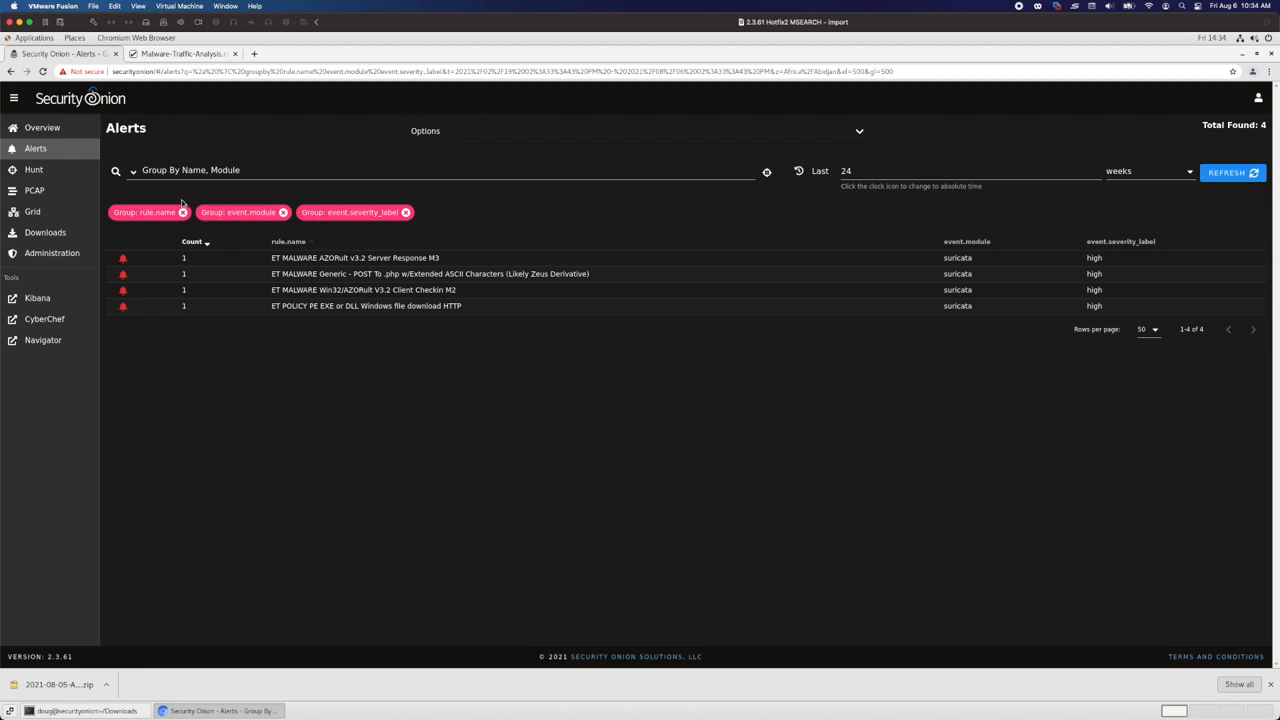
pyautogui.moveTo(132, 170)
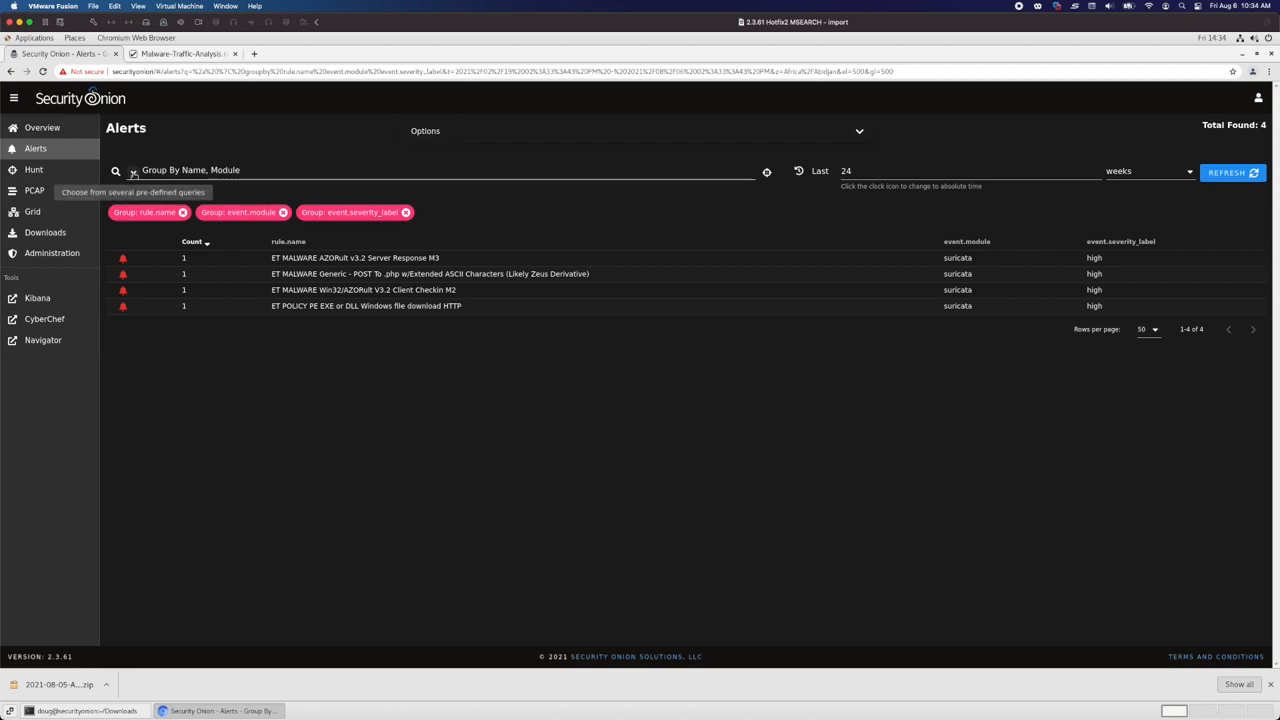
# Switch the Alerts query to Ungroup so each of the four alerts shows as its own row
pyautogui.click(132, 170)
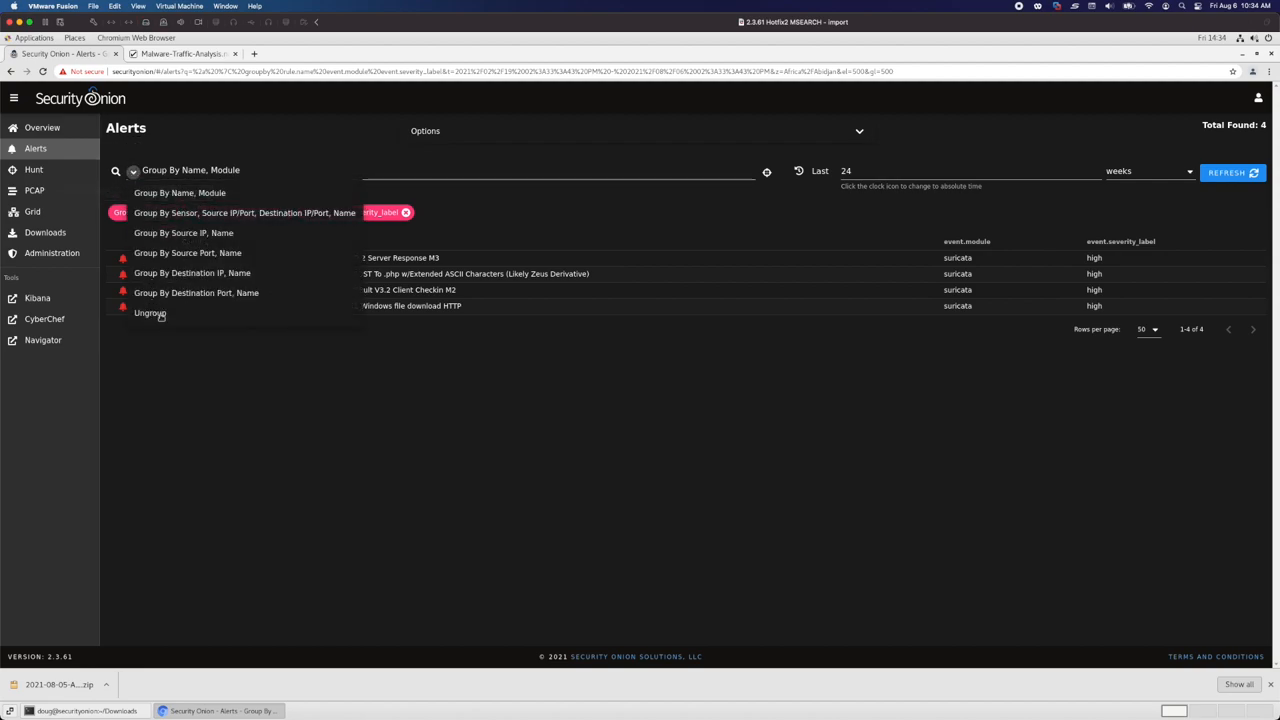
pyautogui.click(148, 312)
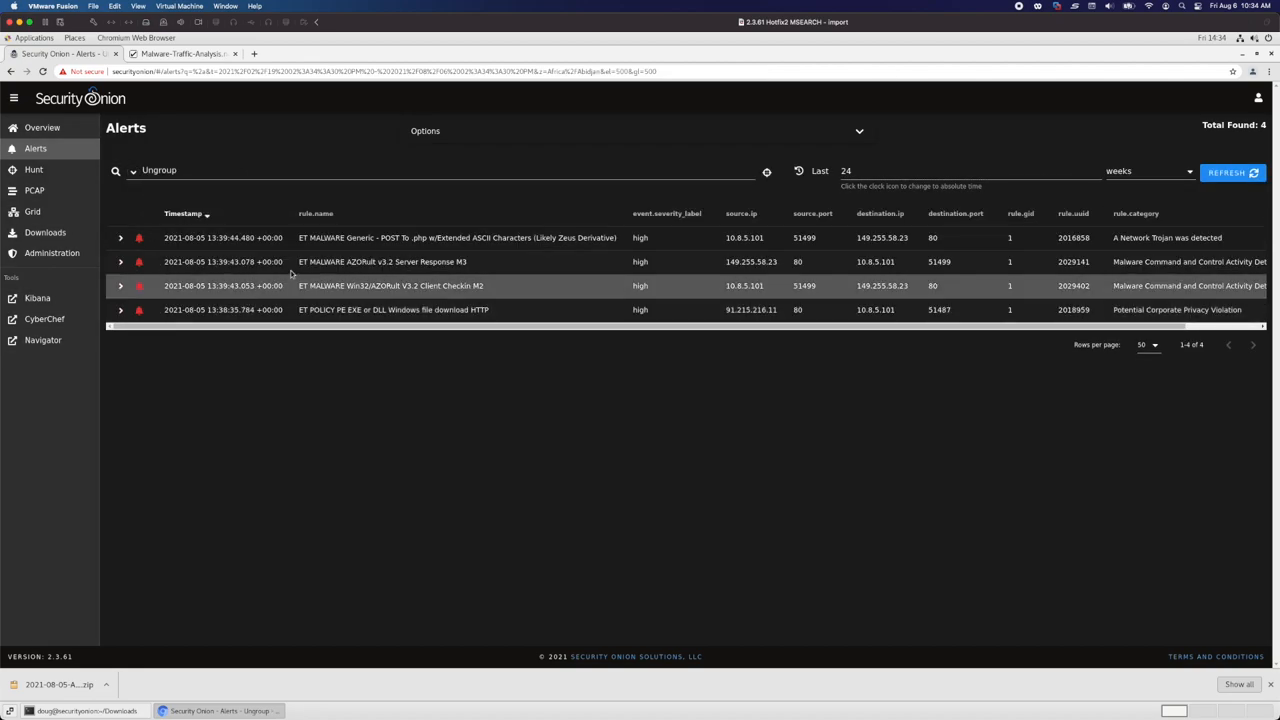
pyautogui.moveTo(344, 318)
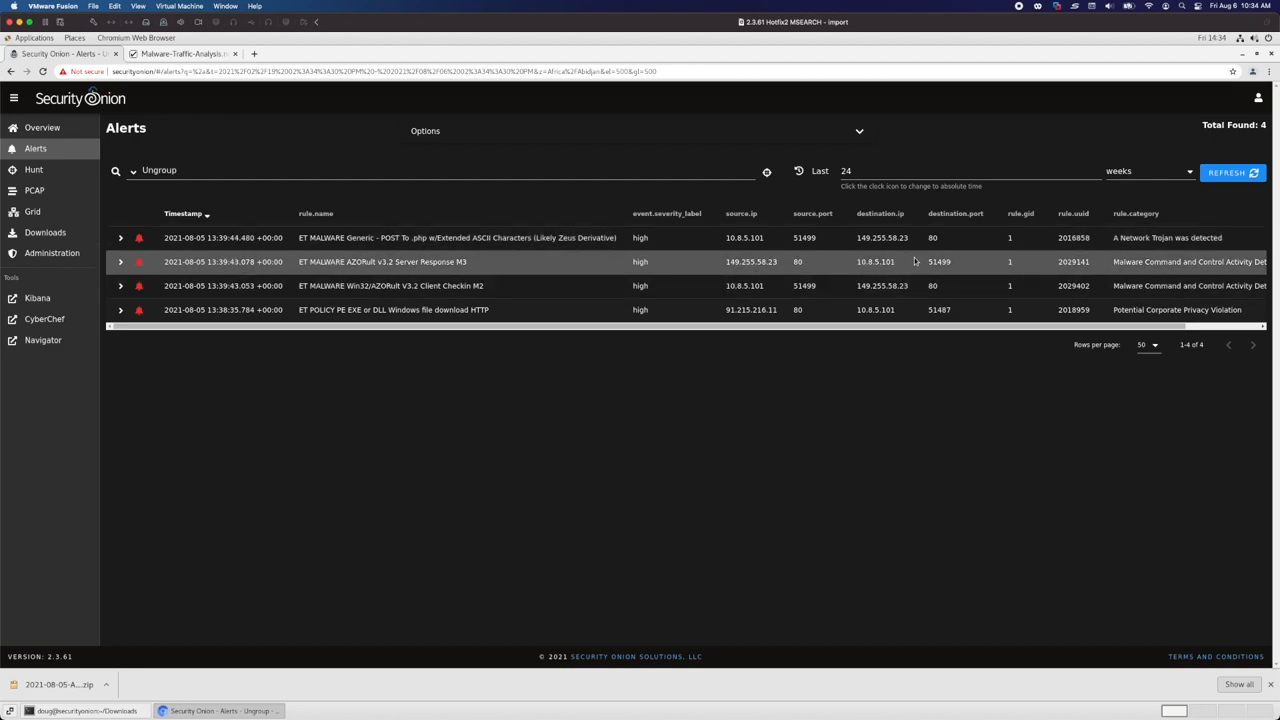
pyautogui.moveTo(908, 260)
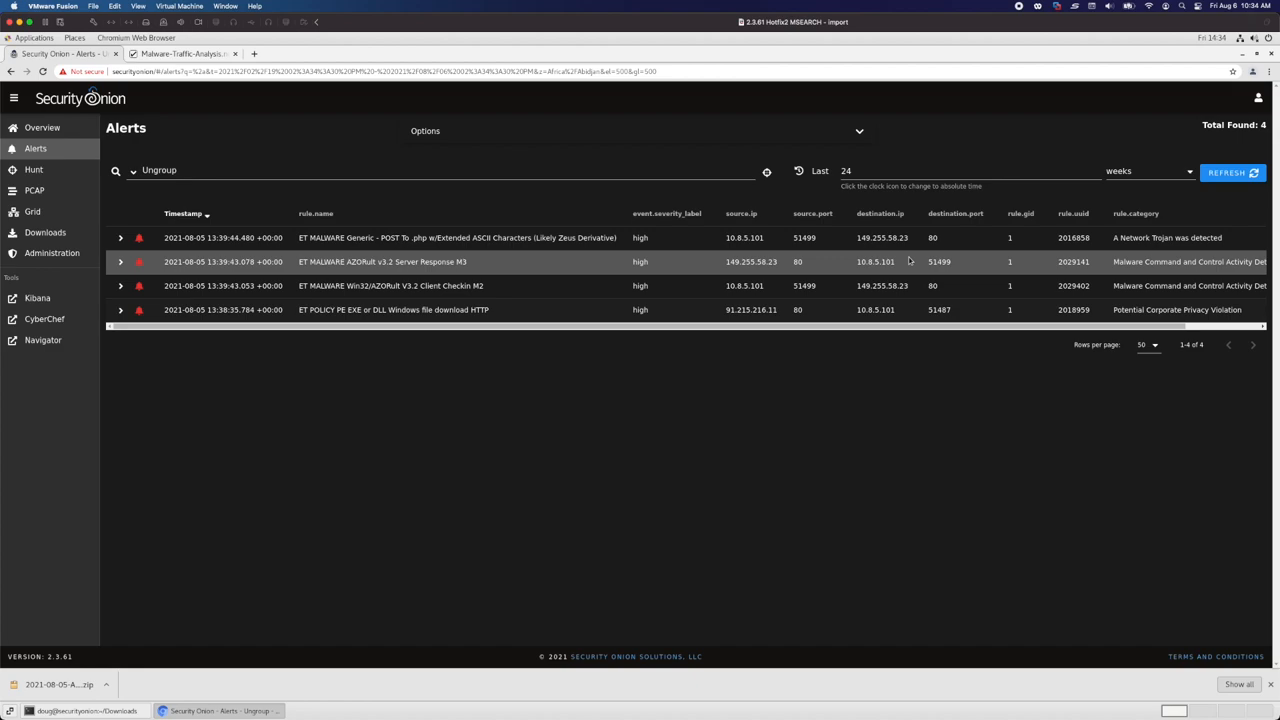
pyautogui.moveTo(384, 236)
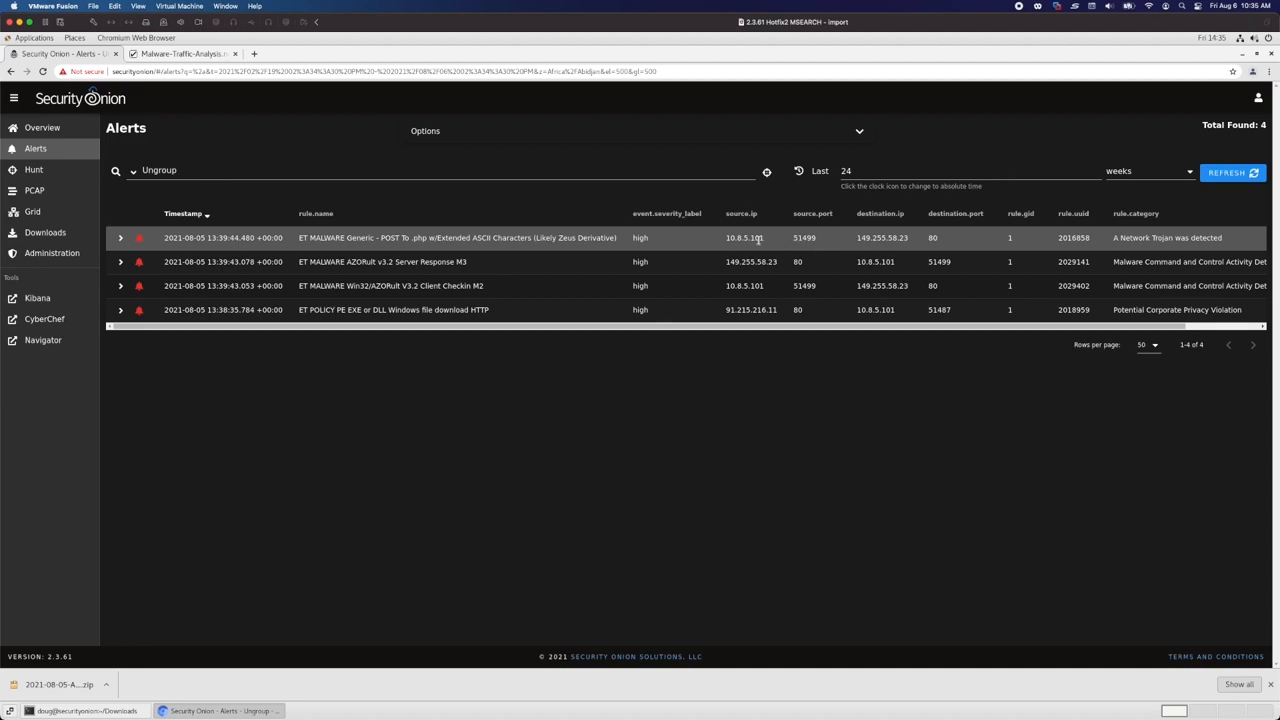
pyautogui.moveTo(804, 236)
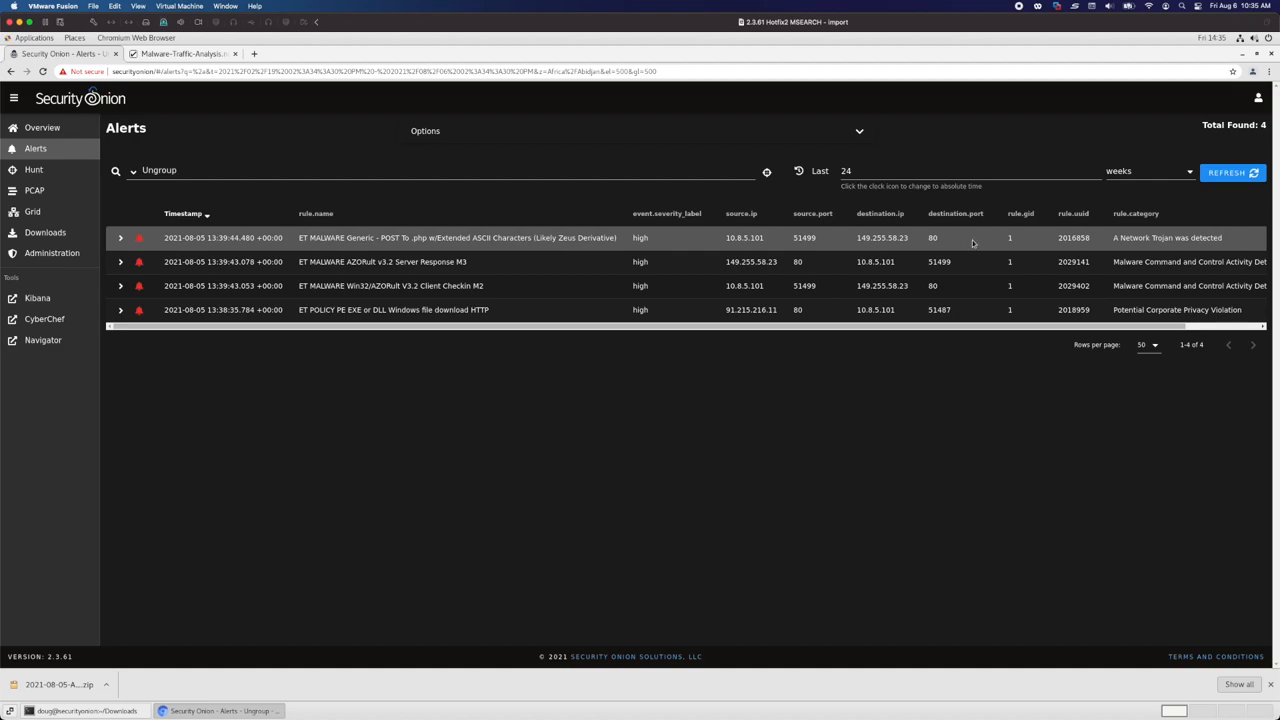
pyautogui.moveTo(926, 252)
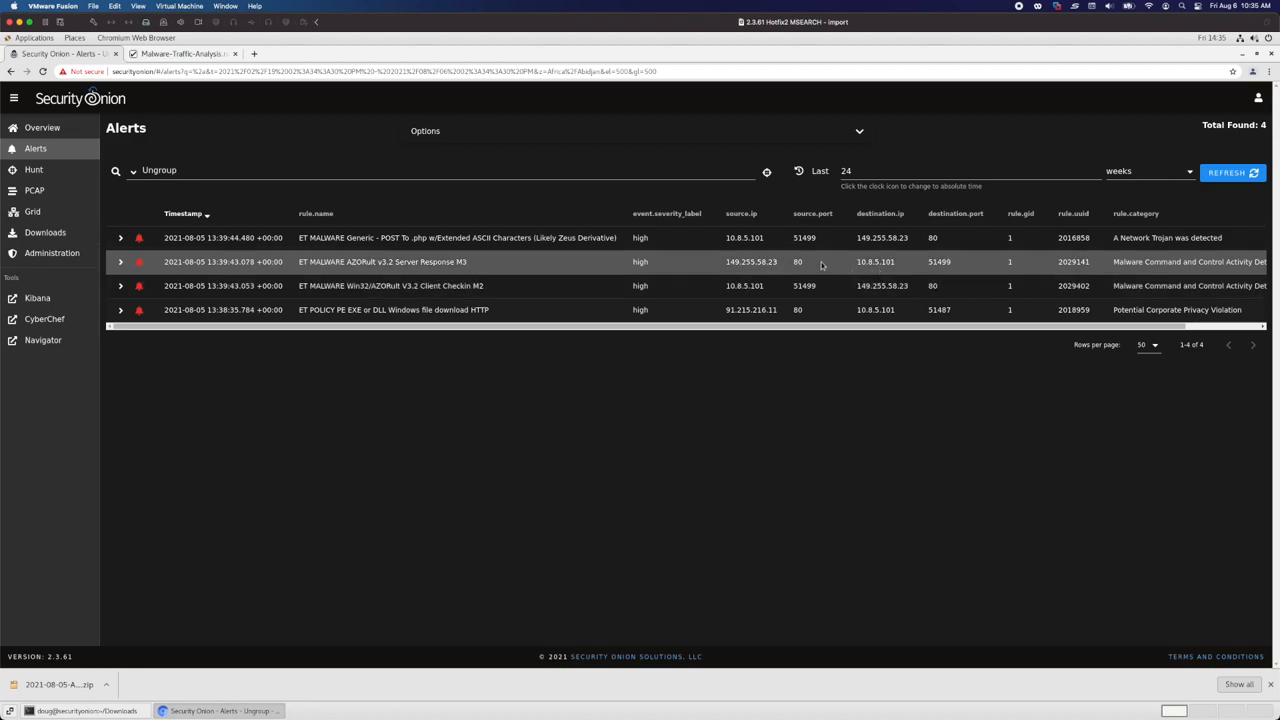
pyautogui.moveTo(804, 266)
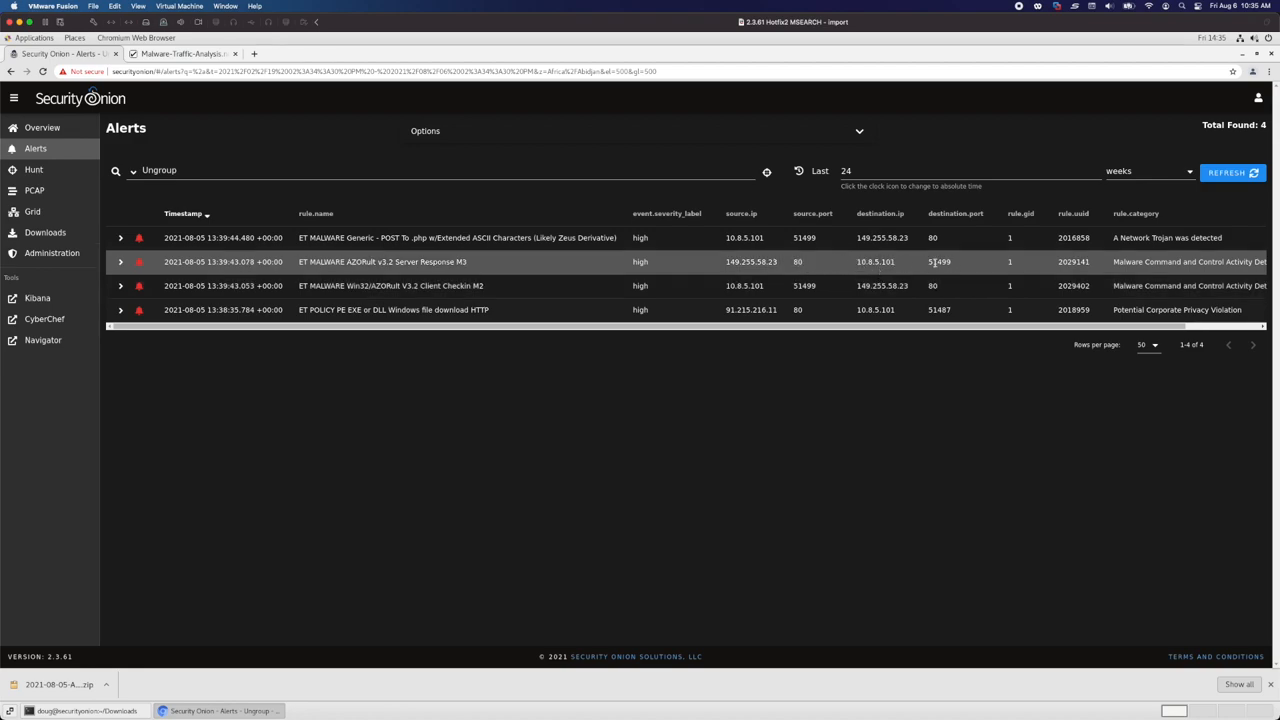
pyautogui.moveTo(960, 264)
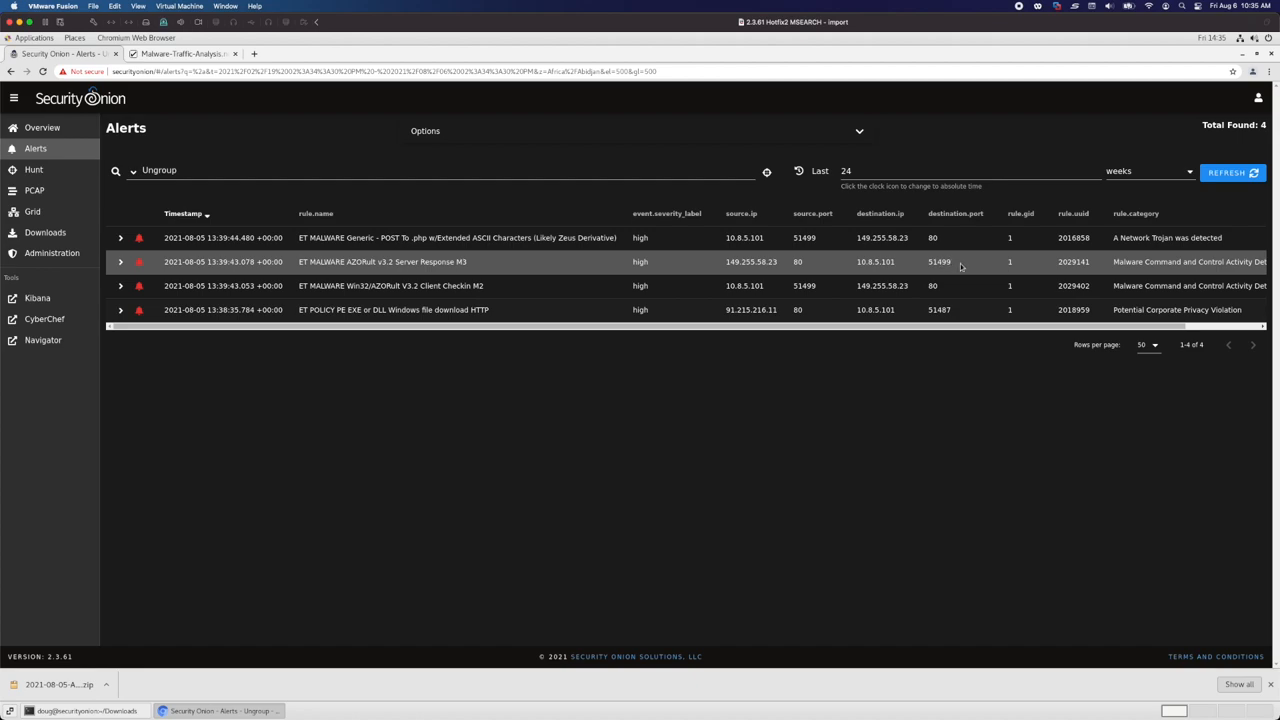
pyautogui.moveTo(698, 260)
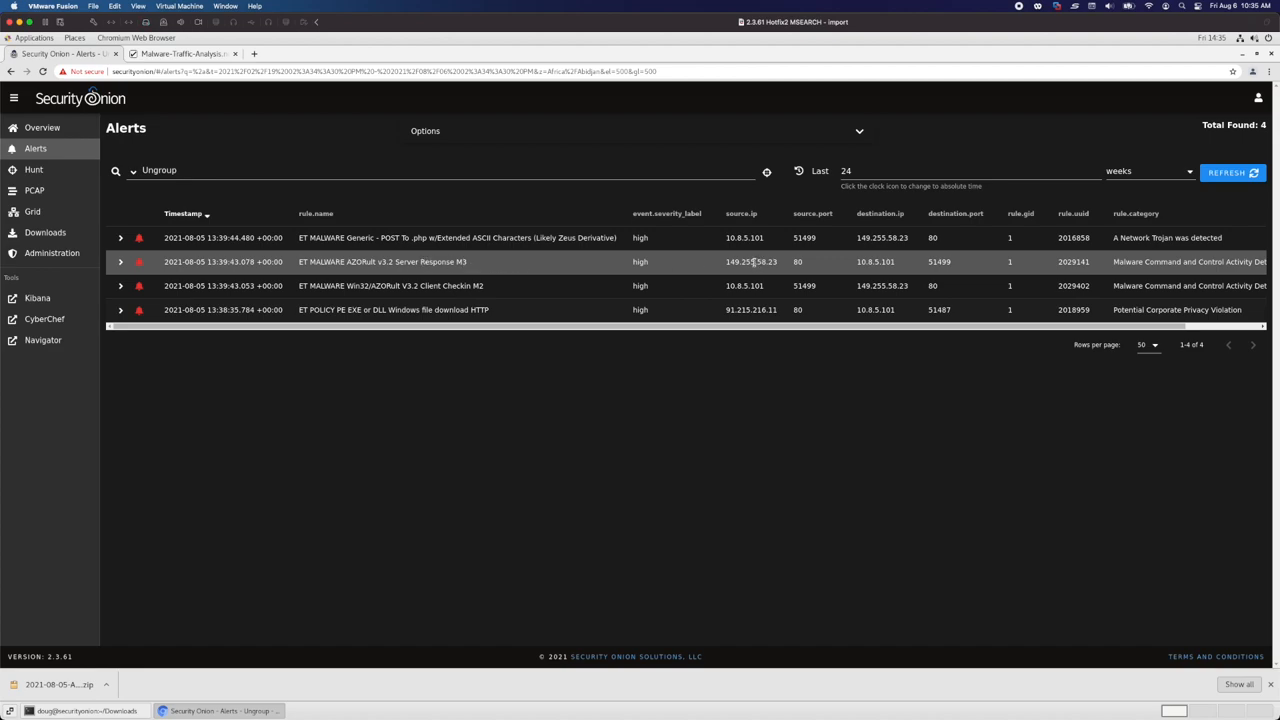
pyautogui.moveTo(844, 266)
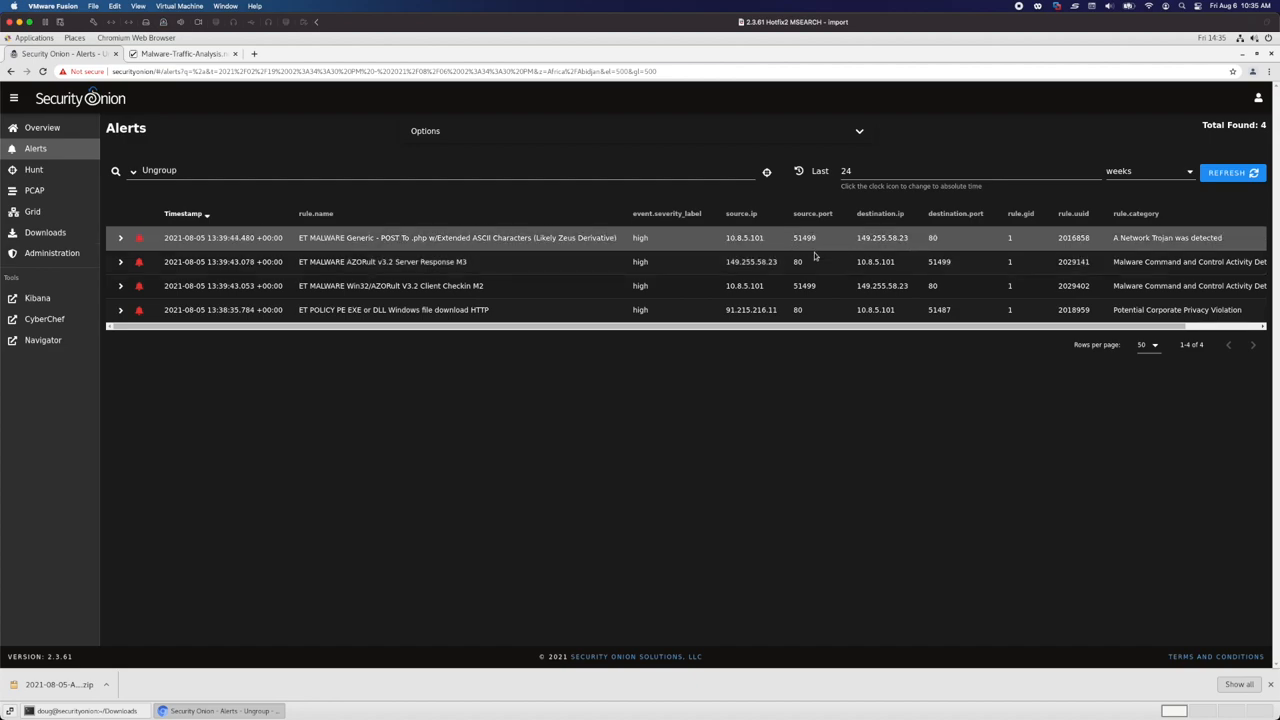
pyautogui.moveTo(808, 260)
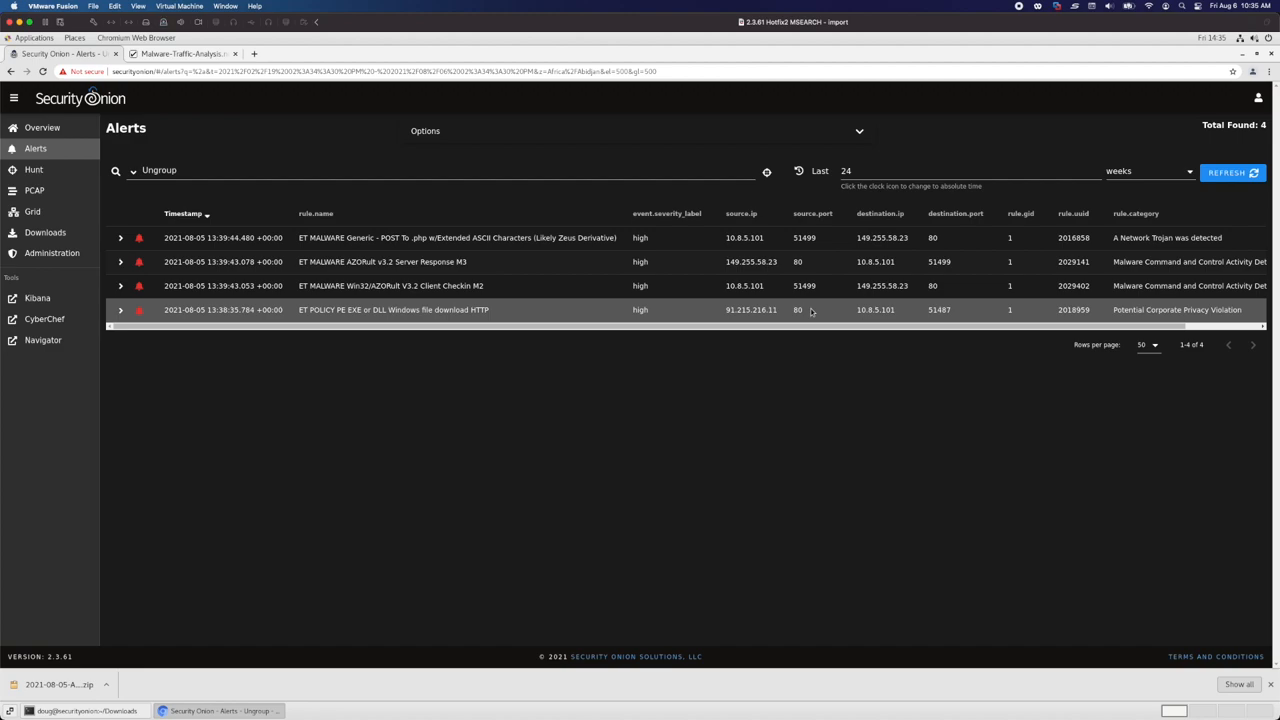
pyautogui.moveTo(954, 314)
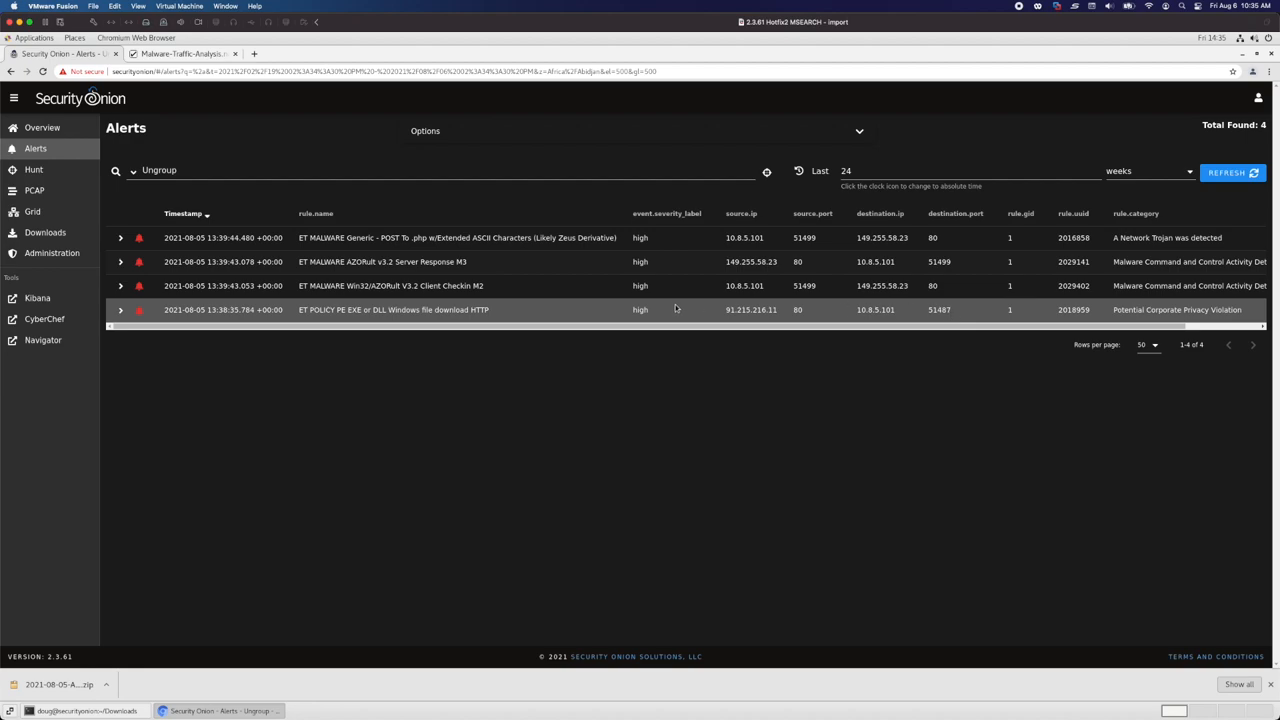
pyautogui.moveTo(420, 312)
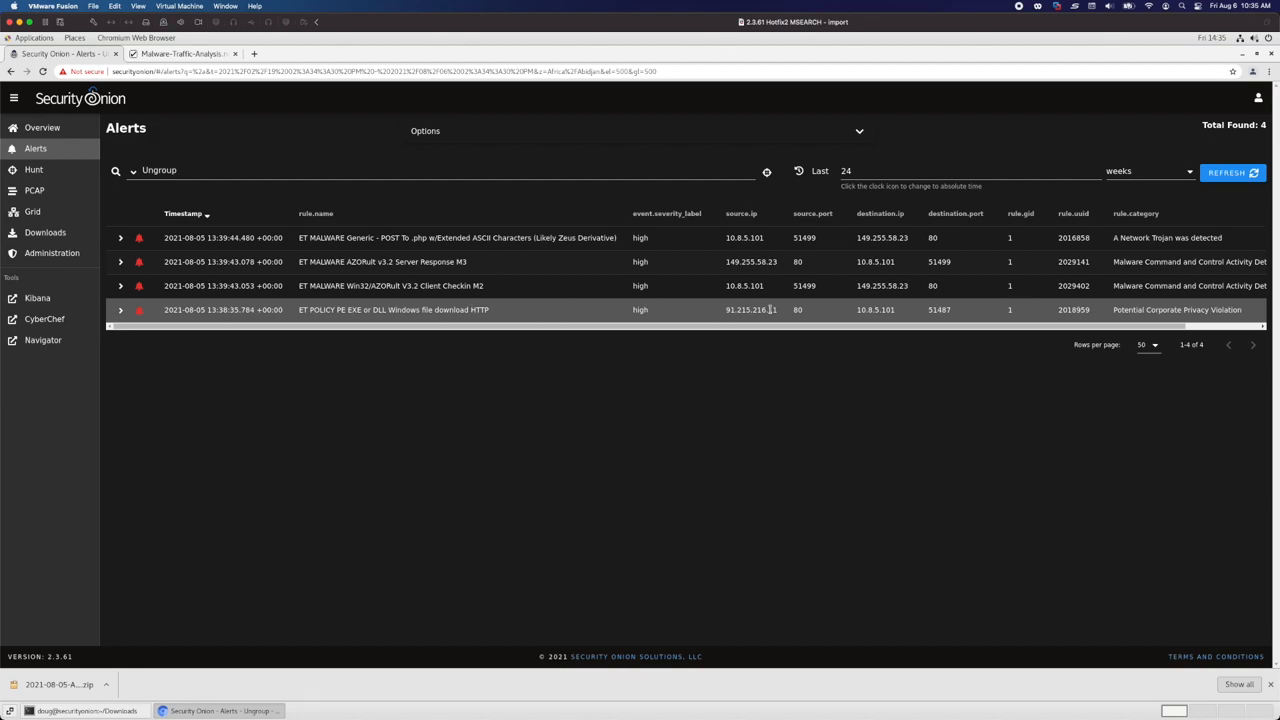
pyautogui.moveTo(810, 314)
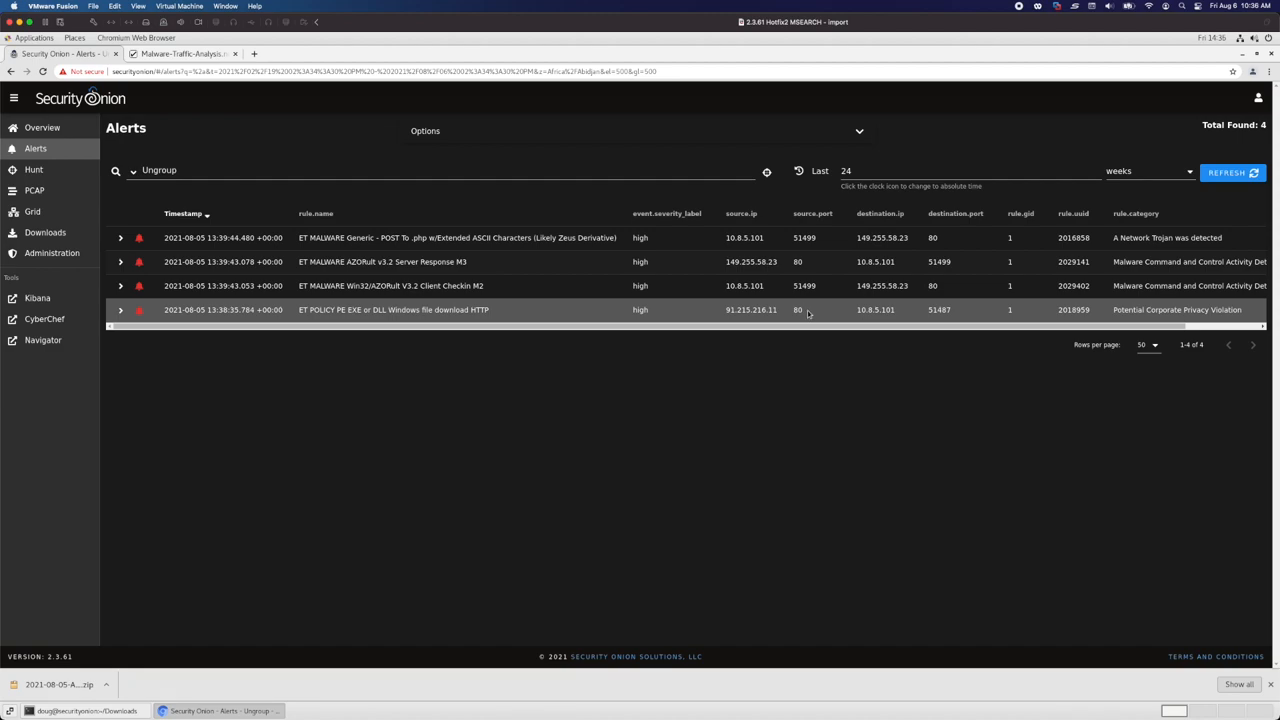
pyautogui.moveTo(864, 318)
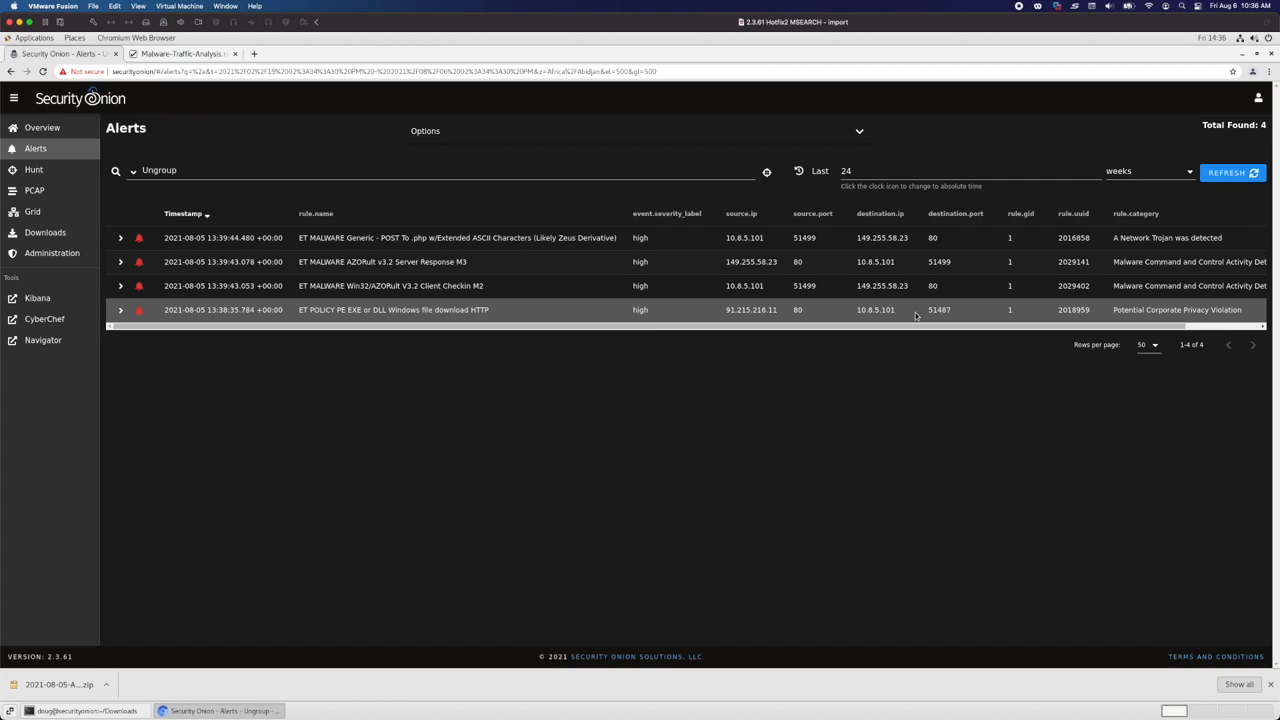
pyautogui.moveTo(928, 312)
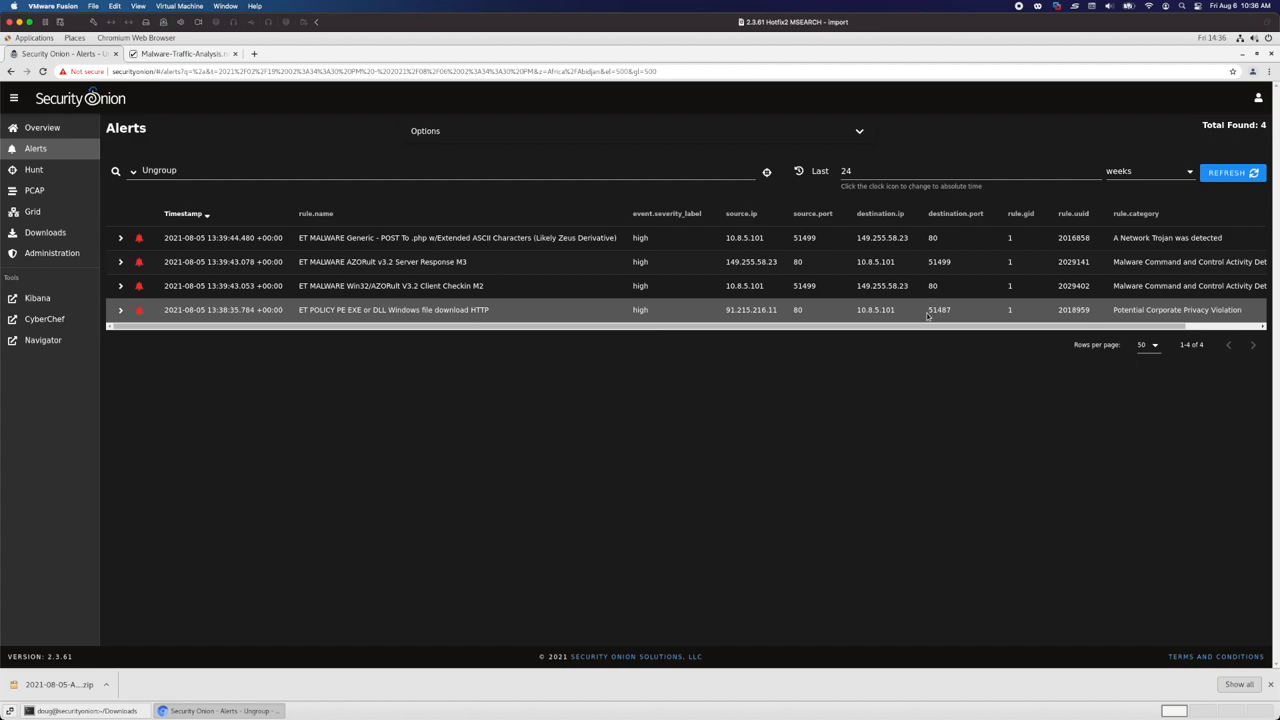
pyautogui.moveTo(954, 314)
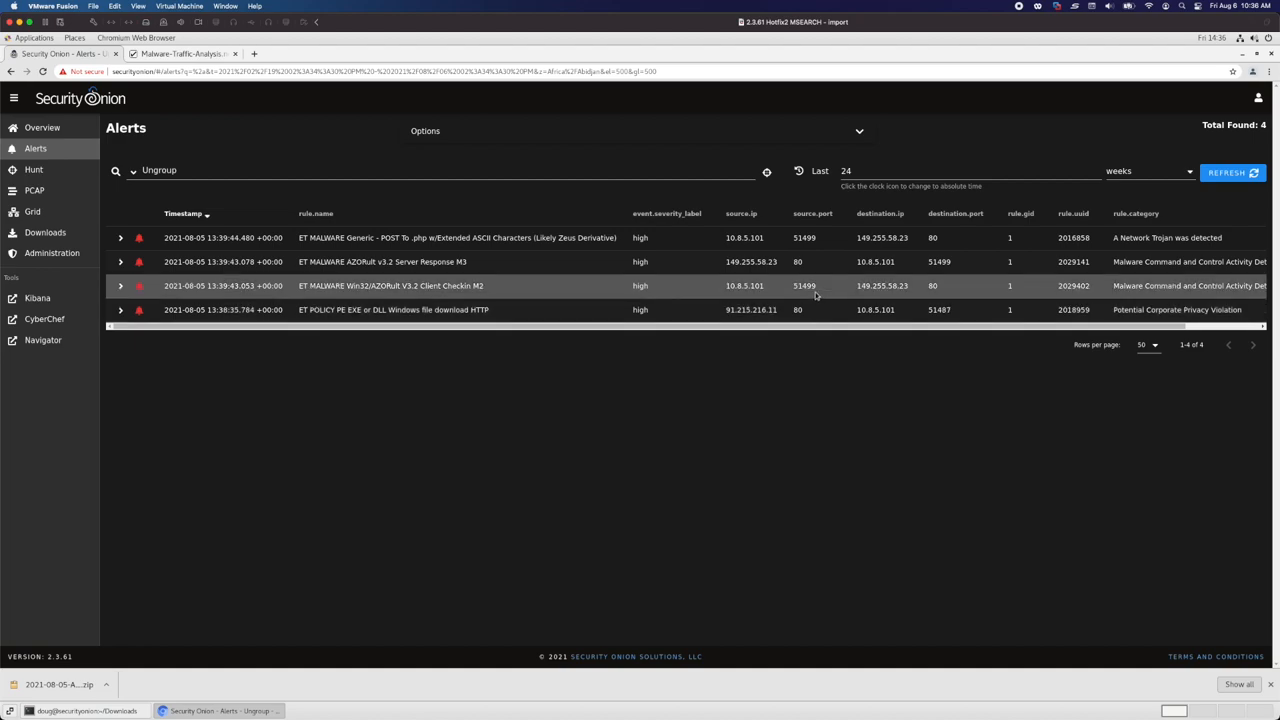
pyautogui.moveTo(816, 284)
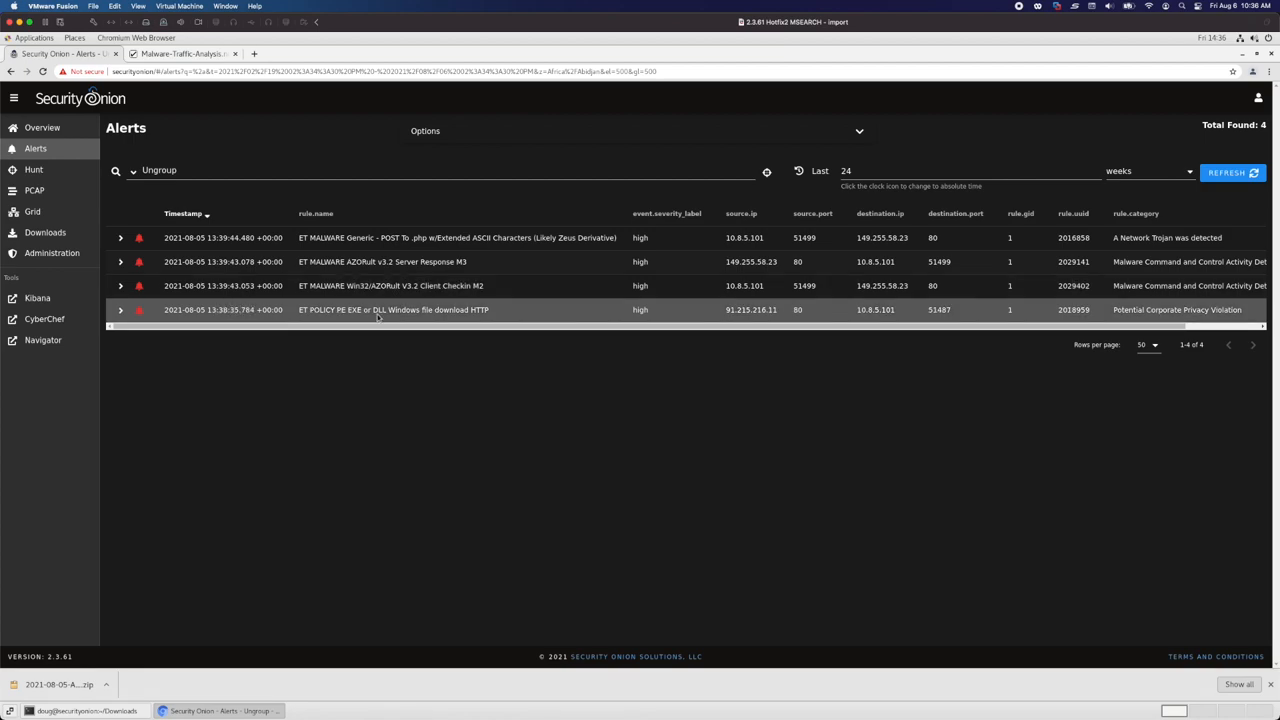
pyautogui.moveTo(356, 312)
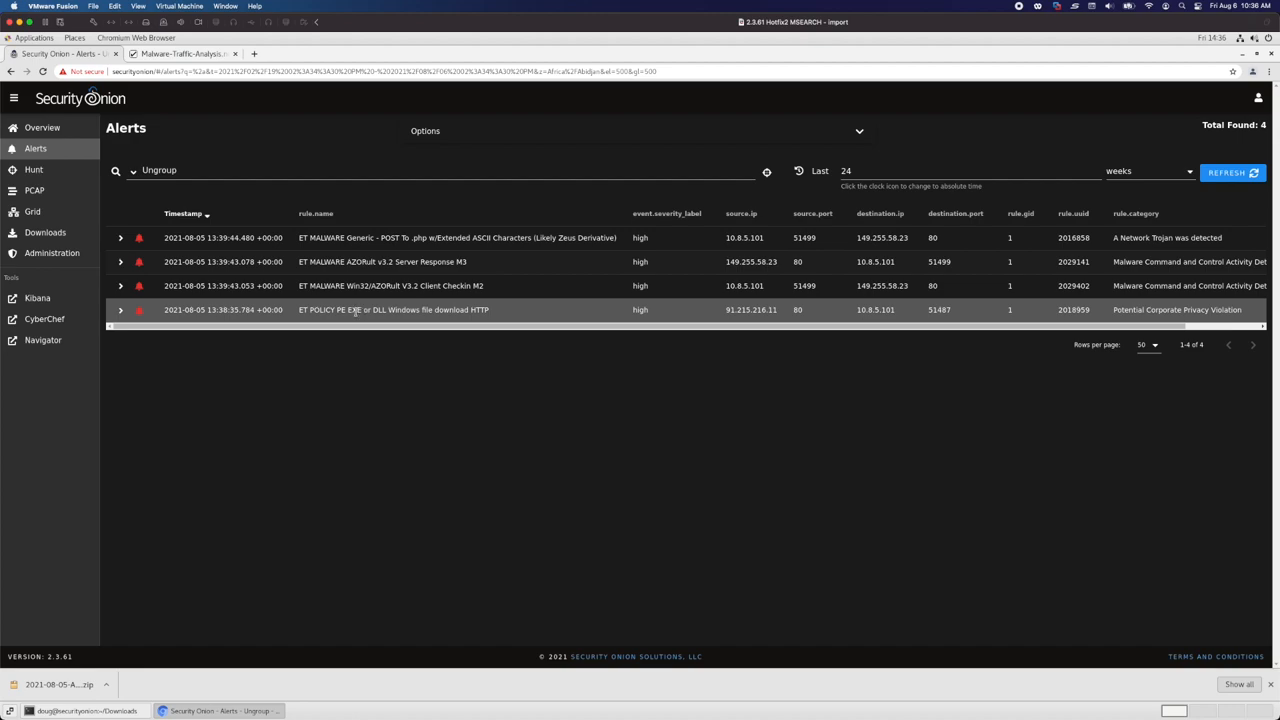
pyautogui.moveTo(120, 308)
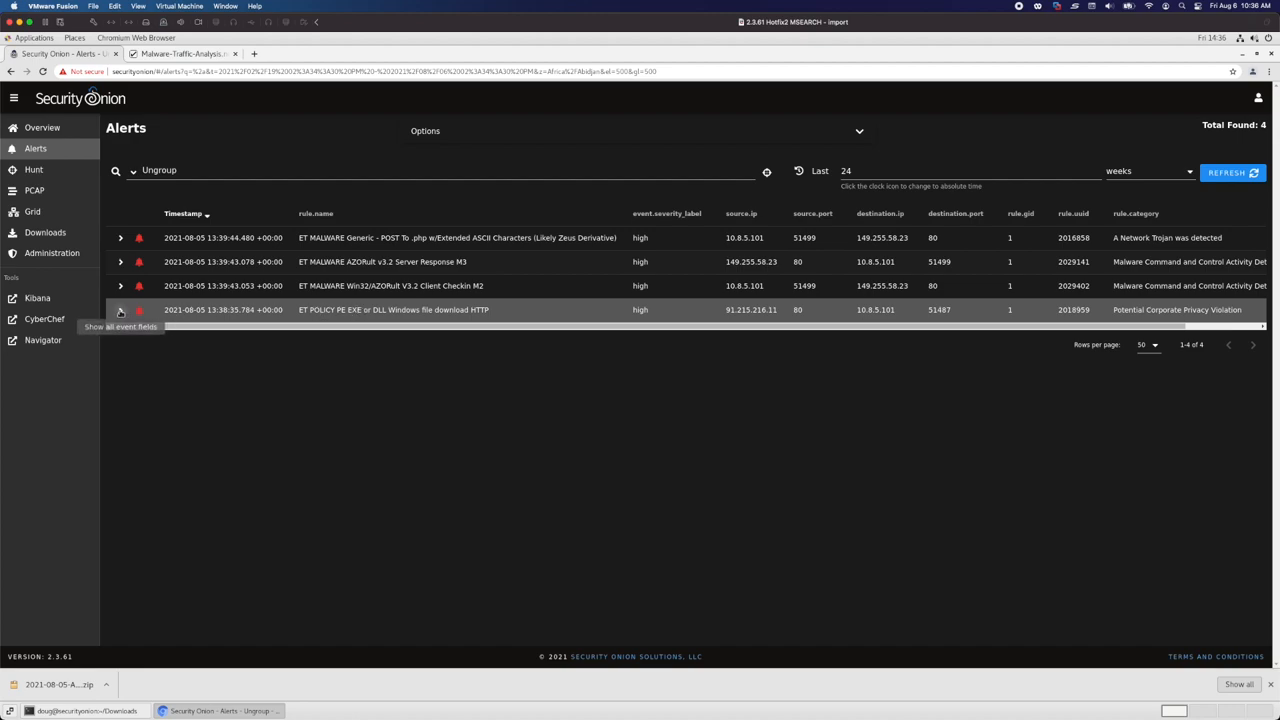
# Expand the ET POLICY PE EXE or DLL download alert and review its fields down to network.data.decoded
pyautogui.click(120, 308)
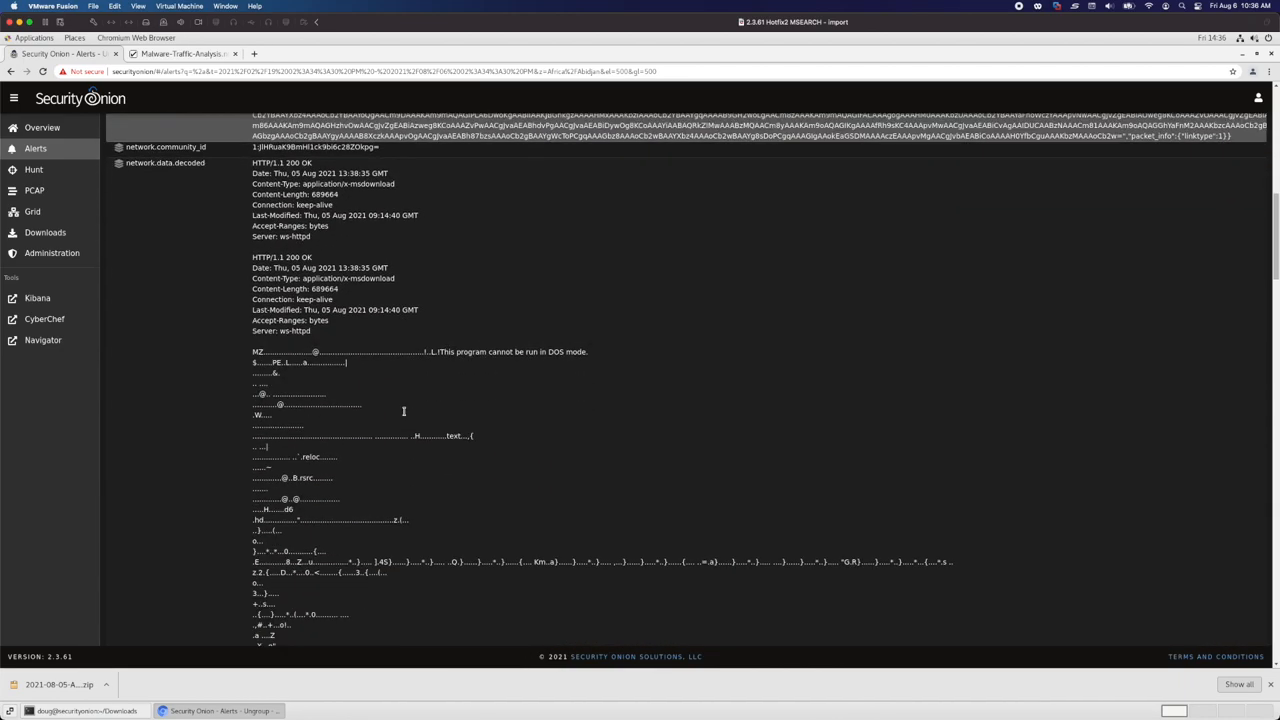
pyautogui.scroll(-3)
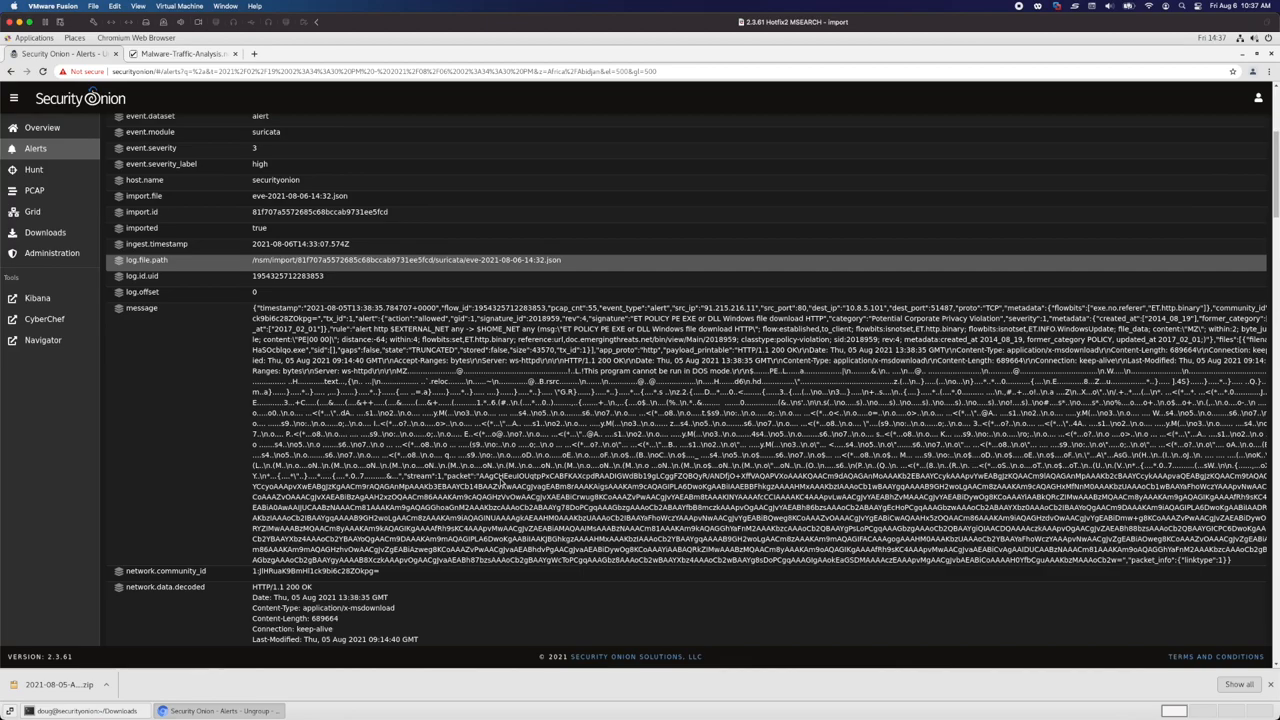
pyautogui.scroll(-3)
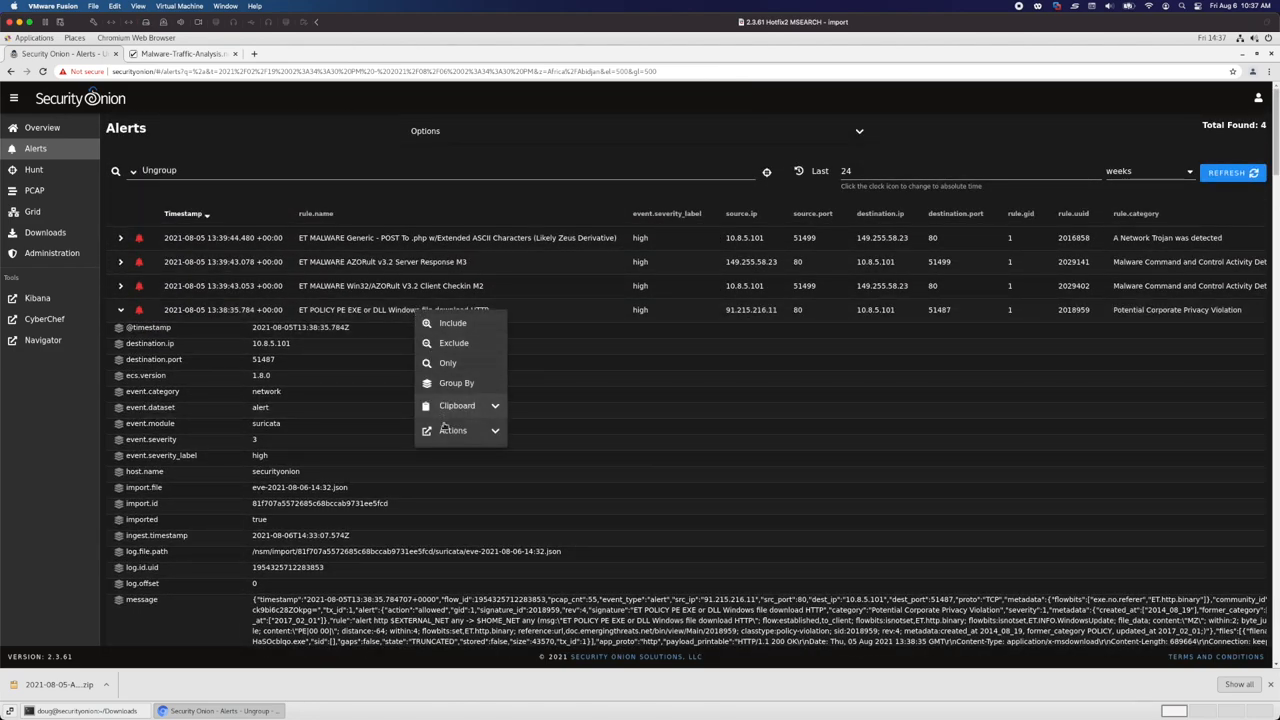
# From the value's Actions menu, pull the PCAP for the 91.215.216.11 to 10.8.5.101:51487 connection
pyautogui.click(452, 430)
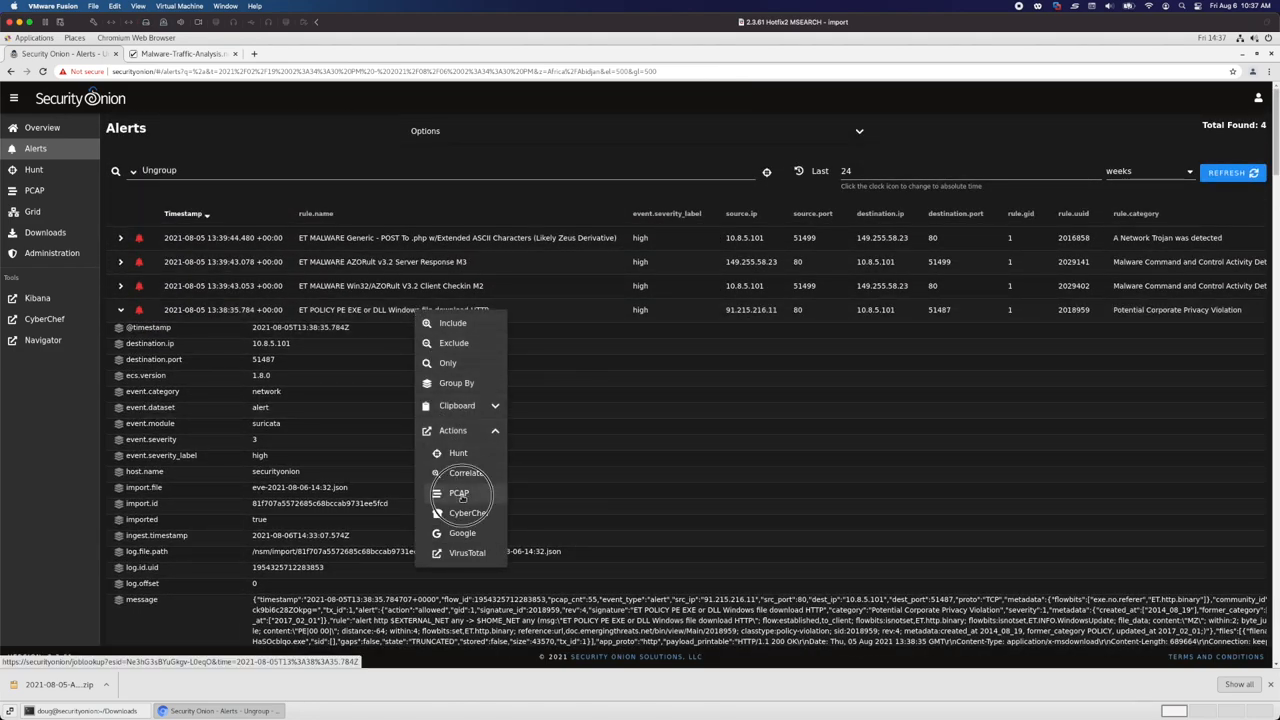
pyautogui.click(460, 494)
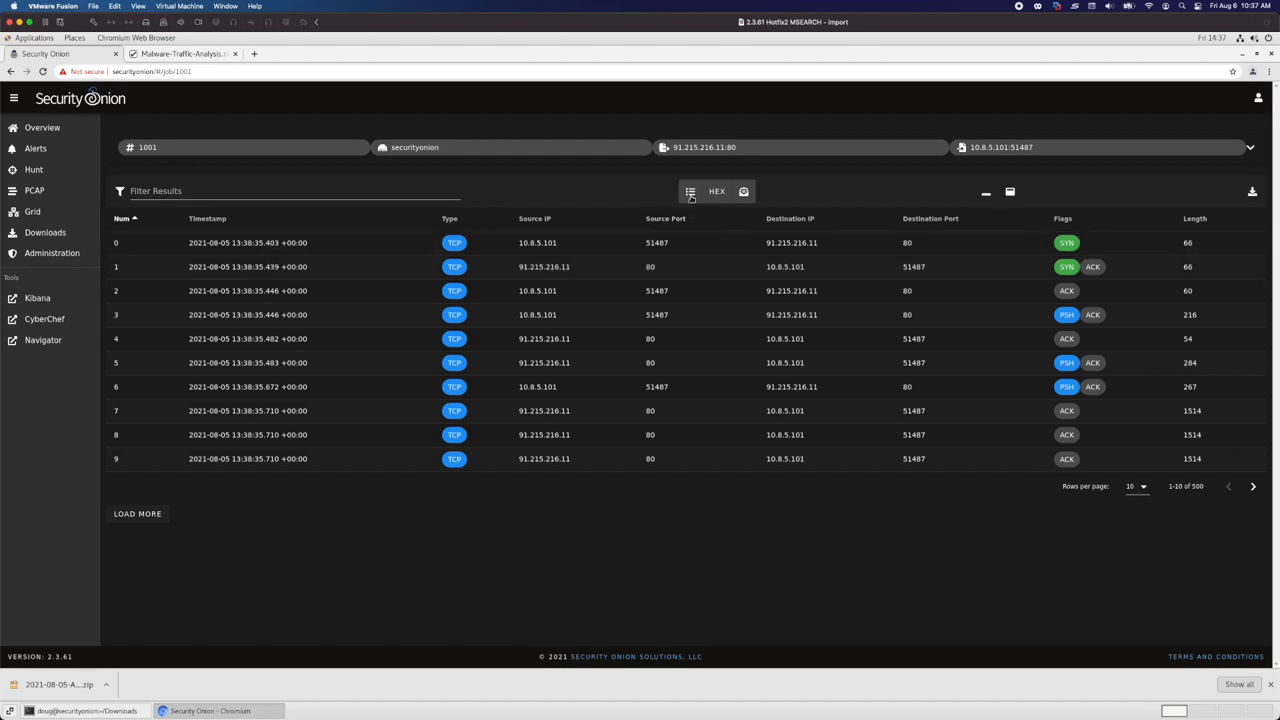
# Show the captured stream as an ASCII transcript revealing the HEAD and GET requests for the .exe
pyautogui.click(742, 192)
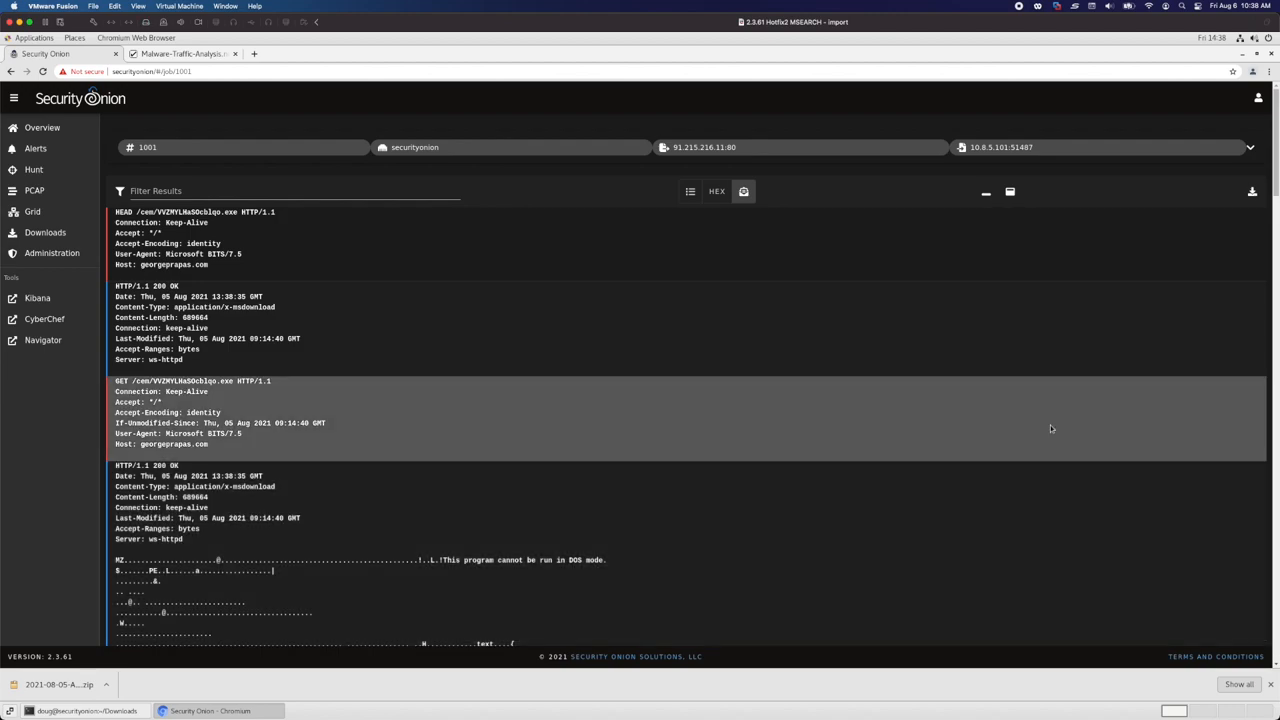
pyautogui.moveTo(1252, 192)
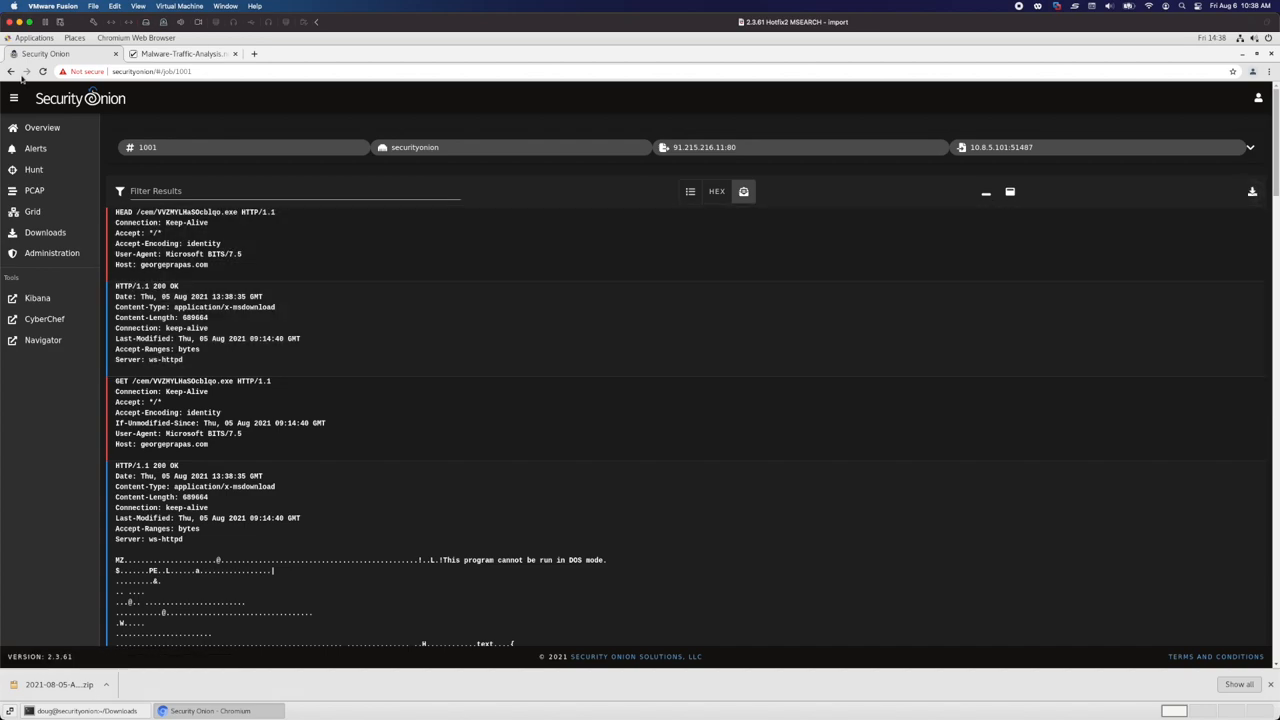
# Return to the Alerts page listing the four alerts over the 2021/02/19–2021/08/06 range
pyautogui.click(36, 148)
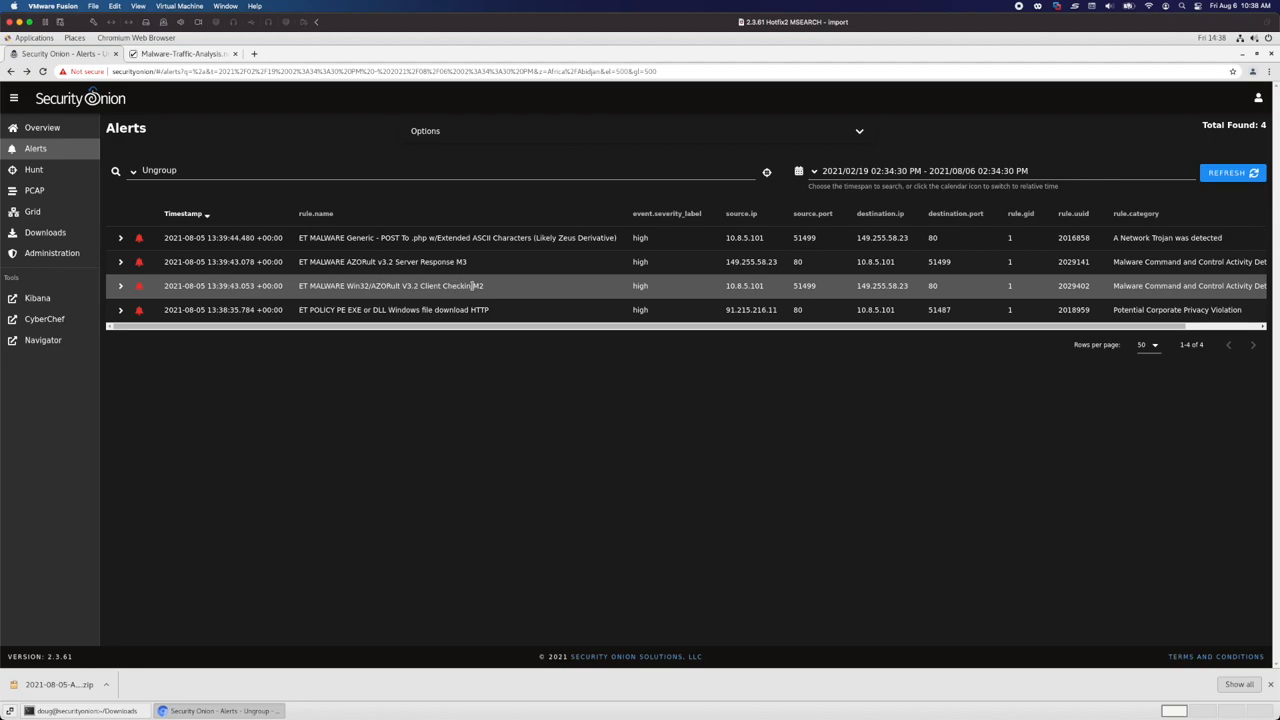
pyautogui.moveTo(468, 286)
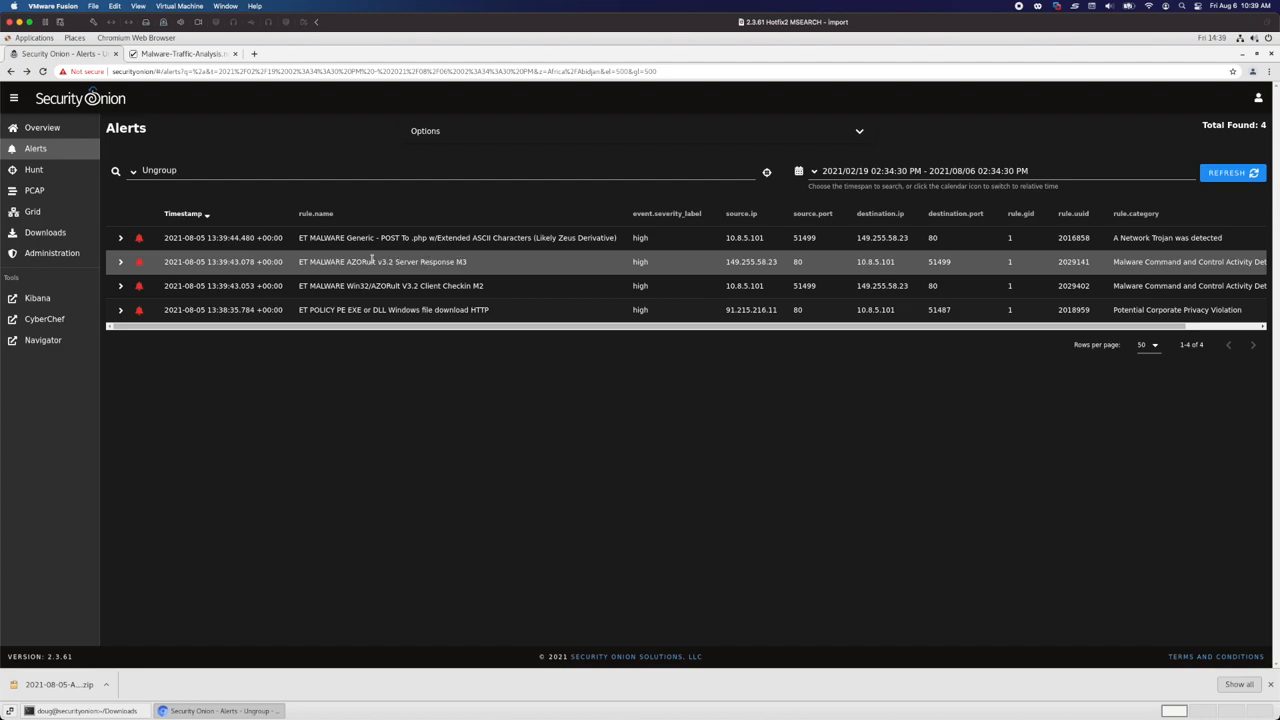
pyautogui.moveTo(408, 284)
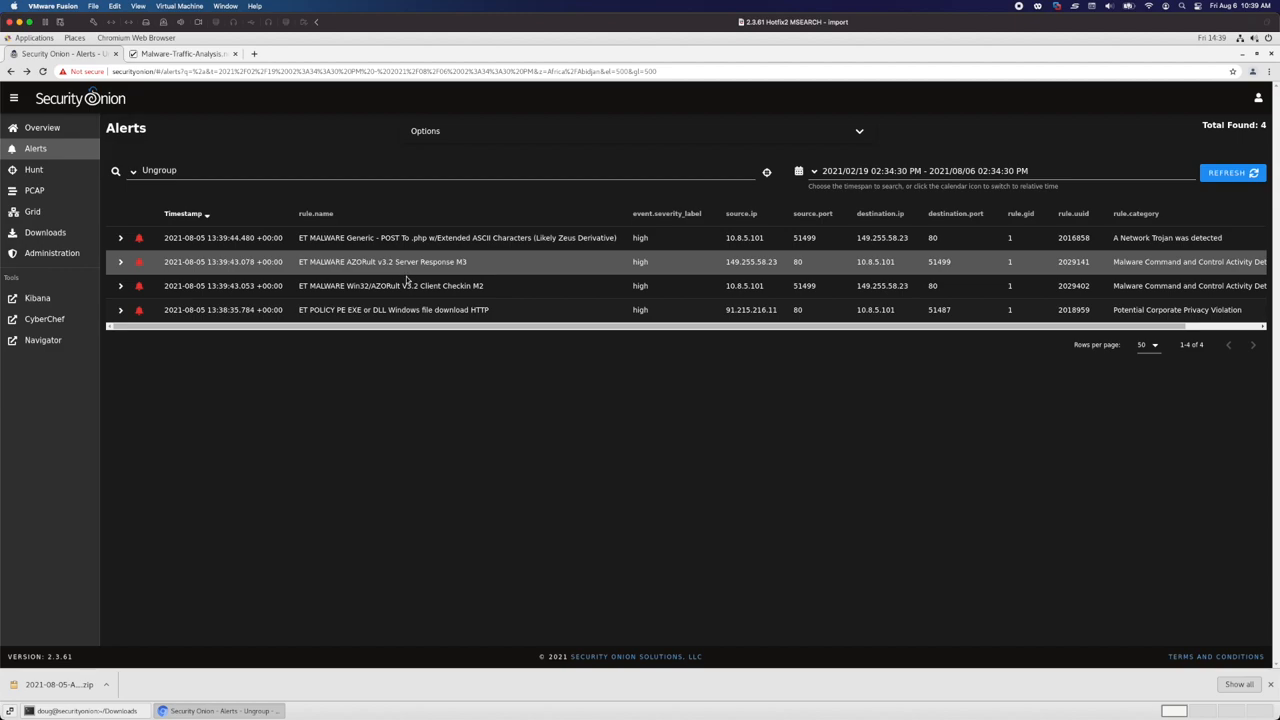
pyautogui.moveTo(458, 284)
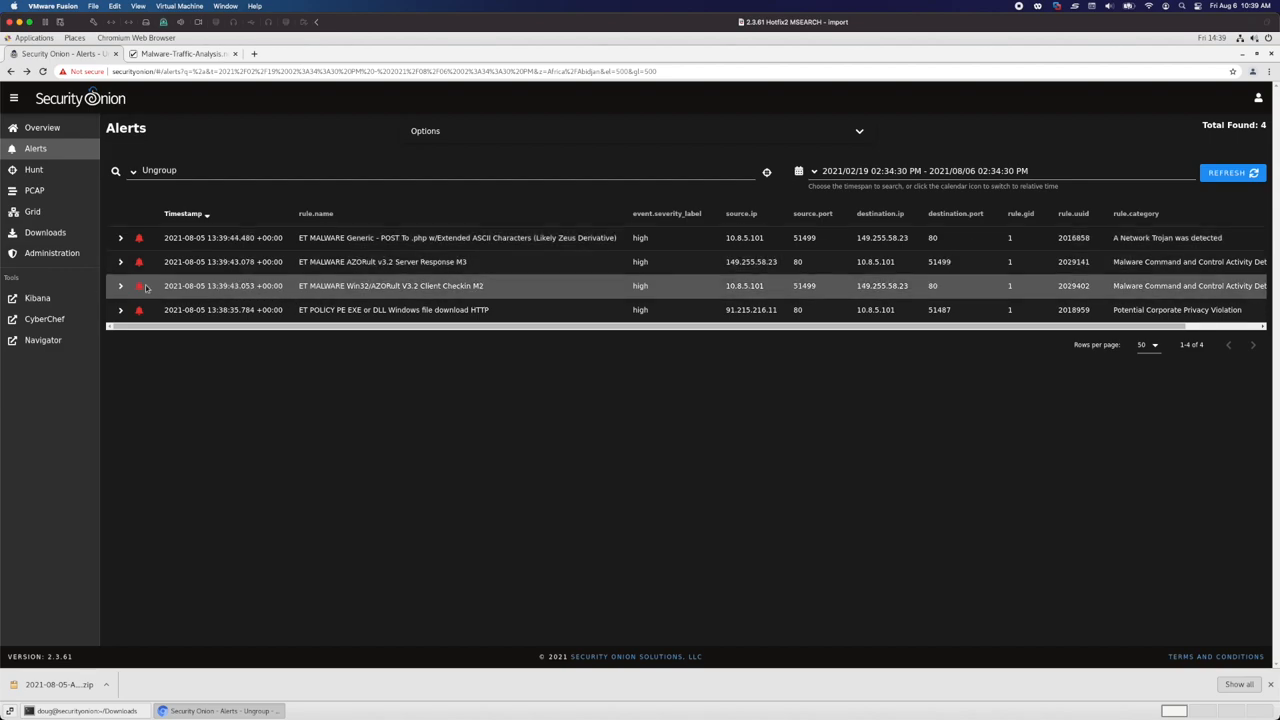
# Expand the AZORult V3.2 Client Checkin M2 alert and review its UK destination 149.255.58.23 and decoded POST
pyautogui.click(120, 286)
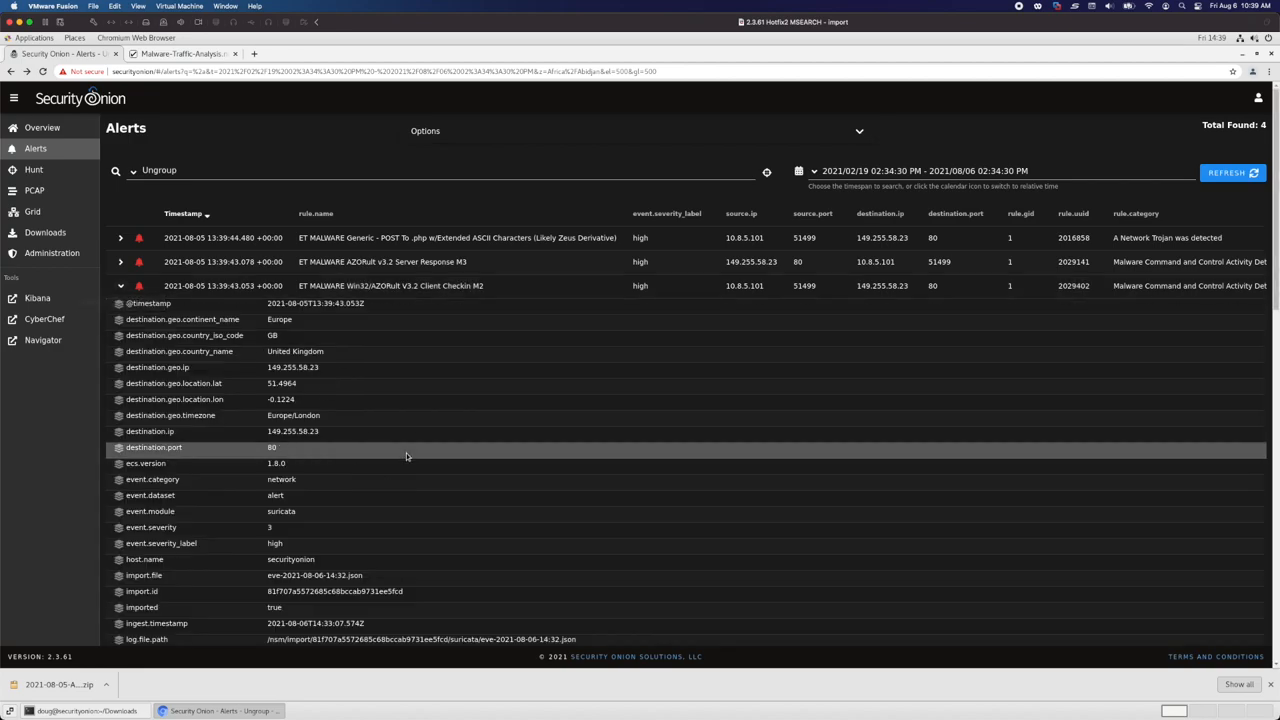
pyautogui.scroll(-3)
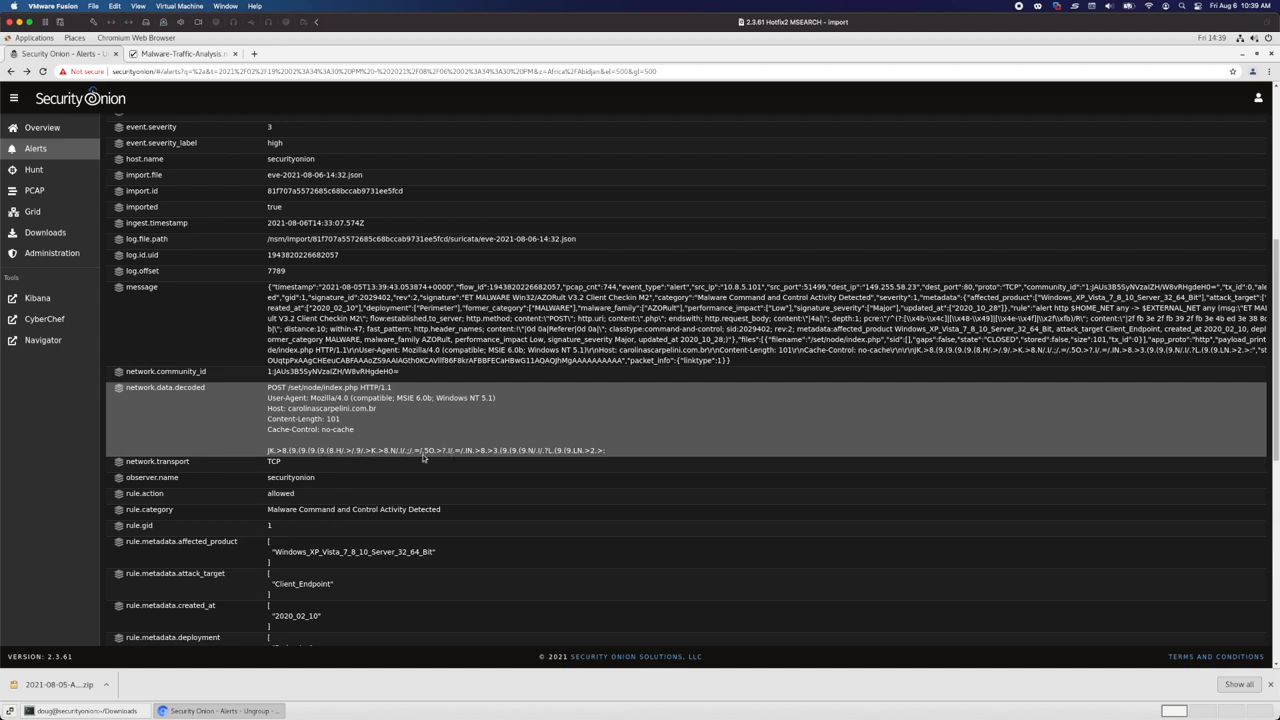
pyautogui.scroll(-3)
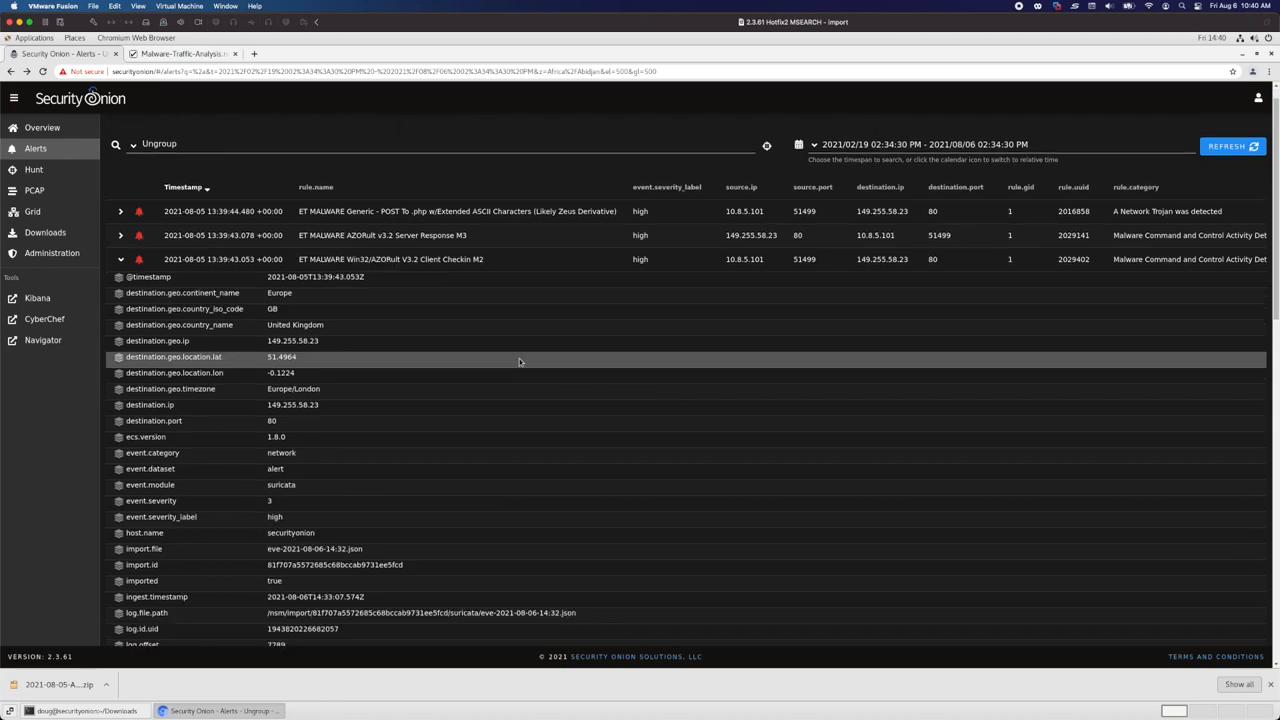
pyautogui.scroll(-3)
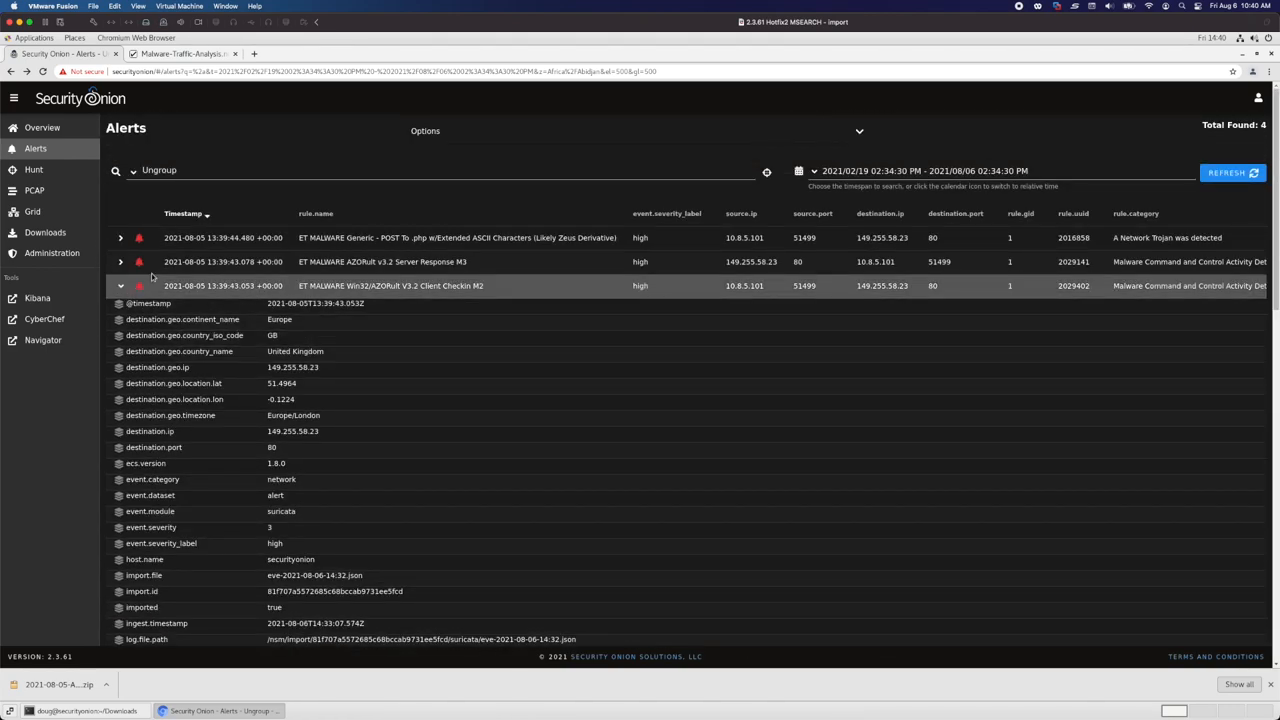
# Expand the AZORult v3.2 Server Response M3 alert and review its decoded Apache HTTP 200 reply
pyautogui.click(146, 262)
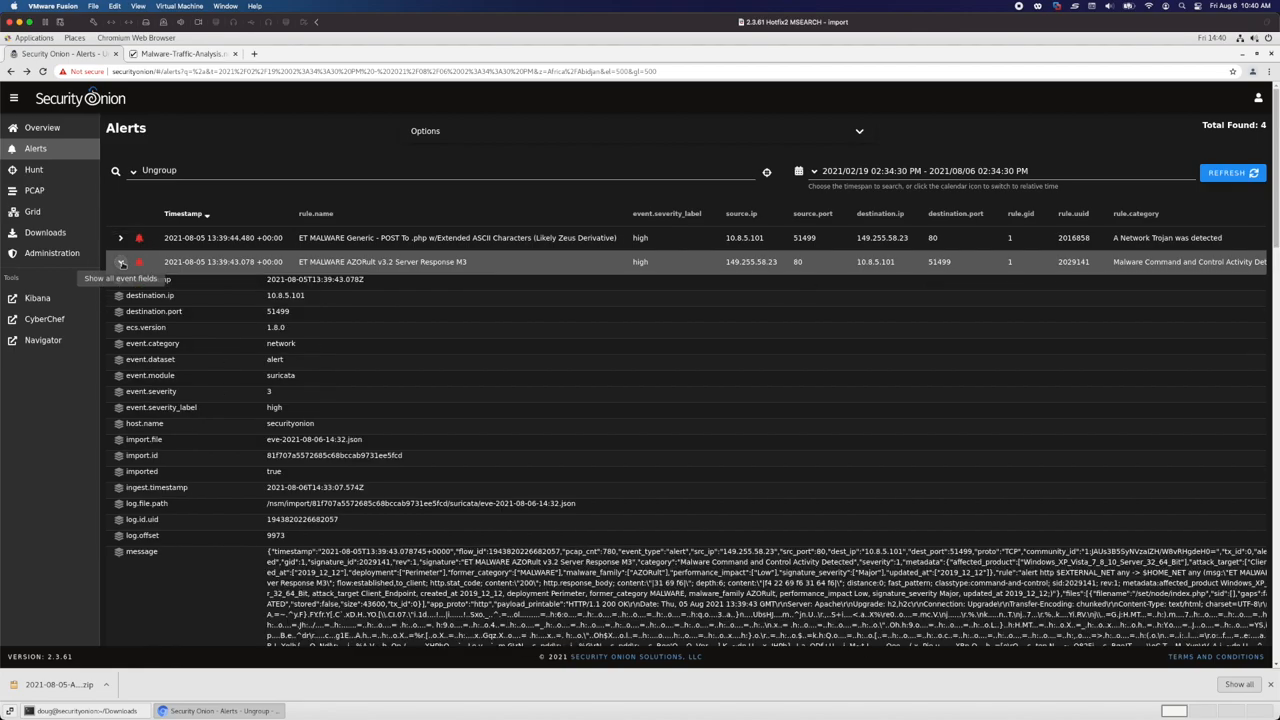
pyautogui.scroll(-3)
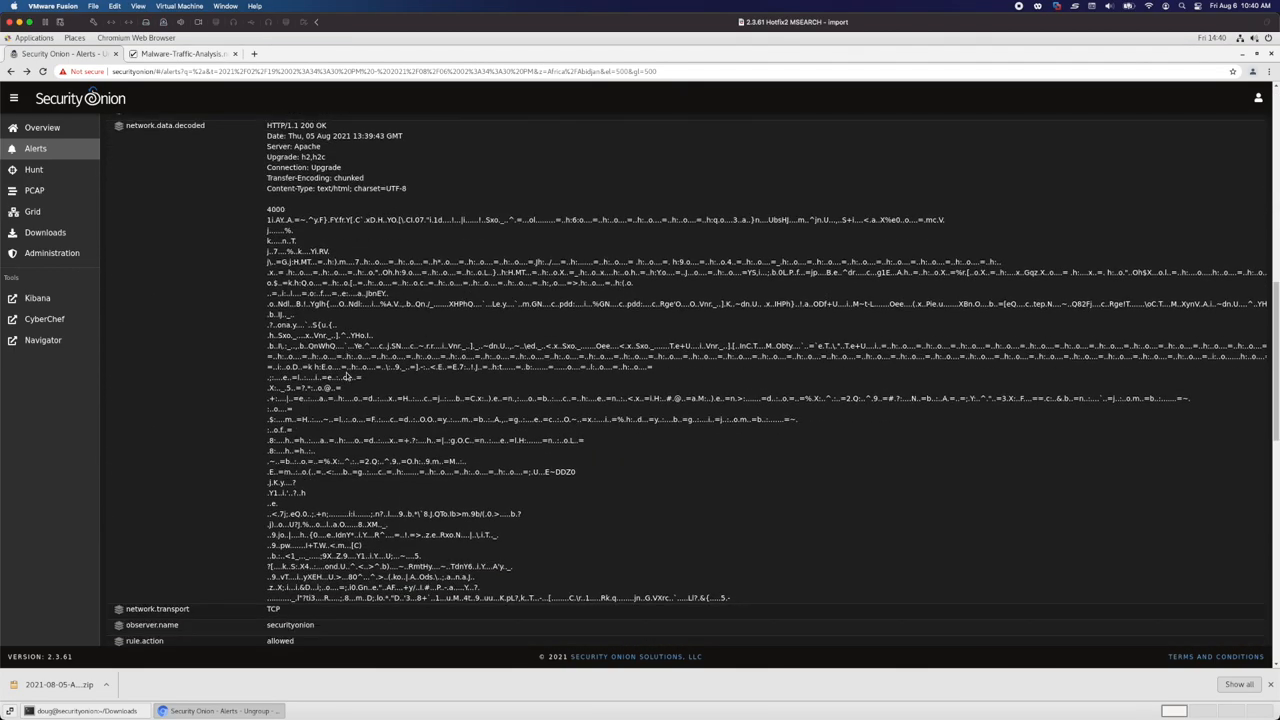
pyautogui.scroll(-3)
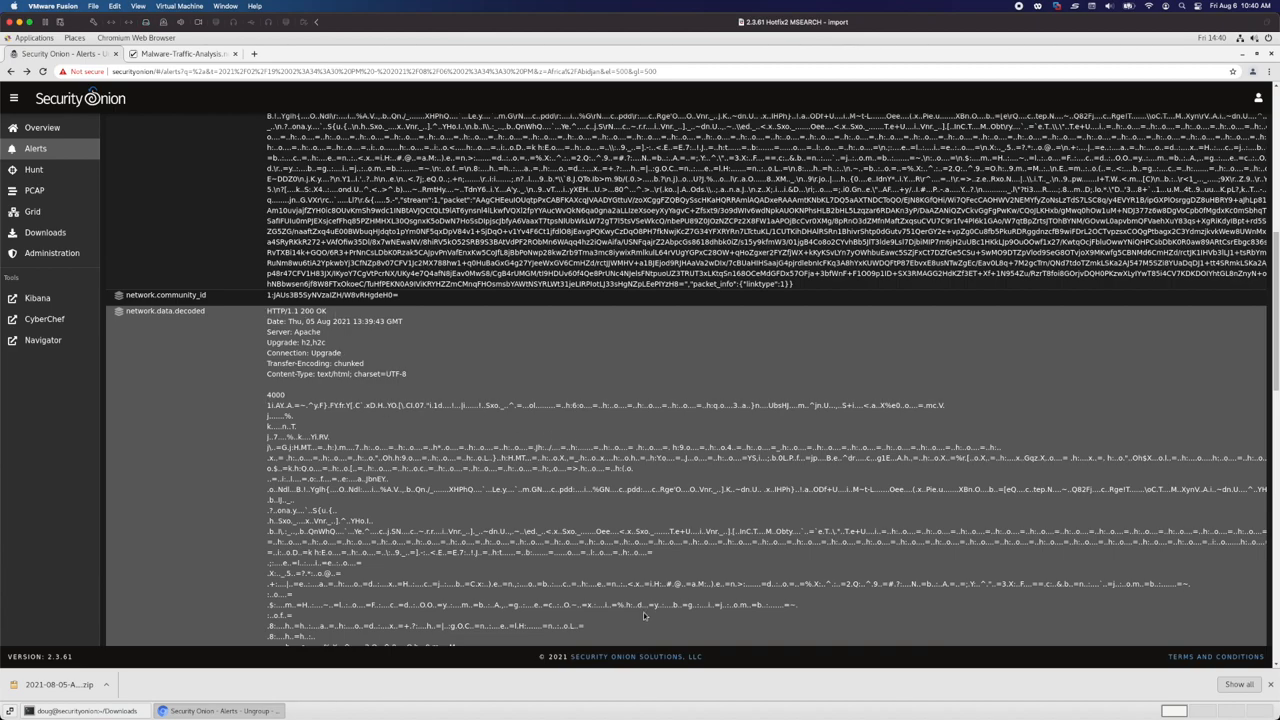
pyautogui.scroll(-3)
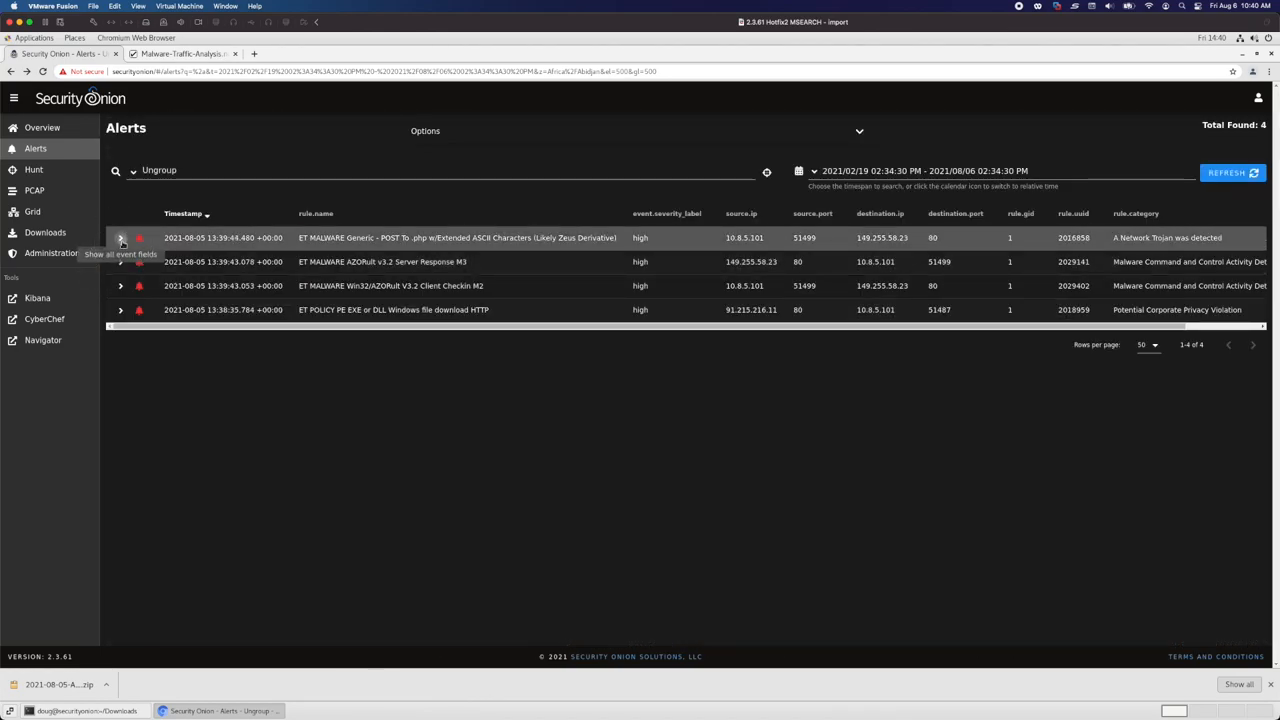
# Expand the Generic POST-to-.php alert, review its UK destination and rule details, then collapse it
pyautogui.click(120, 238)
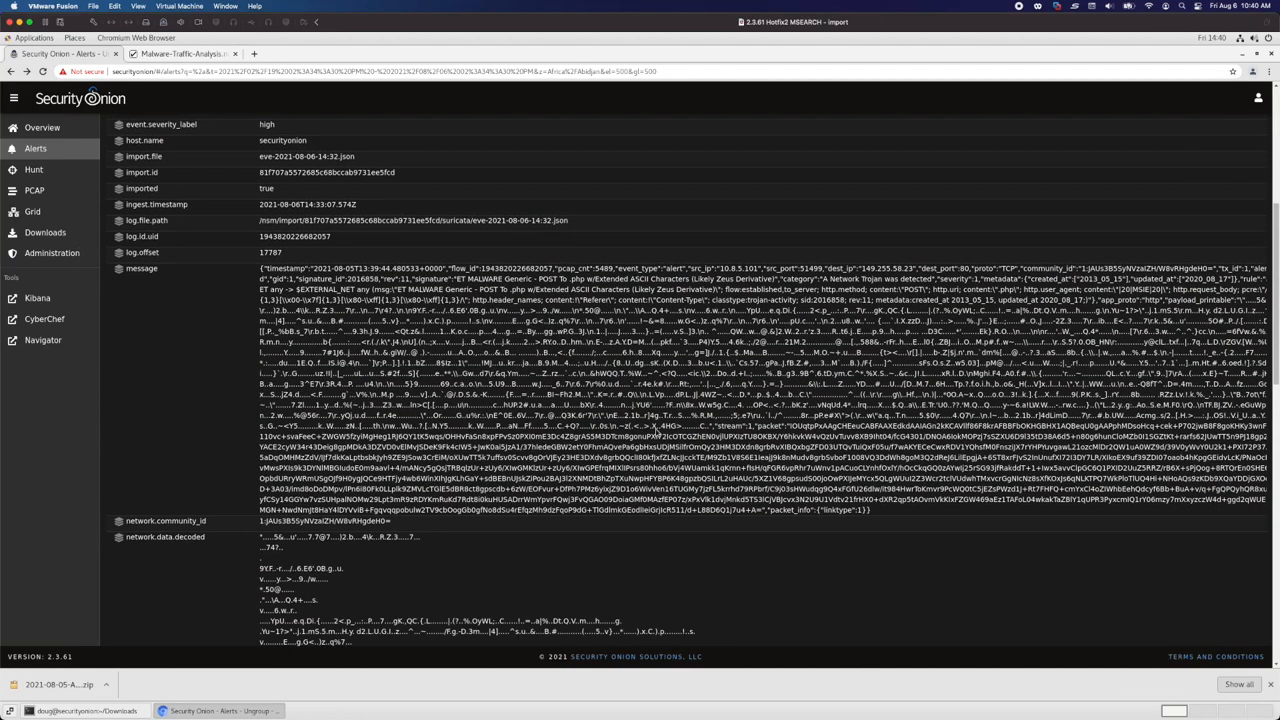
pyautogui.scroll(-3)
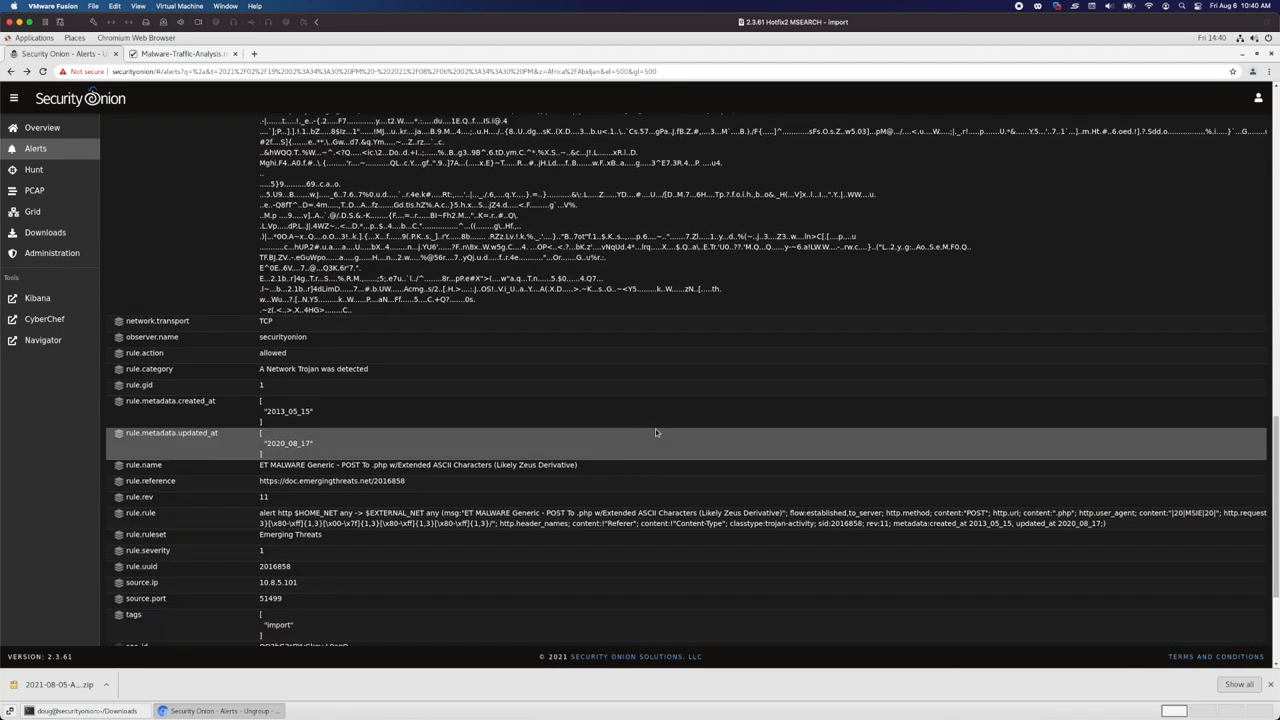
pyautogui.scroll(-3)
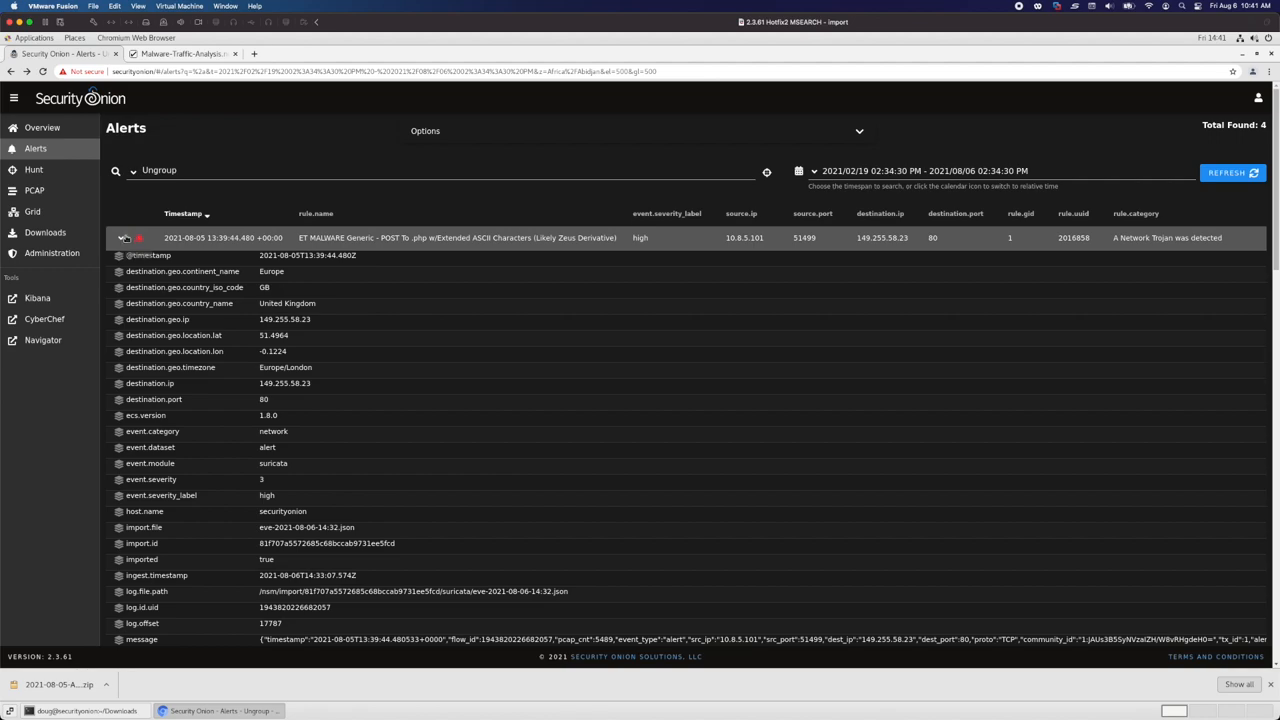
pyautogui.click(132, 236)
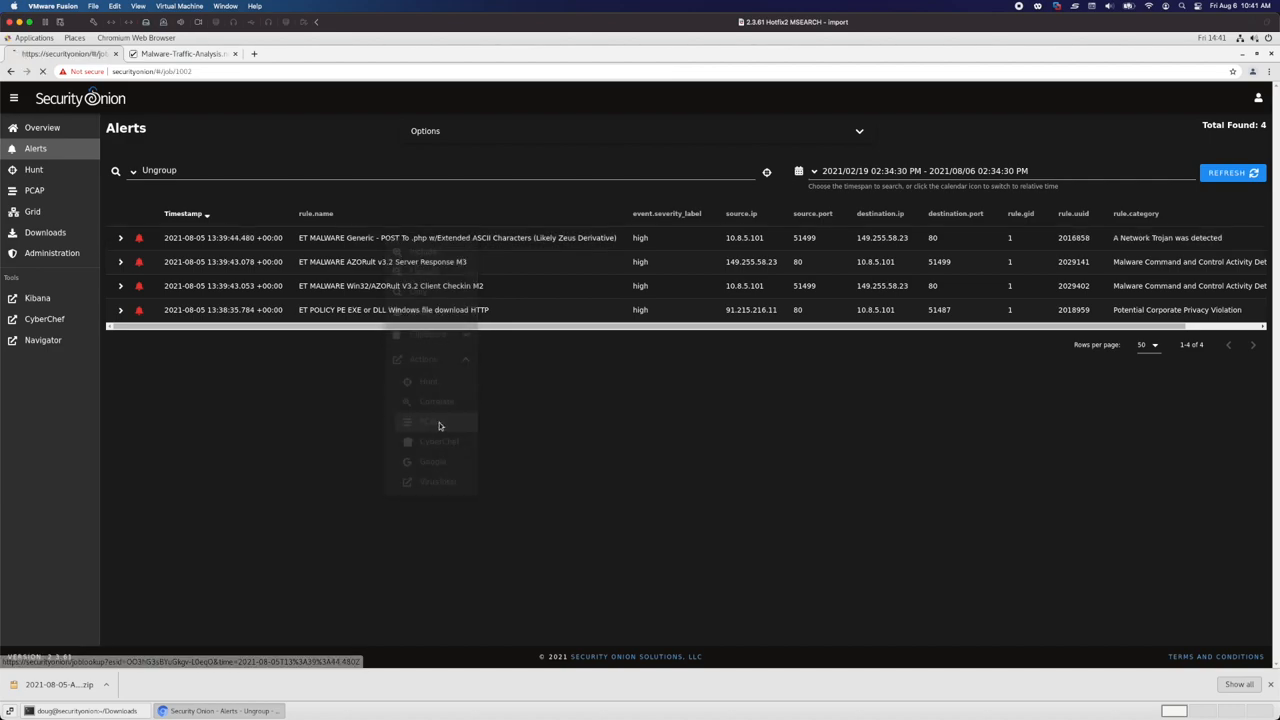
pyautogui.click(430, 420)
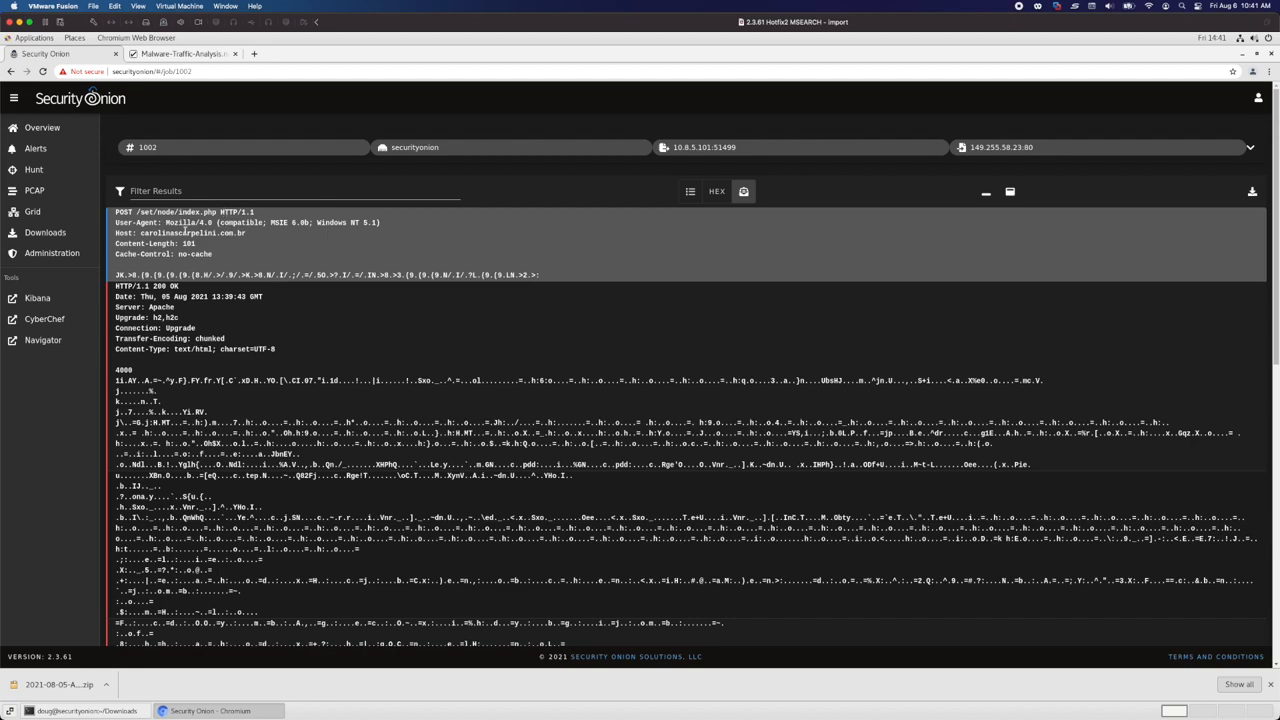
pyautogui.moveTo(252, 236)
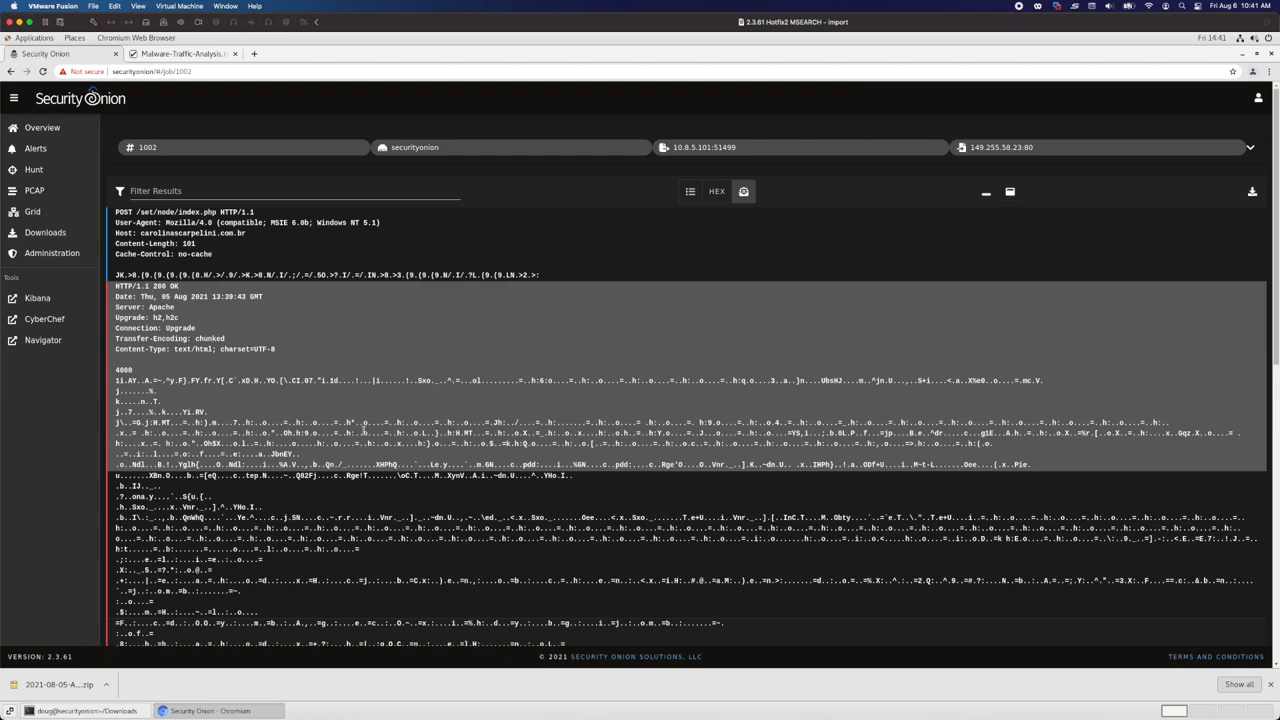
pyautogui.scroll(-3)
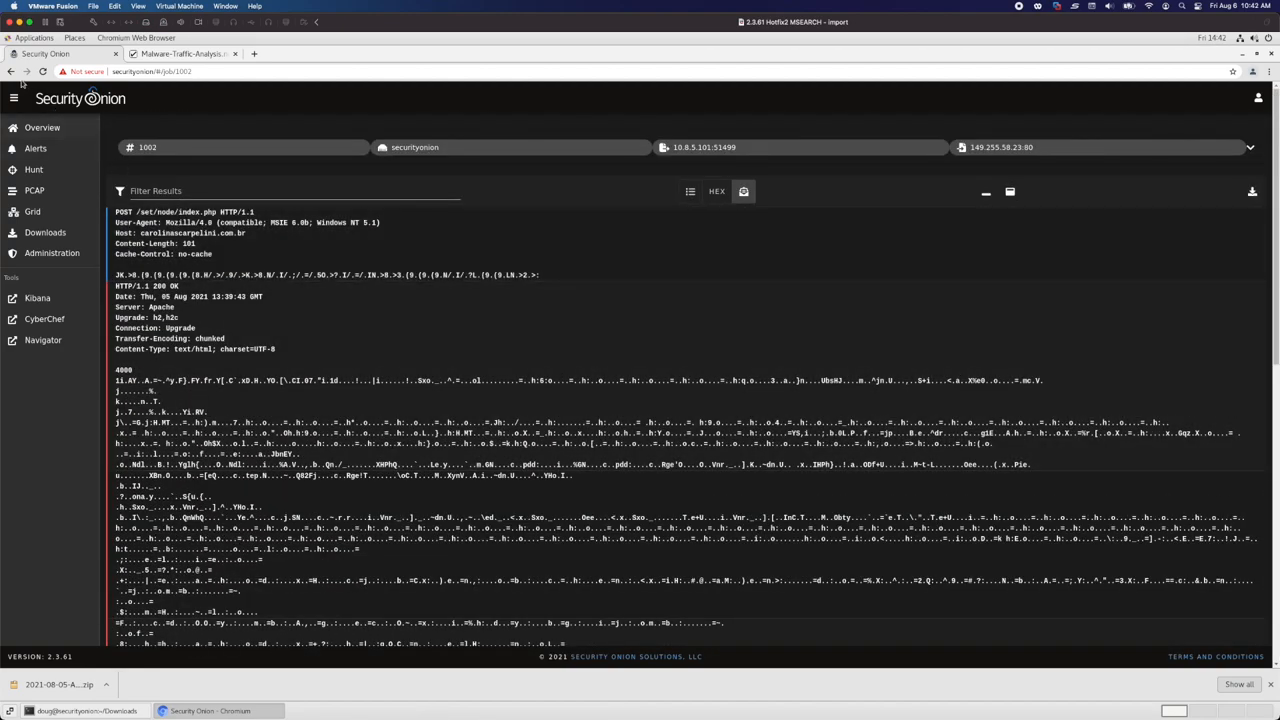
pyautogui.click(36, 148)
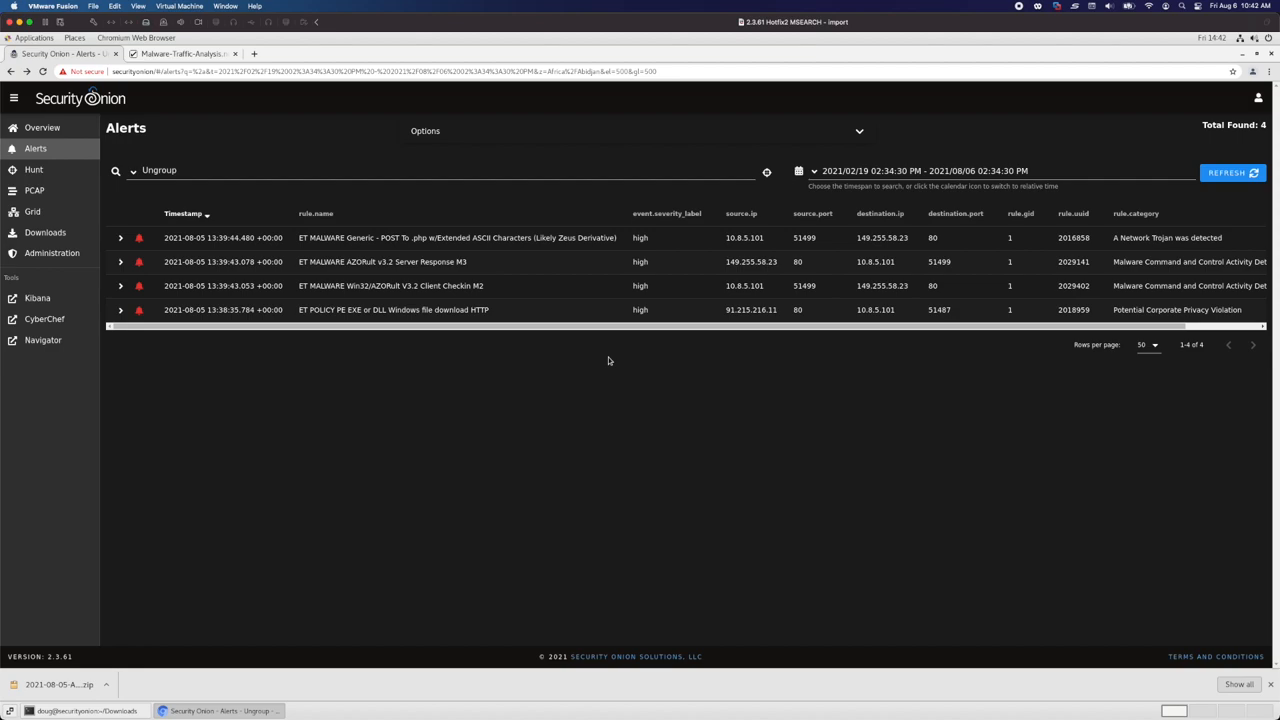
pyautogui.click(492, 164)
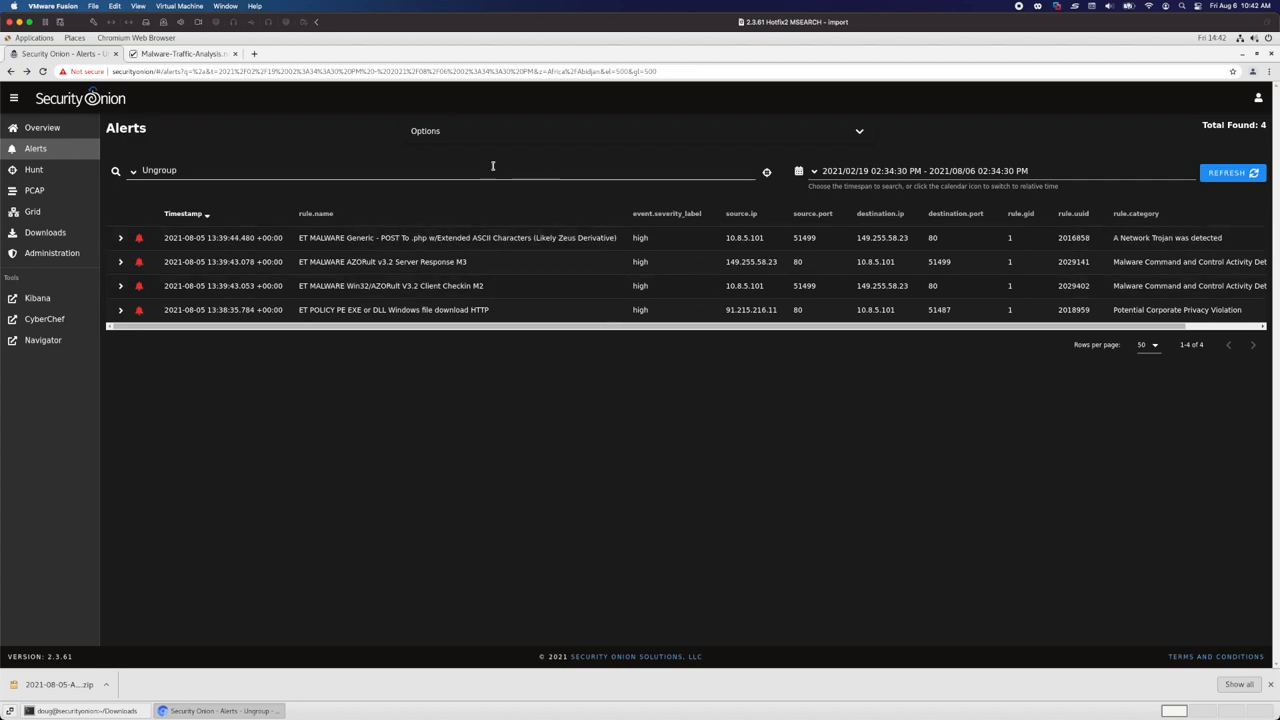
pyautogui.moveTo(34, 168)
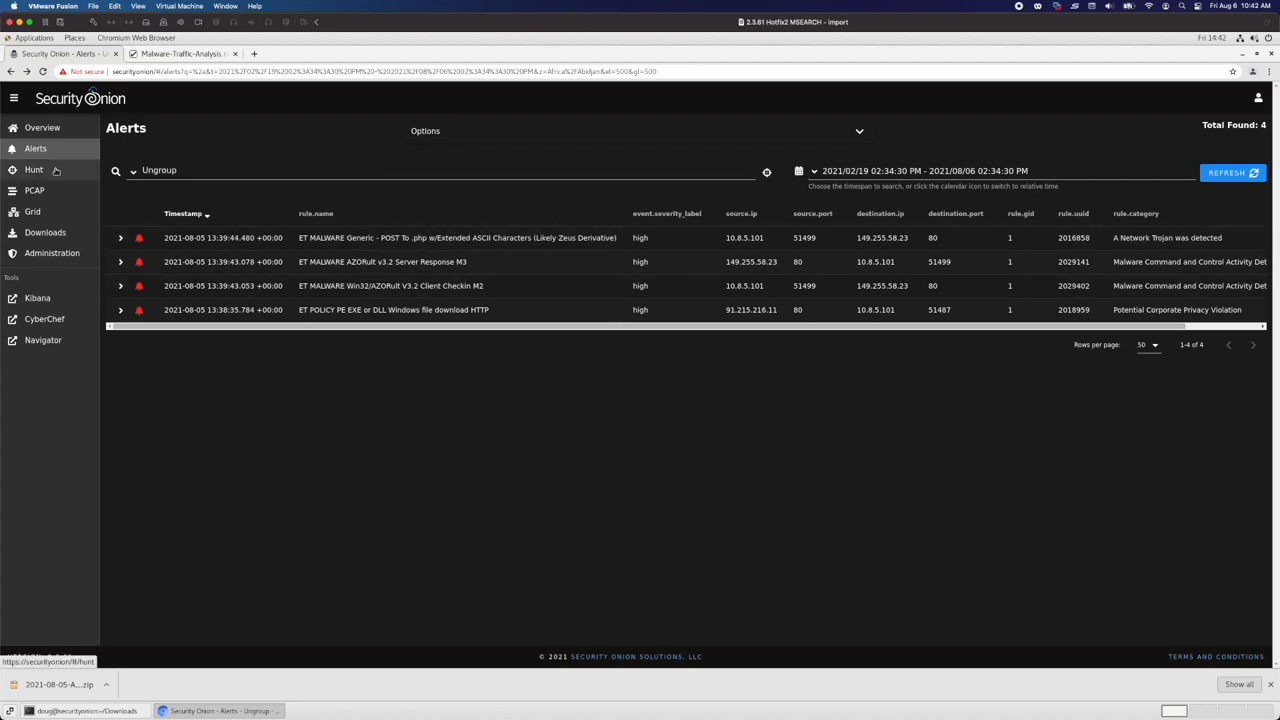
# Go to the Hunt page from the sidebar, showing events grouped by observer name
pyautogui.click(32, 168)
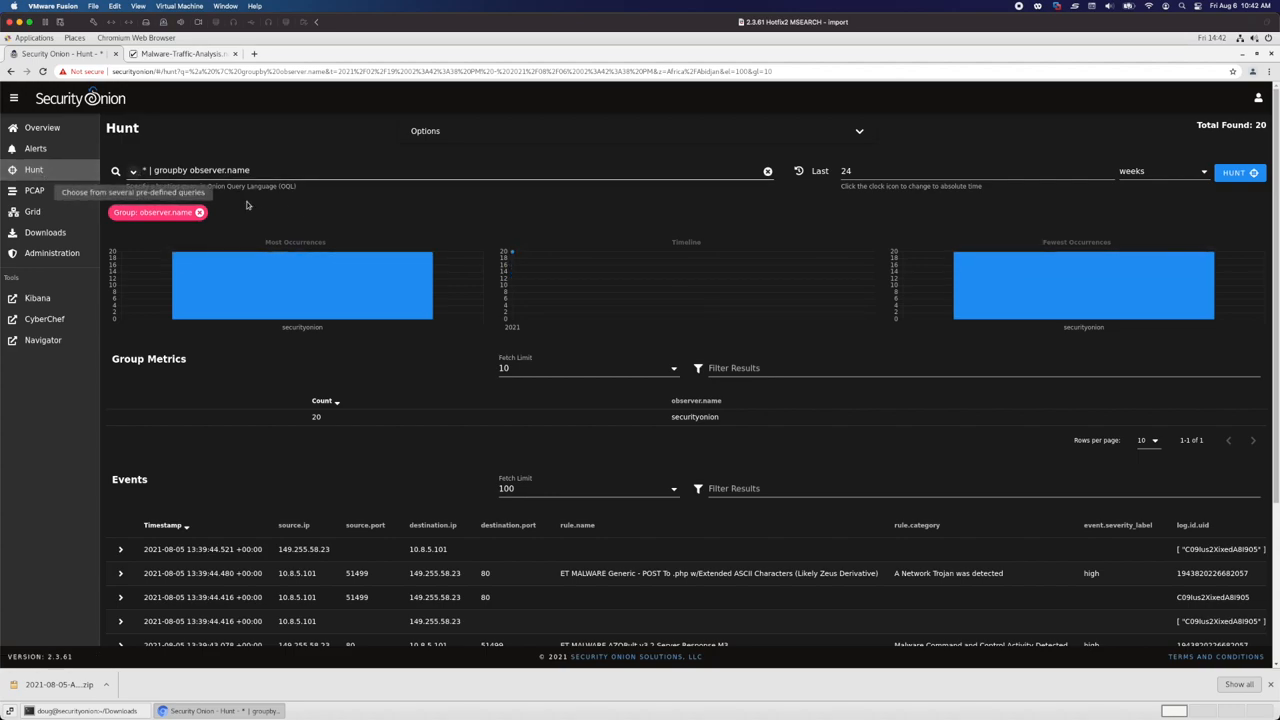
pyautogui.moveTo(462, 420)
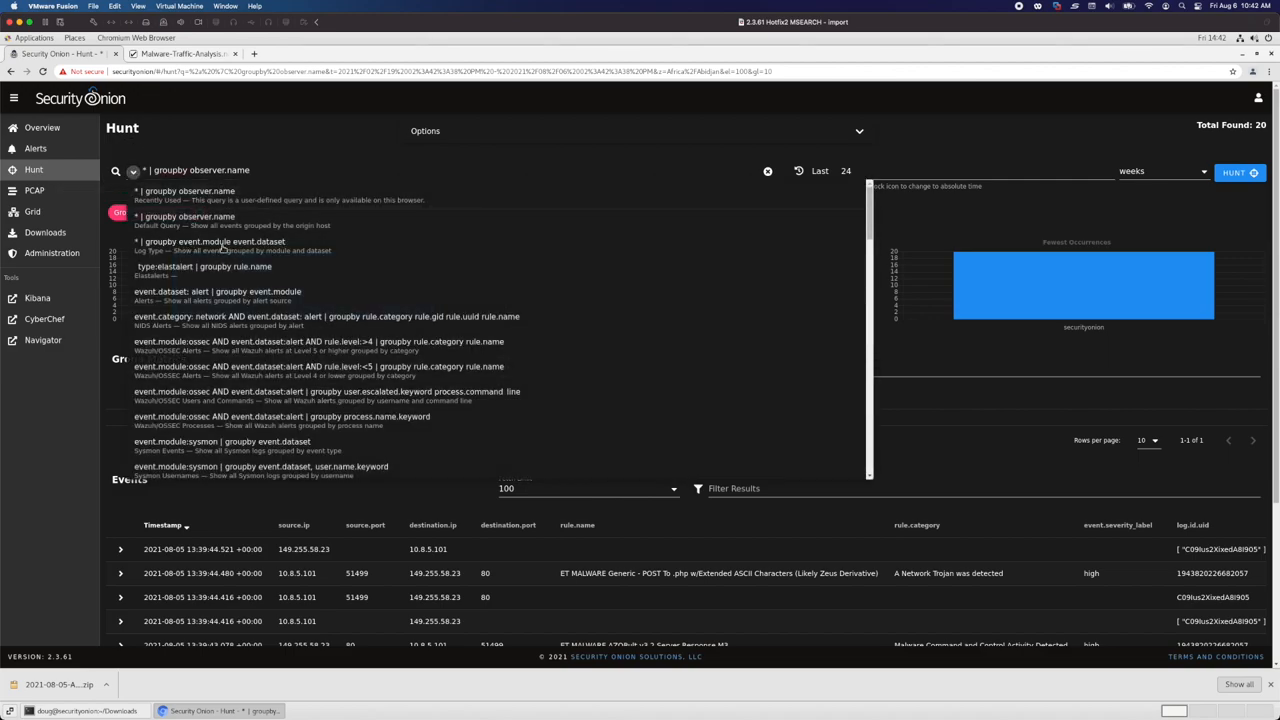
# Run the predefined '* | groupby event.module event.dataset' query to count zeek and suricata datasets
pyautogui.click(208, 240)
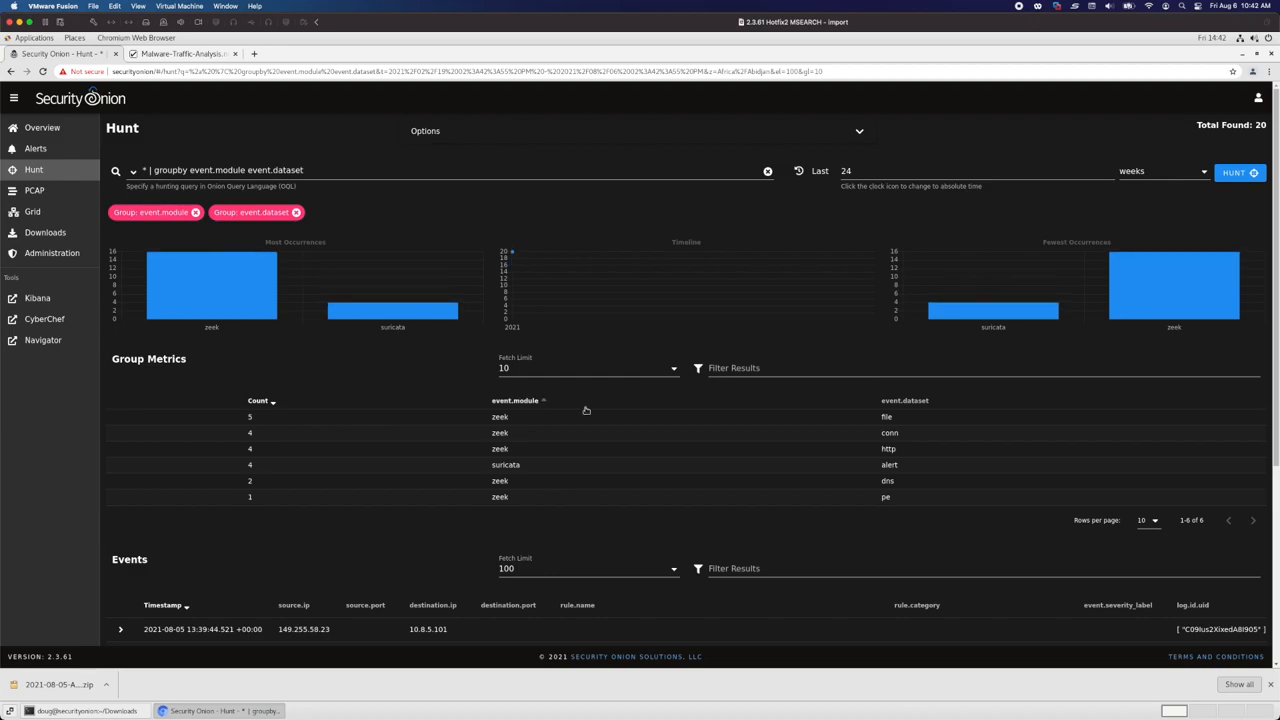
pyautogui.moveTo(596, 418)
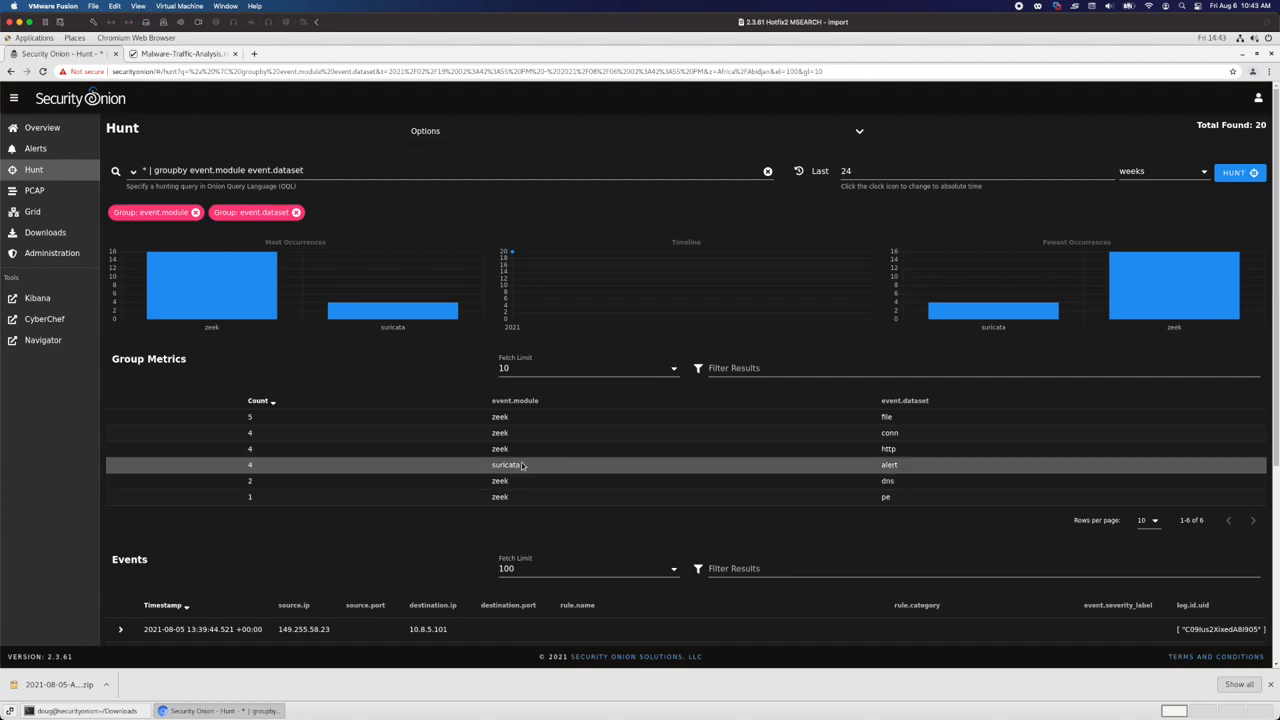
pyautogui.moveTo(520, 432)
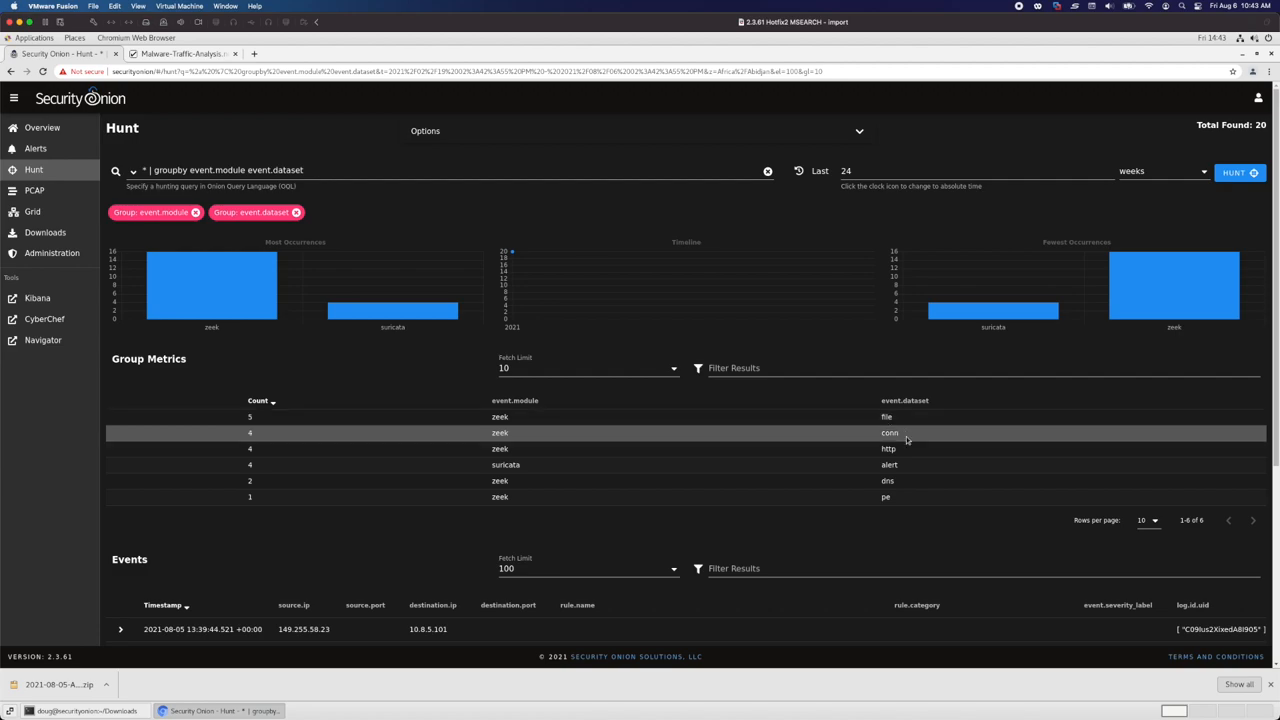
pyautogui.moveTo(908, 496)
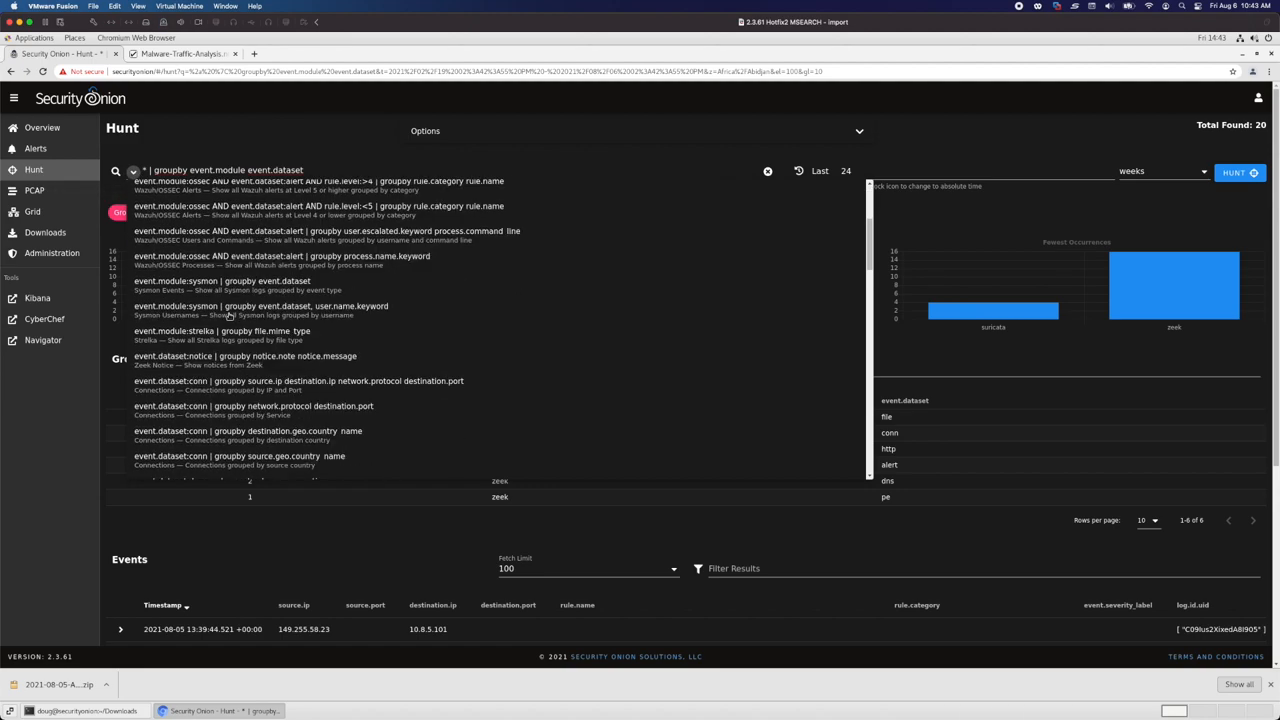
# Run the conn query grouping by source IP, destination IP, protocol and destination port
pyautogui.scroll(-3)
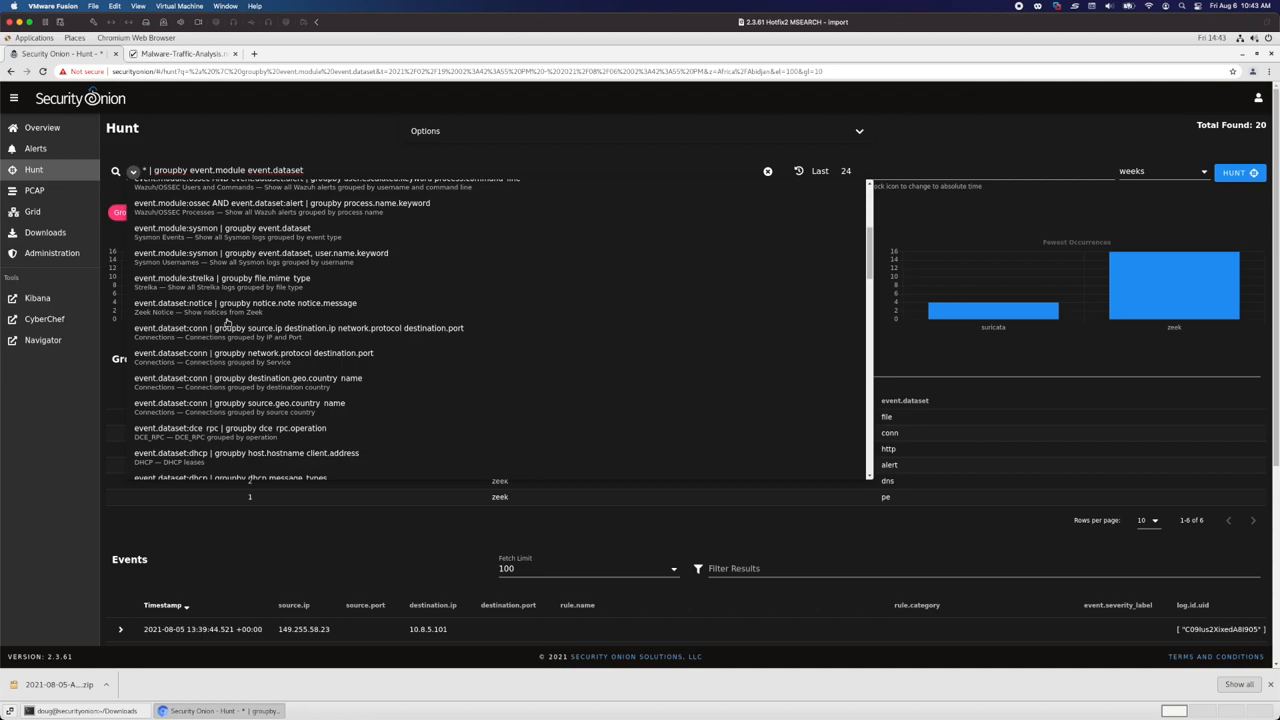
pyautogui.moveTo(164, 336)
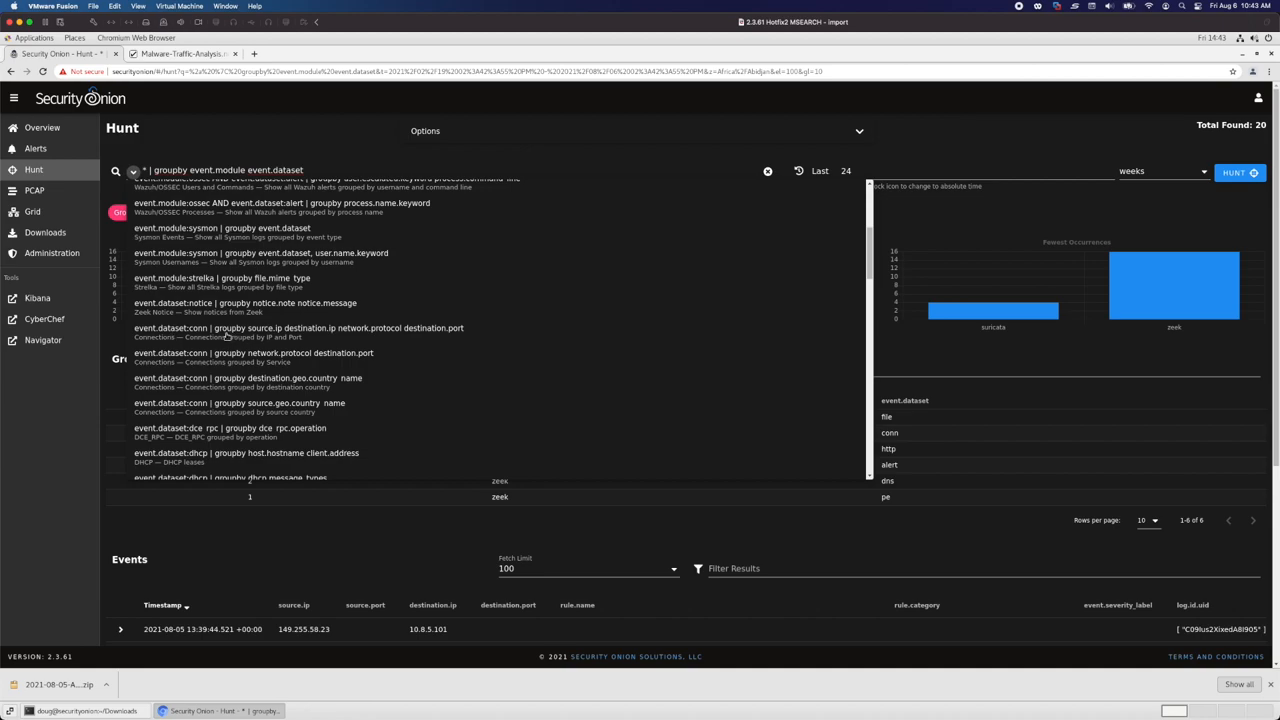
pyautogui.click(296, 328)
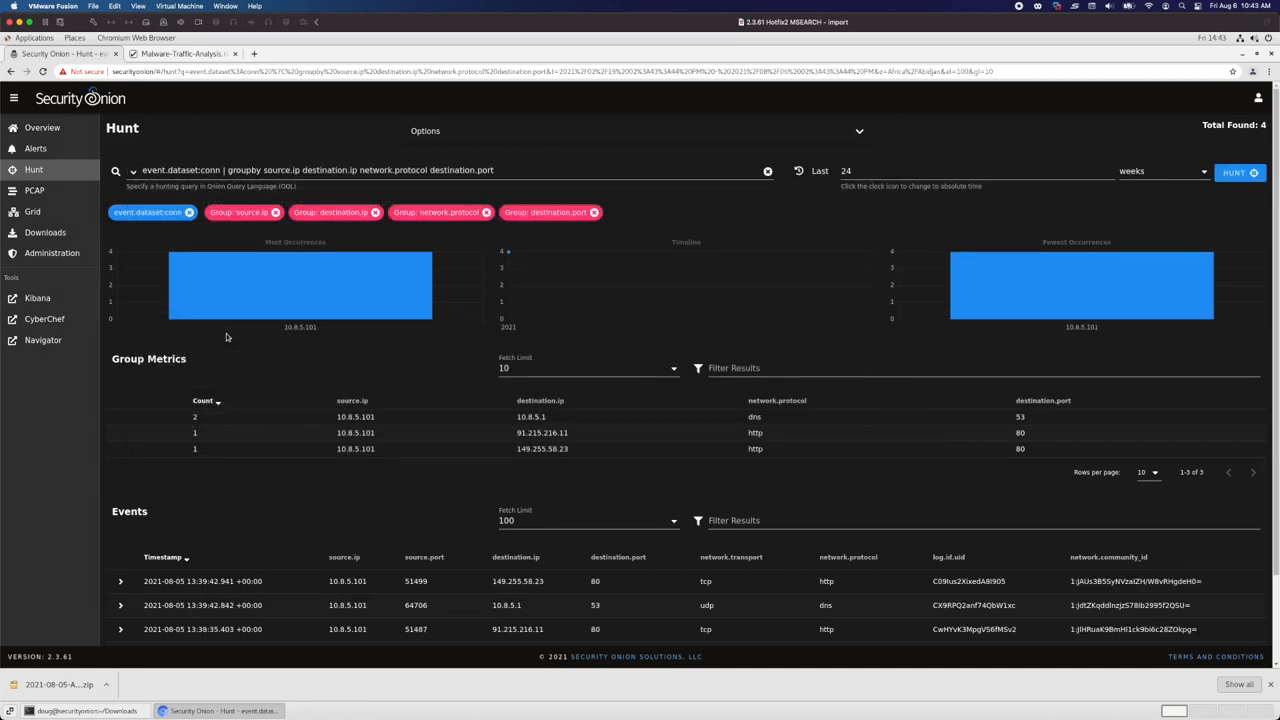
pyautogui.moveTo(680, 468)
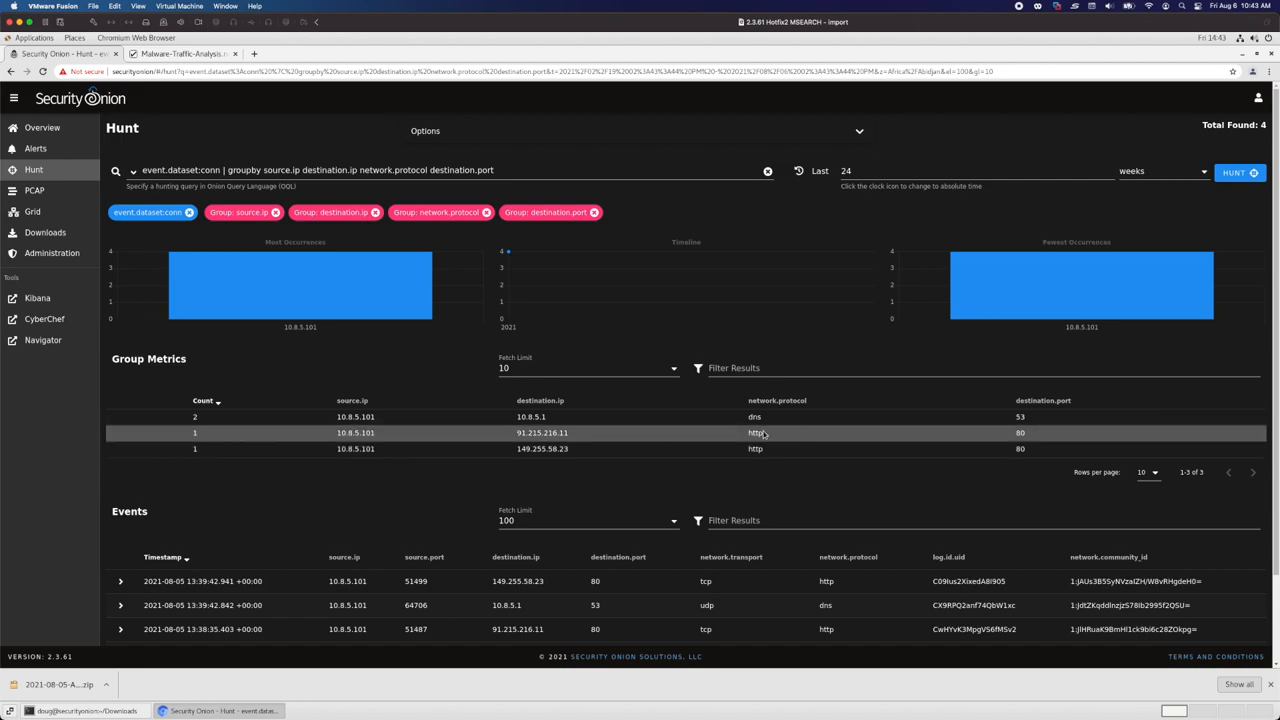
pyautogui.moveTo(764, 444)
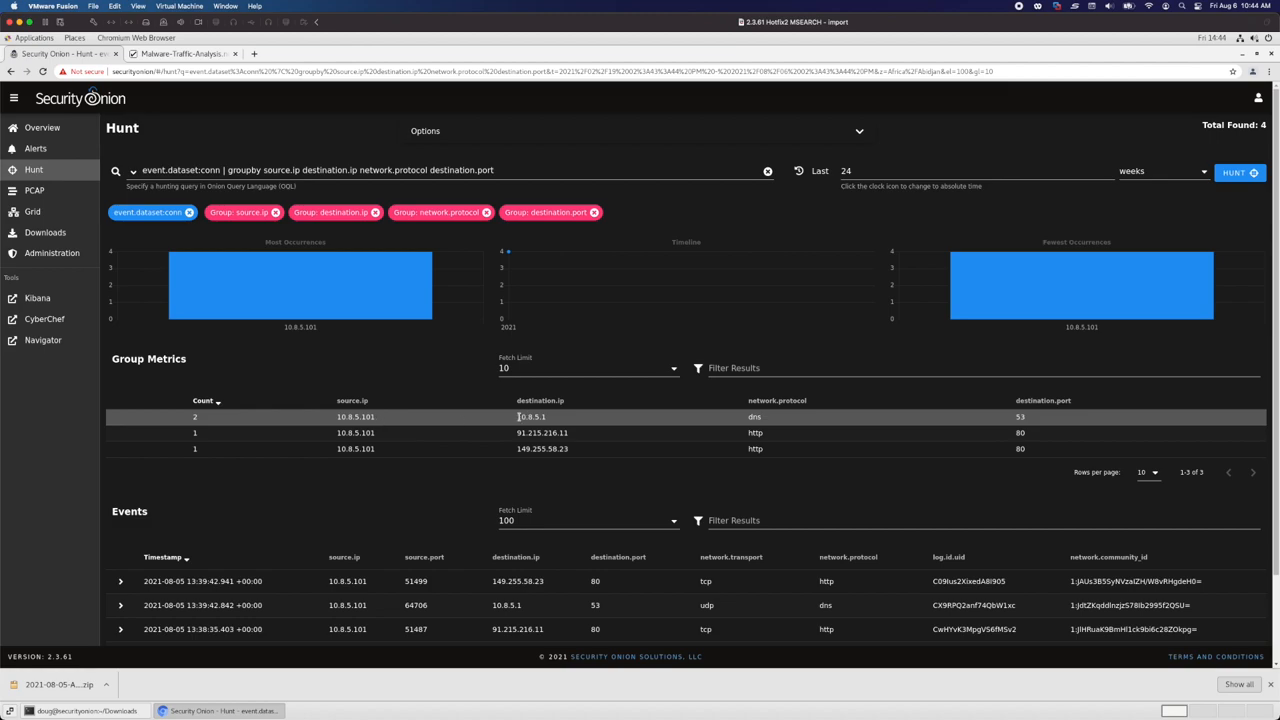
pyautogui.click(264, 168)
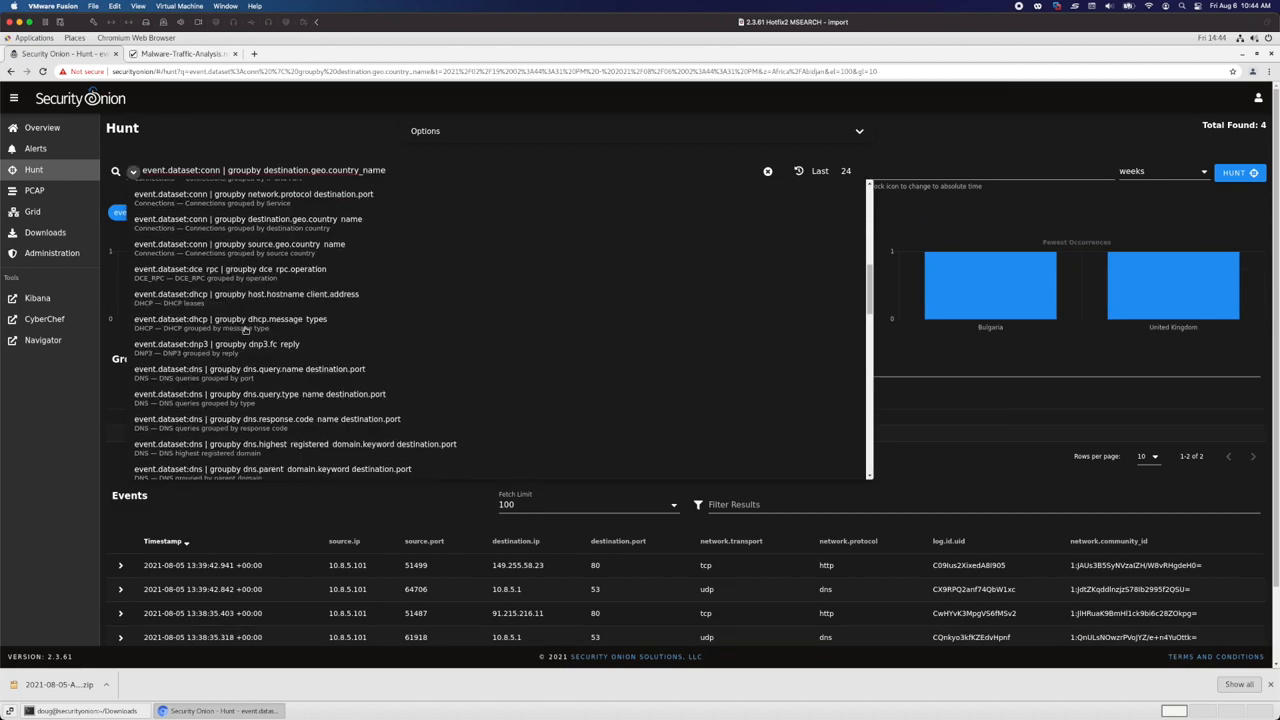
pyautogui.moveTo(212, 378)
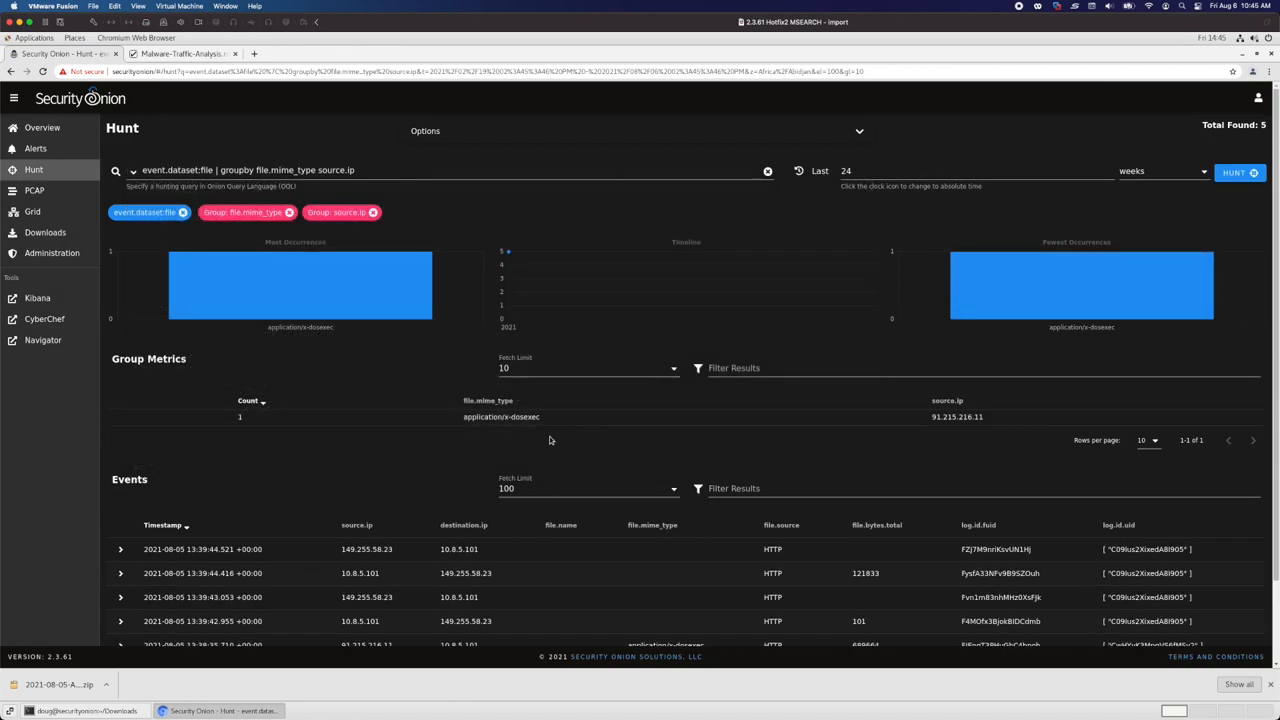
pyautogui.moveTo(524, 430)
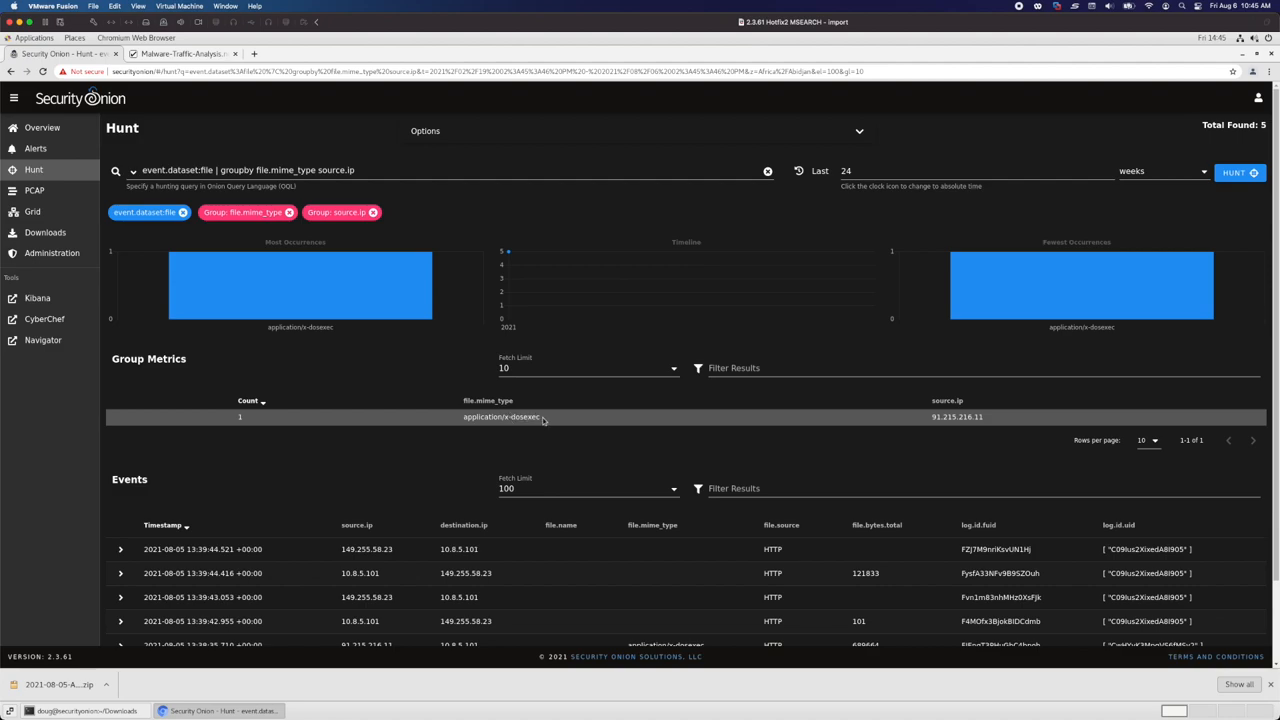
pyautogui.moveTo(132, 170)
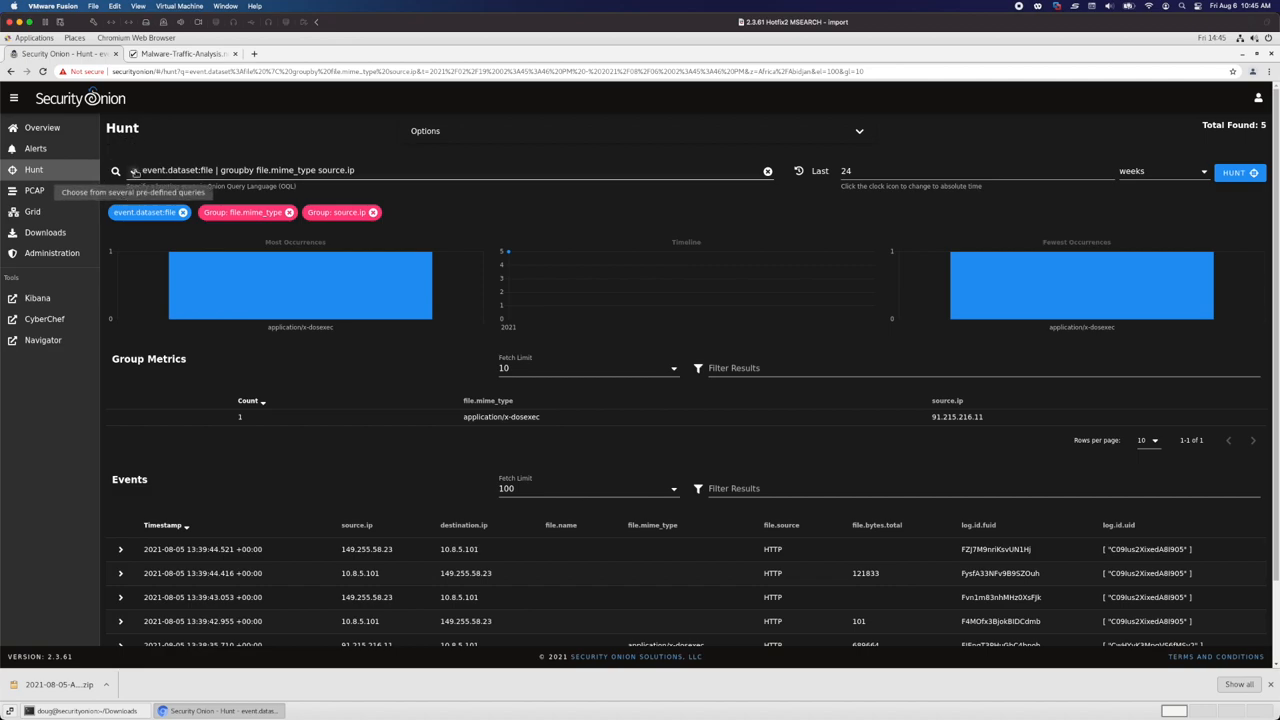
# Group HTTP logs by destination port, then by status code and message — all four 200 OK
pyautogui.click(132, 170)
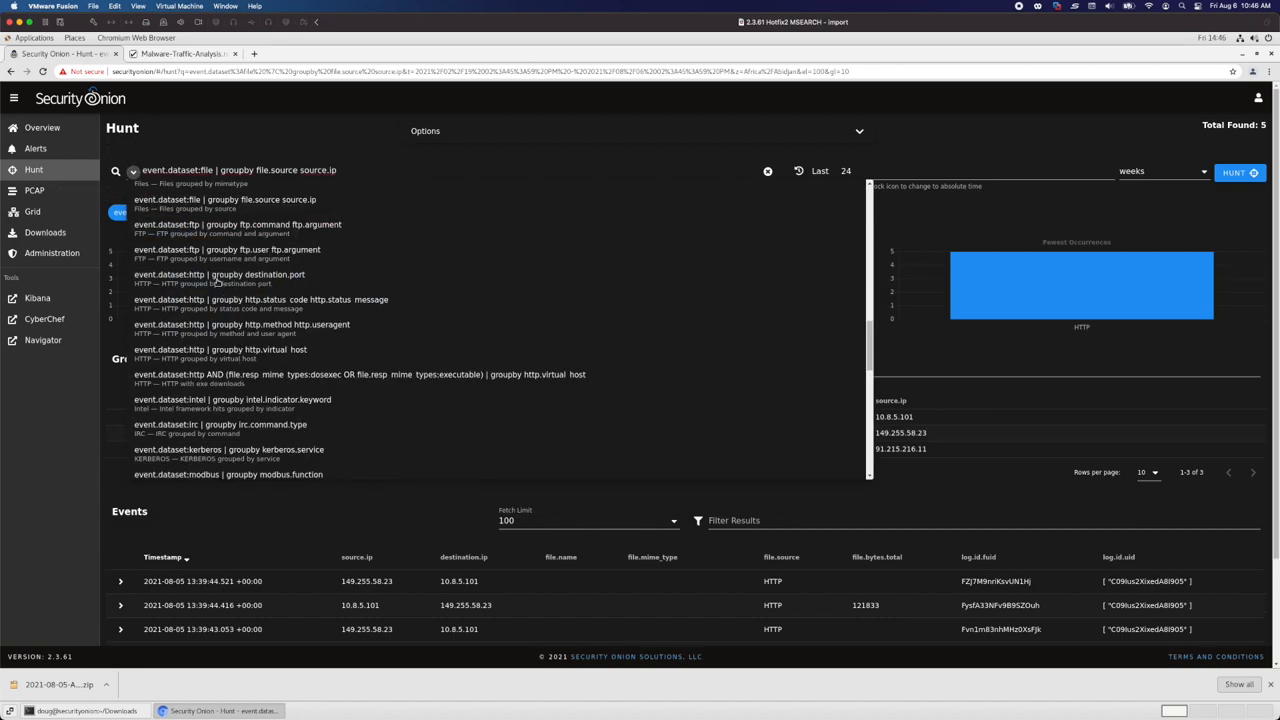
pyautogui.moveTo(178, 280)
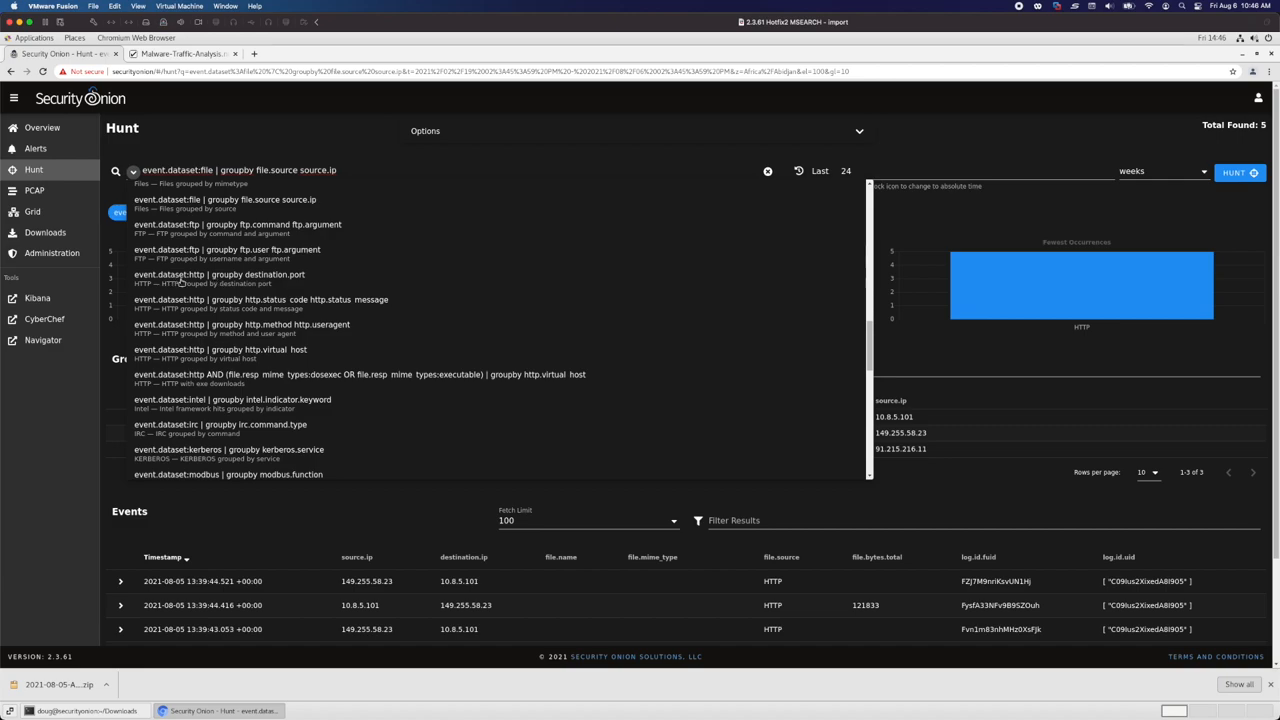
pyautogui.click(220, 274)
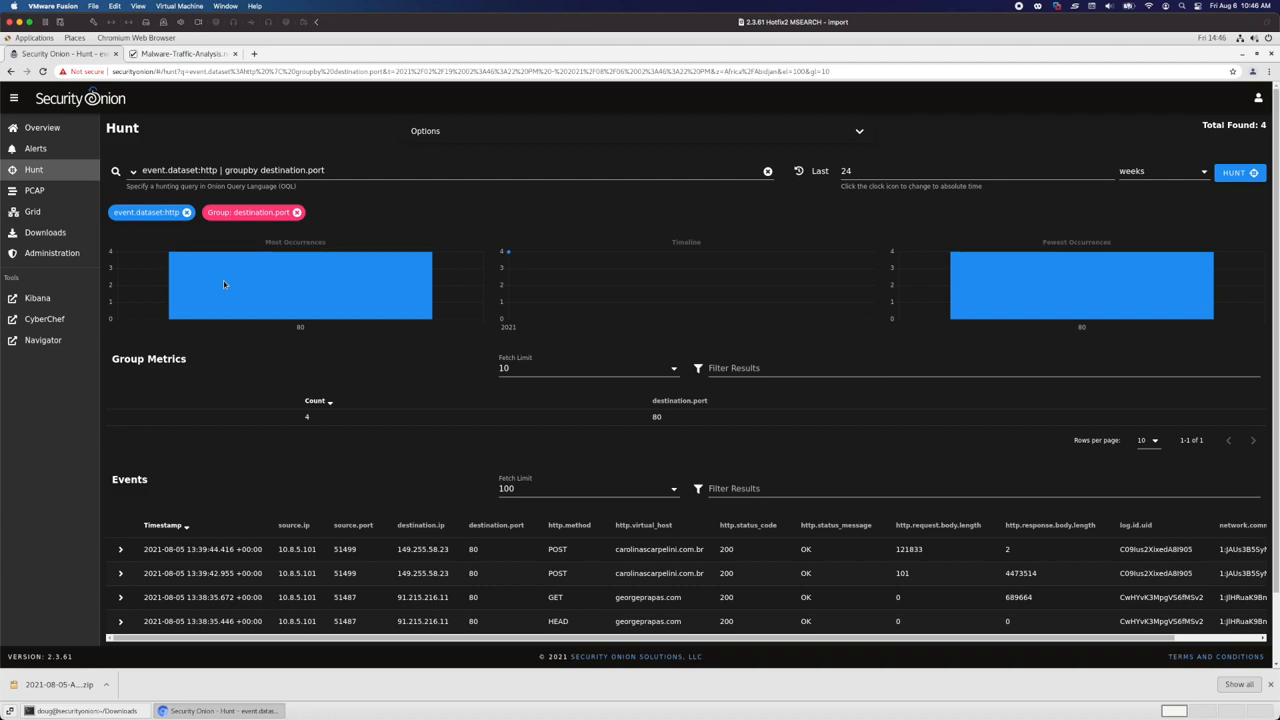
pyautogui.moveTo(168, 222)
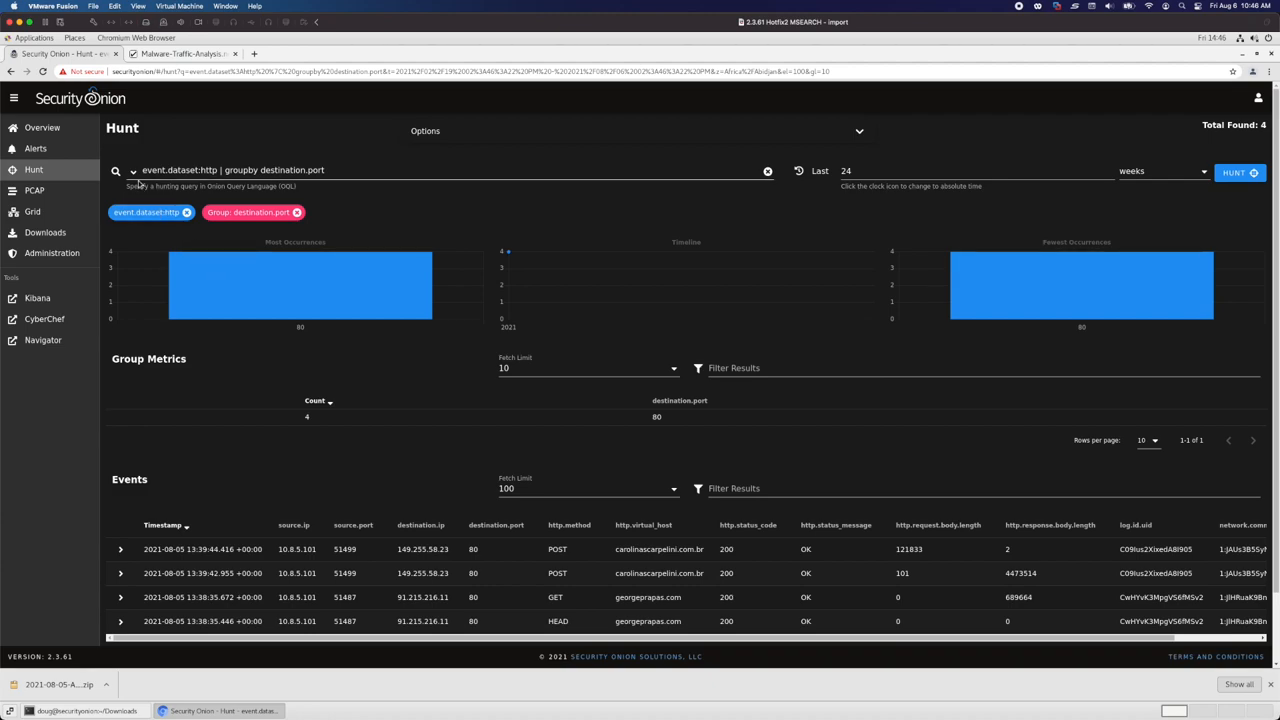
pyautogui.click(132, 170)
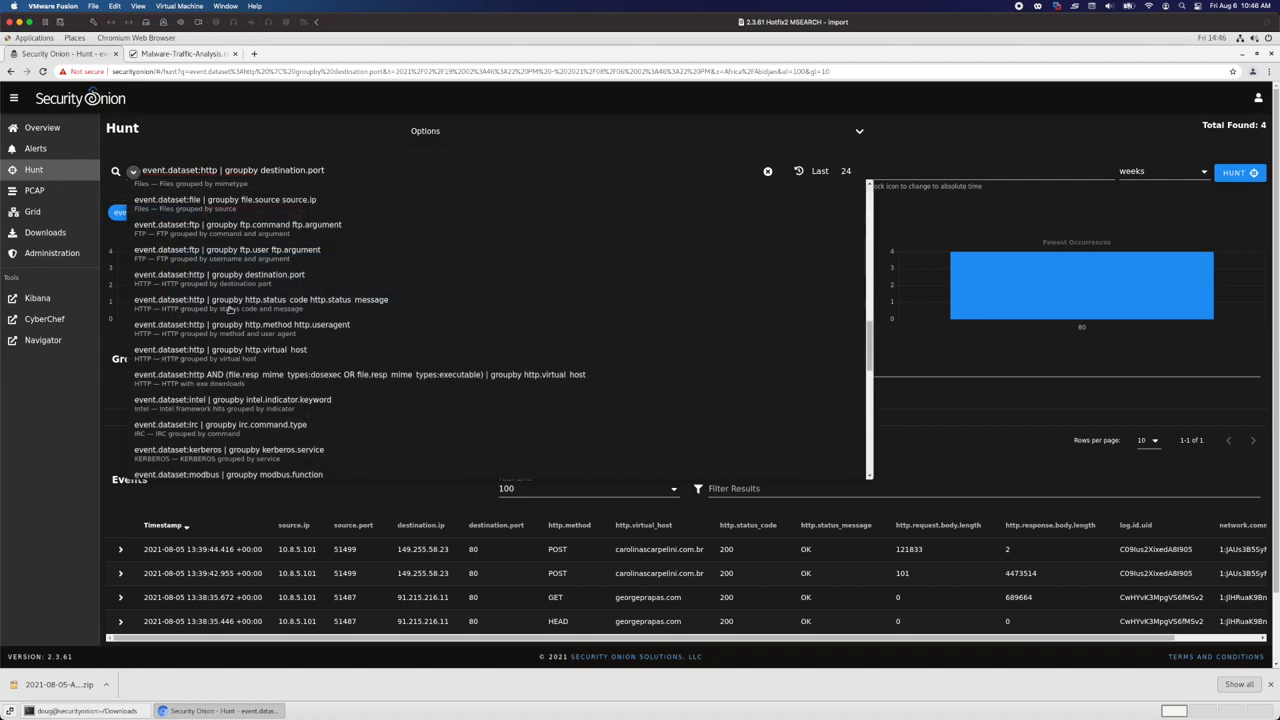
pyautogui.click(260, 300)
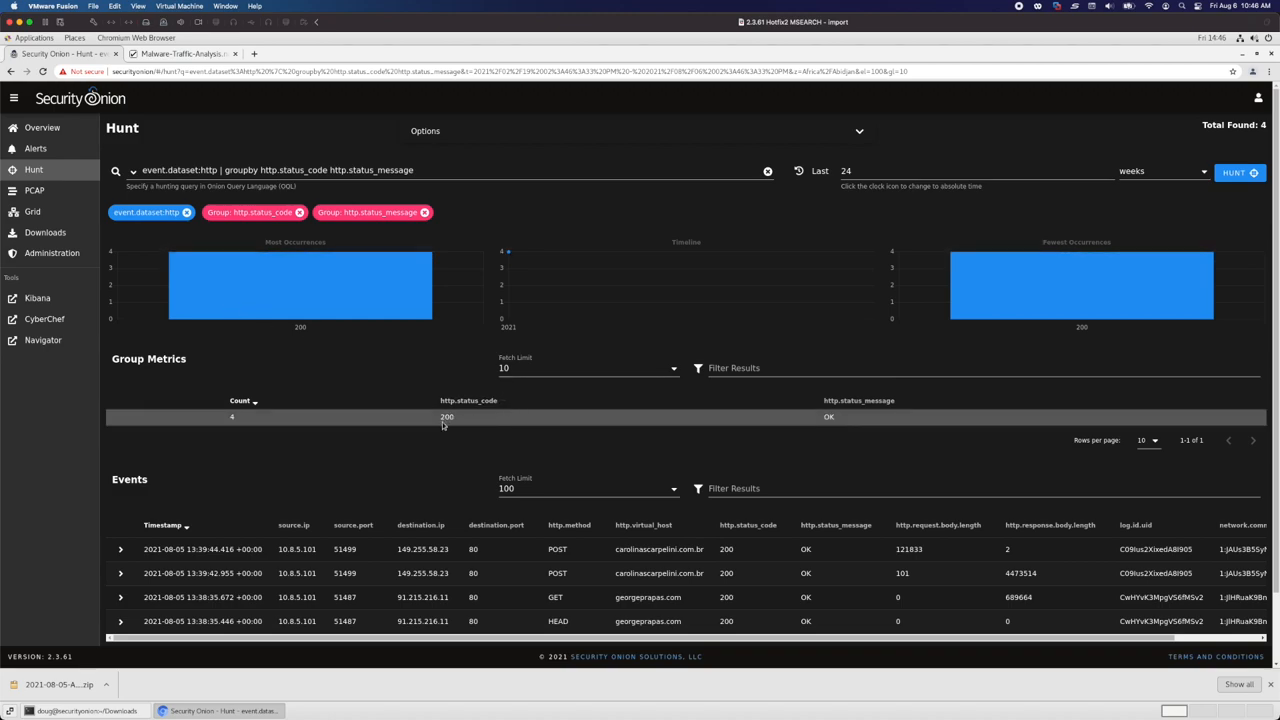
pyautogui.moveTo(444, 420)
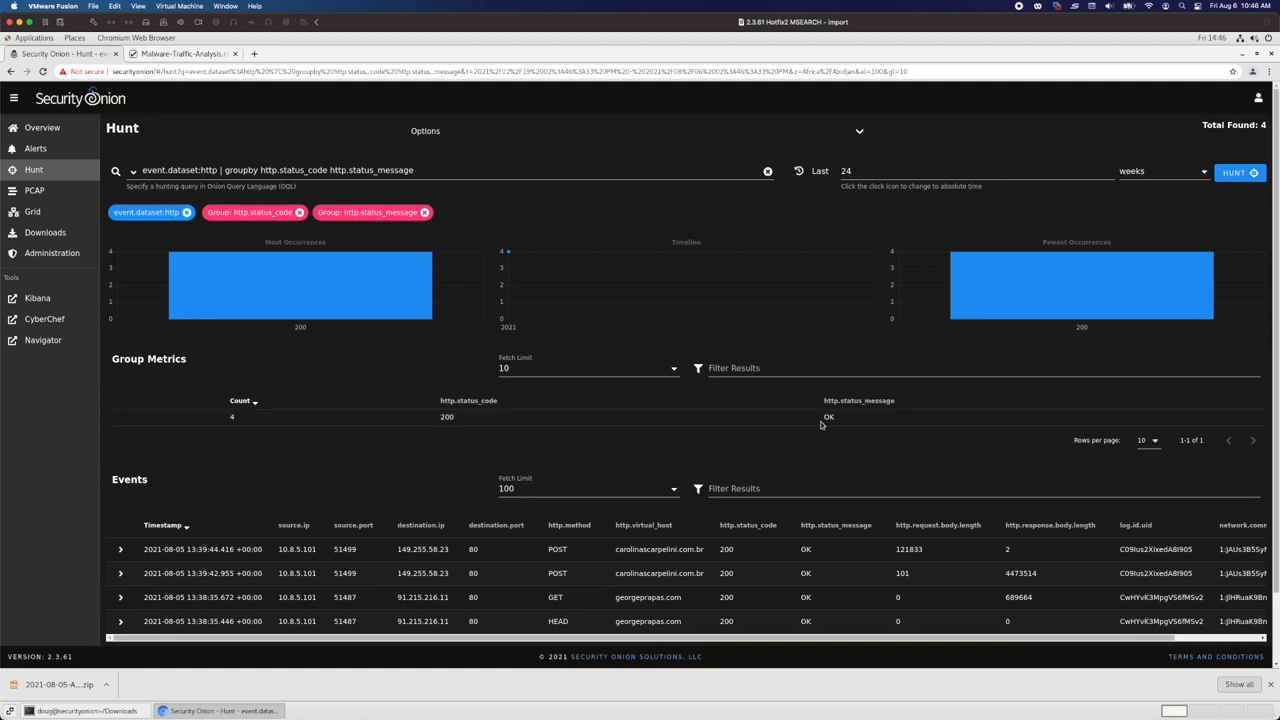
pyautogui.moveTo(500, 300)
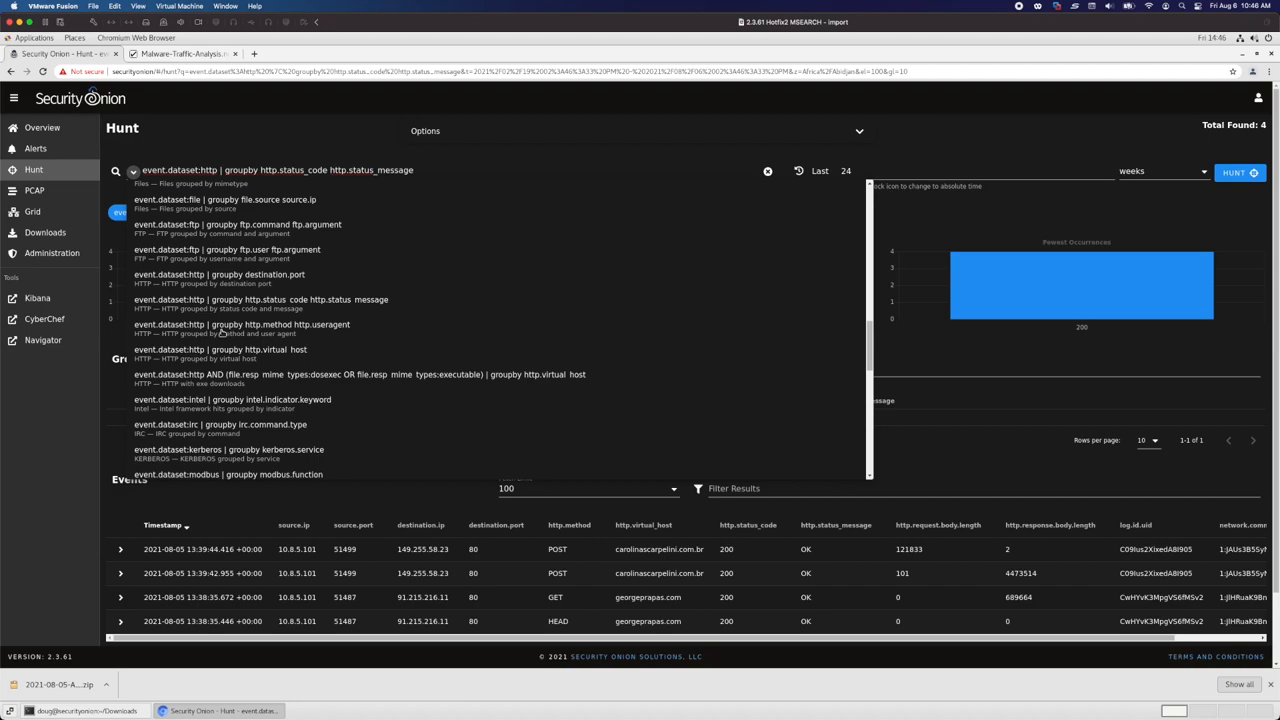
# Run the HTTP query grouping by method and user agent, revealing MSIE 6.0 POSTs and BITS GET/HEAD
pyautogui.click(240, 324)
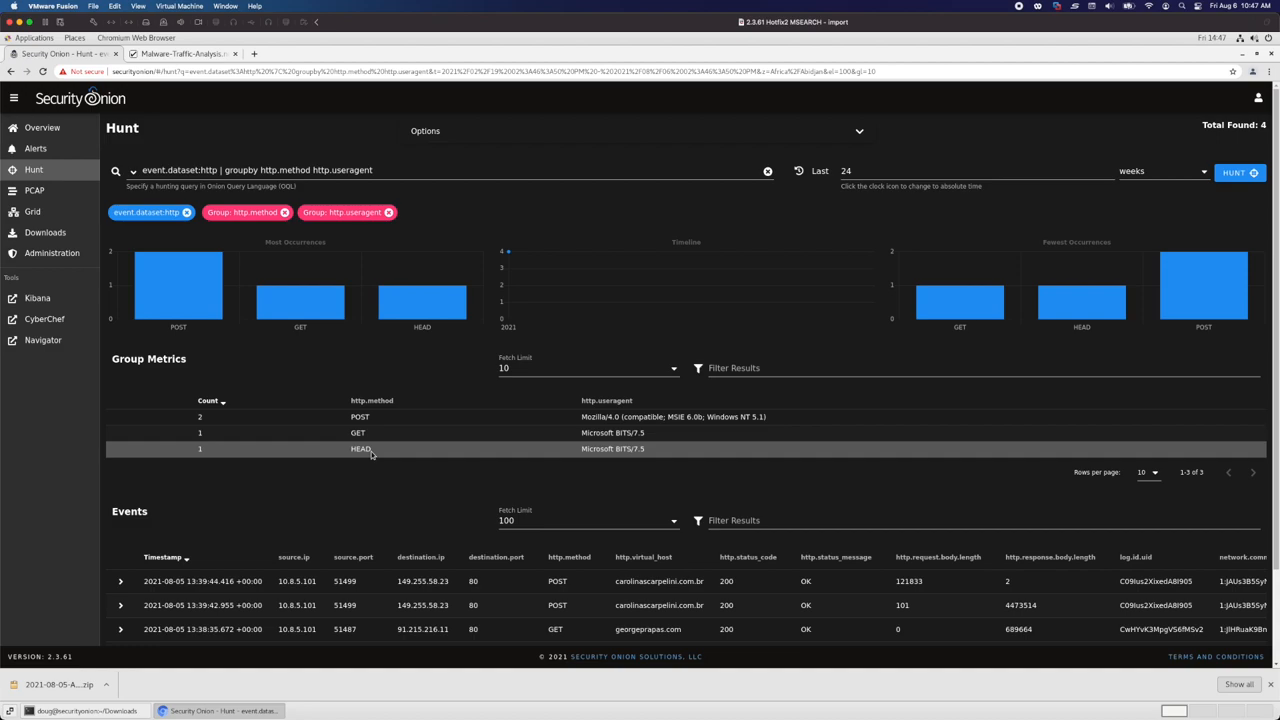
pyautogui.moveTo(640, 442)
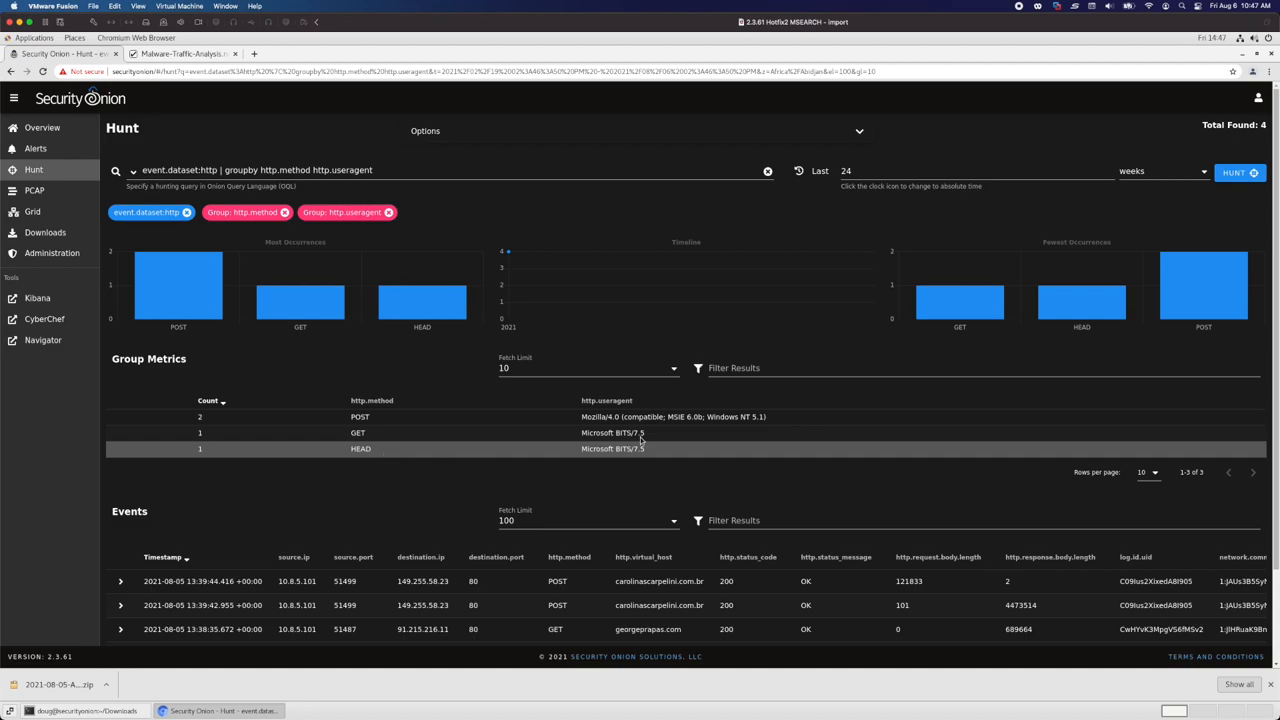
pyautogui.moveTo(578, 428)
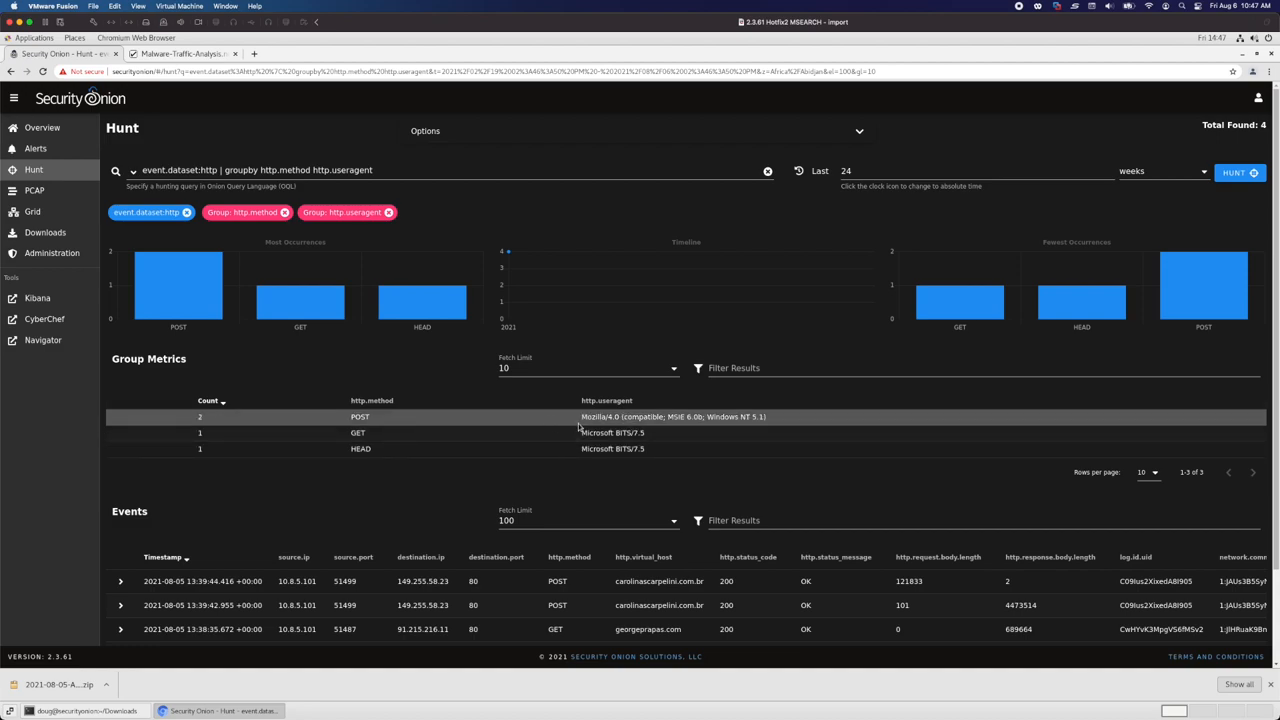
pyautogui.moveTo(624, 418)
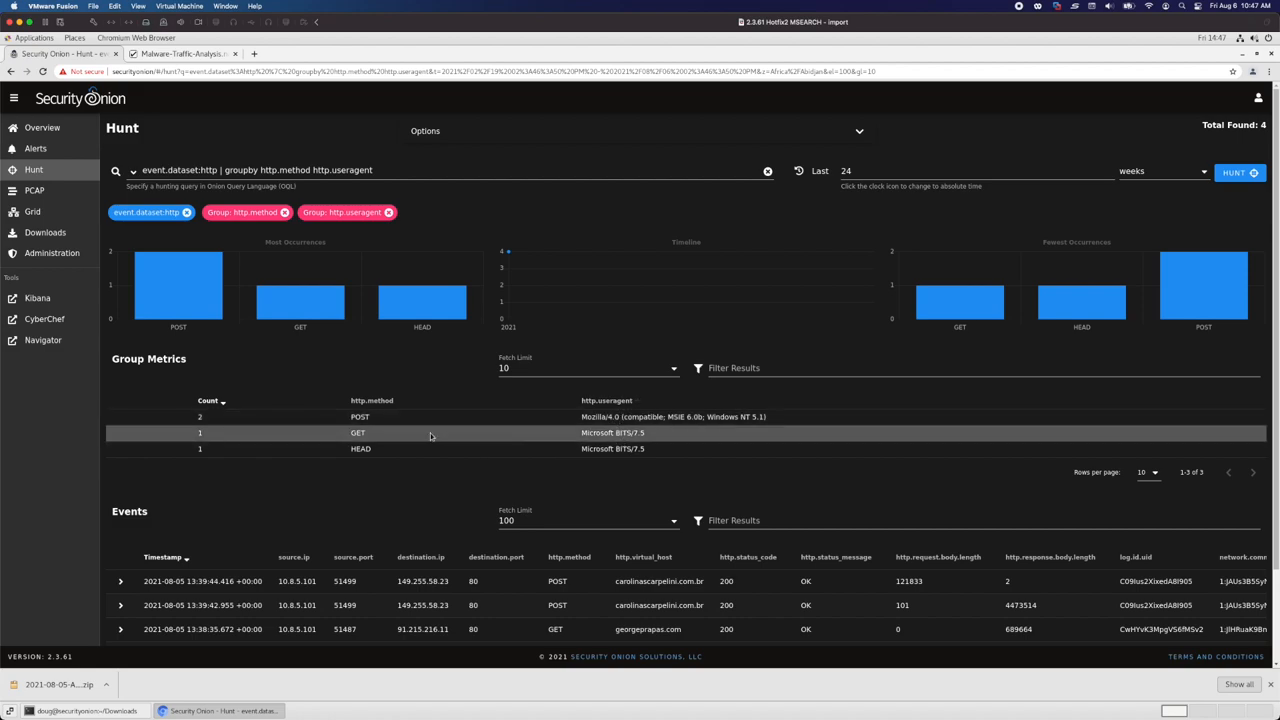
pyautogui.moveTo(648, 432)
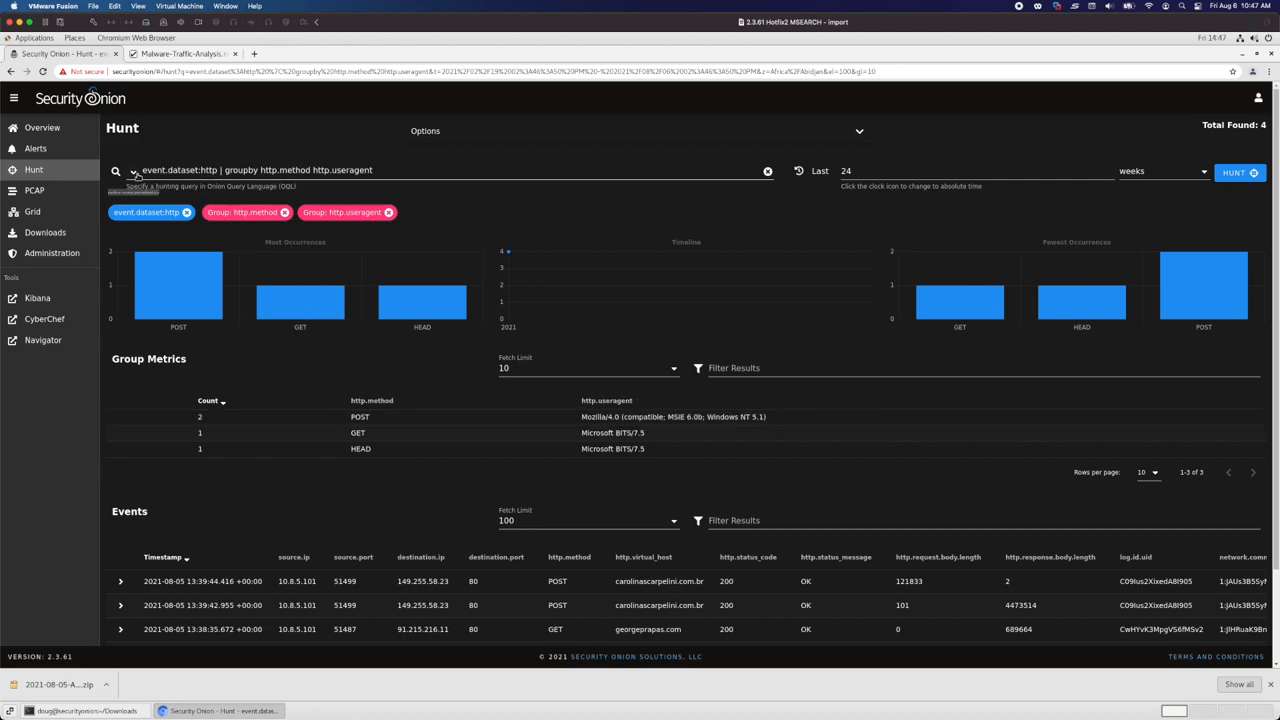
# Run the HTTP query grouping by virtual host: carolinacarpetinc.com.br and georgerapaos.com
pyautogui.click(132, 170)
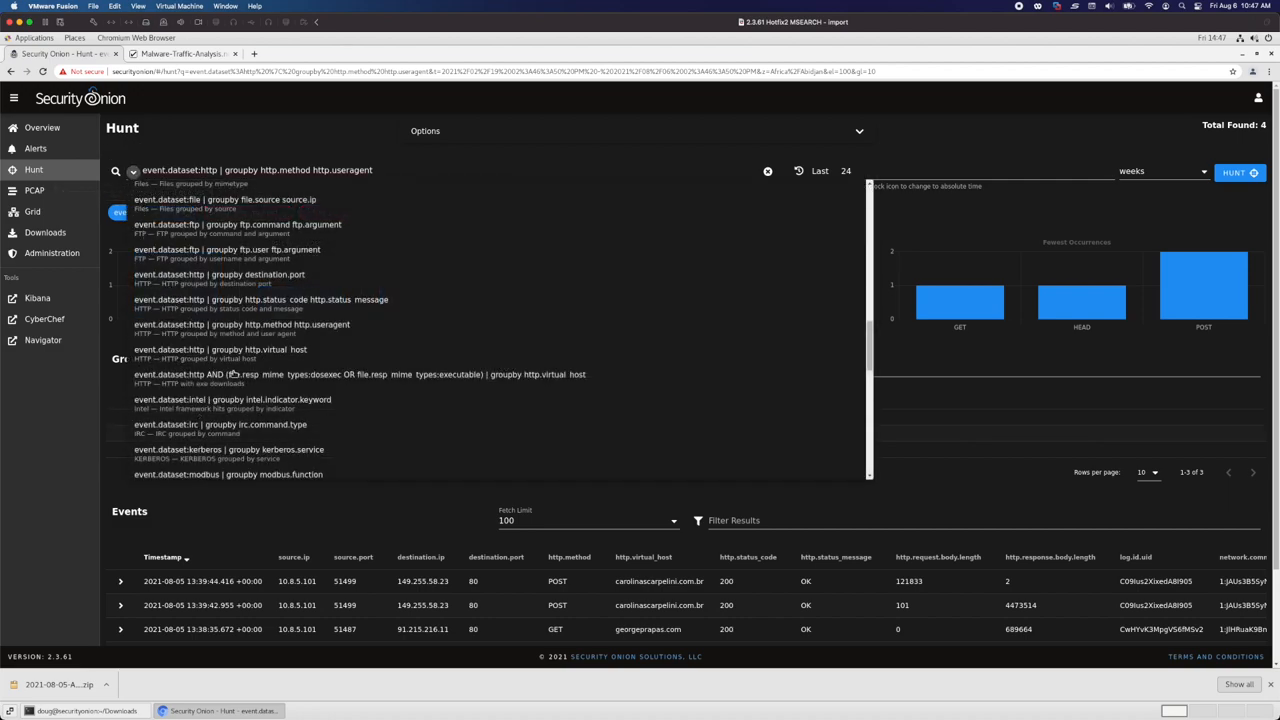
pyautogui.click(220, 348)
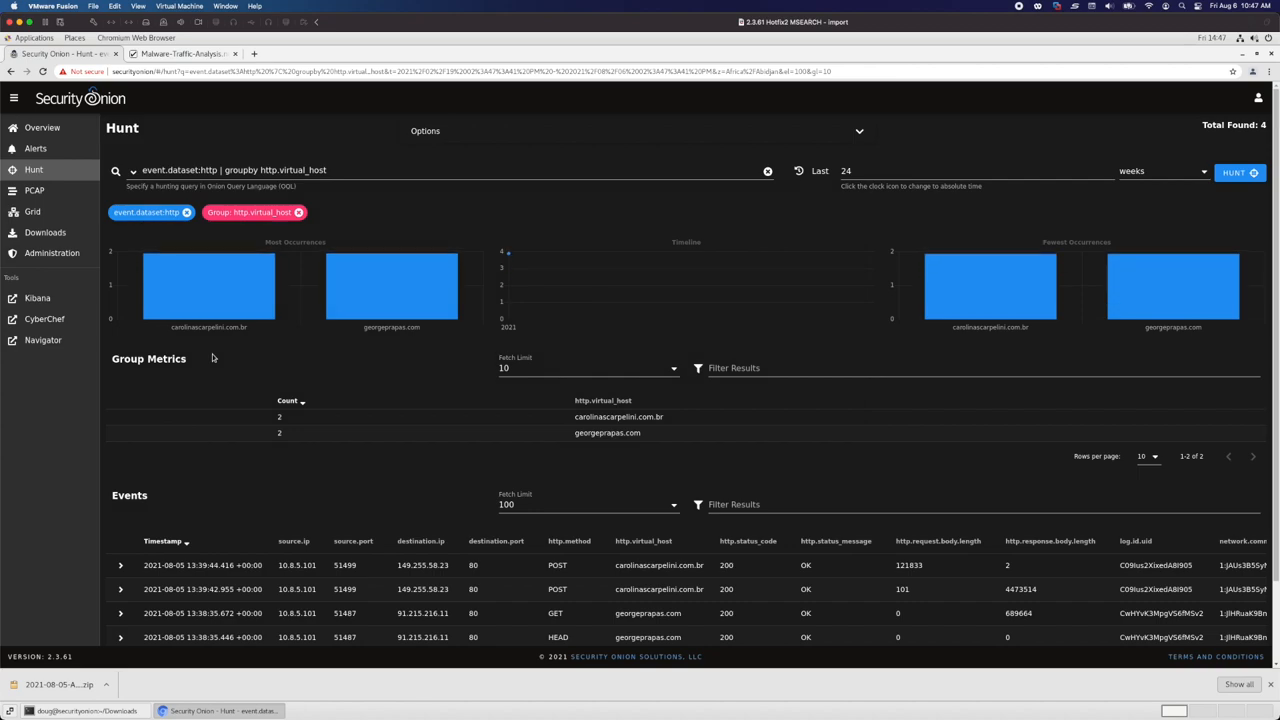
pyautogui.moveTo(220, 356)
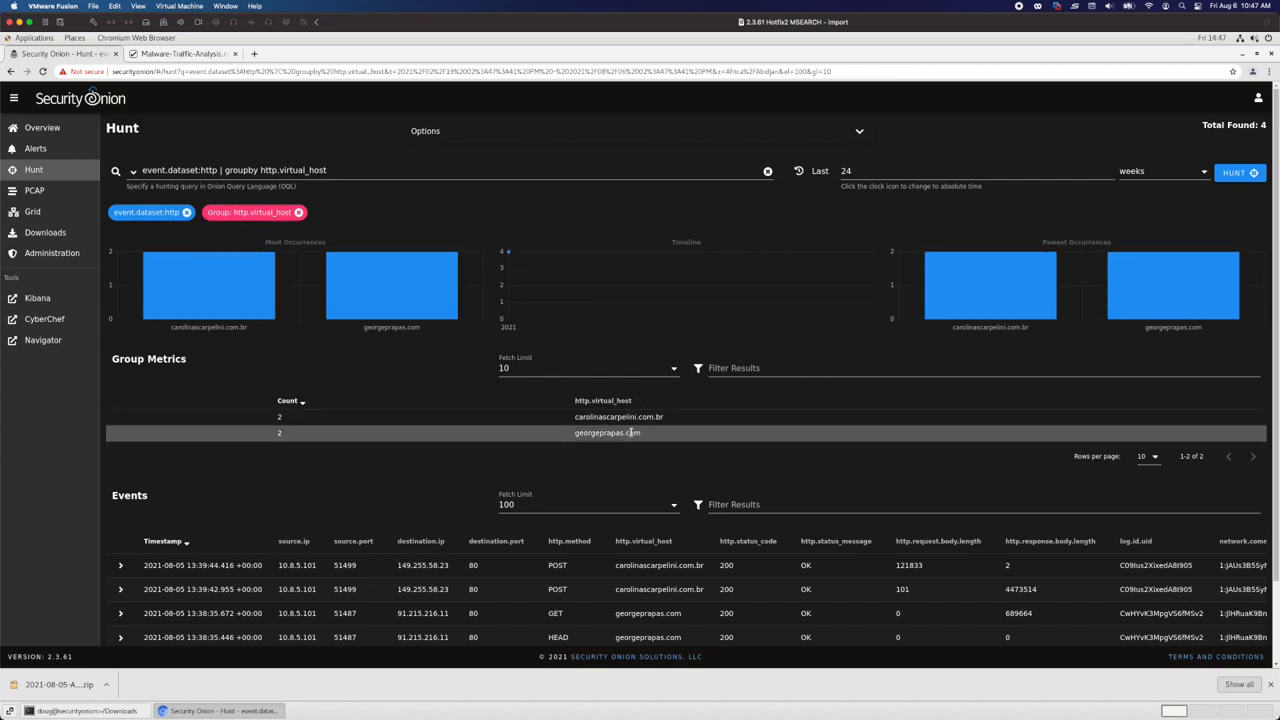
pyautogui.moveTo(638, 418)
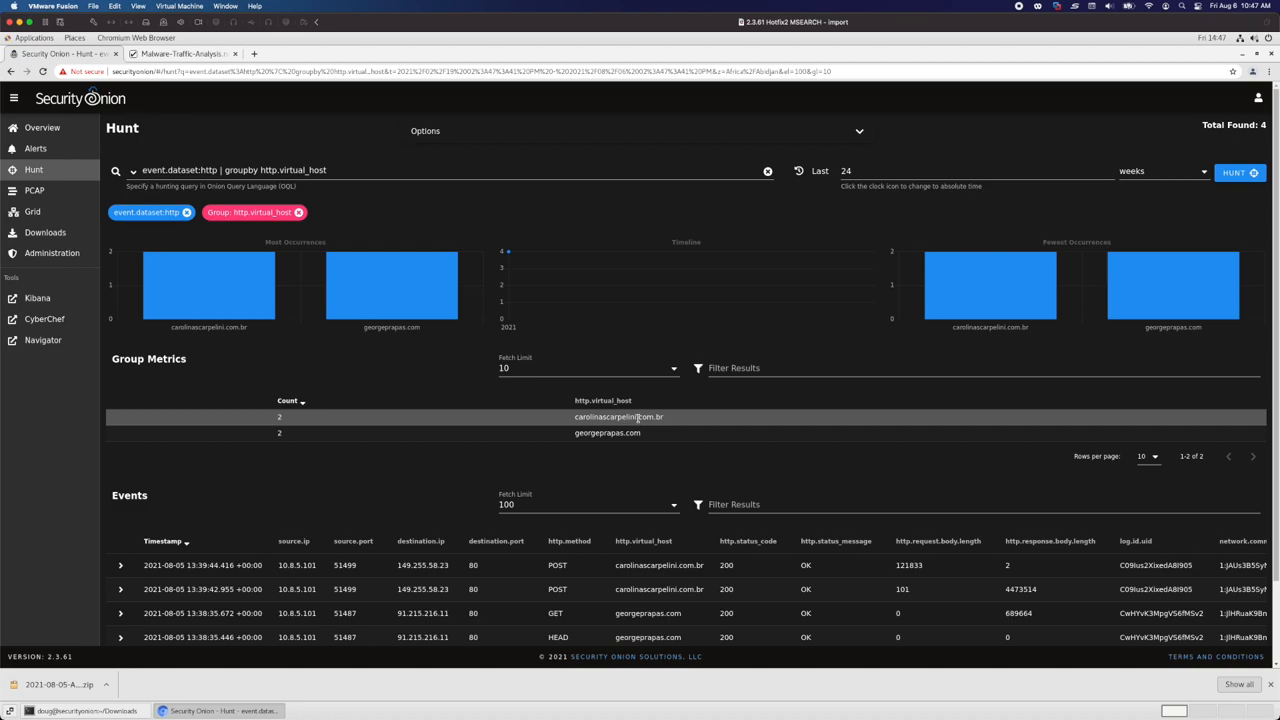
pyautogui.moveTo(136, 172)
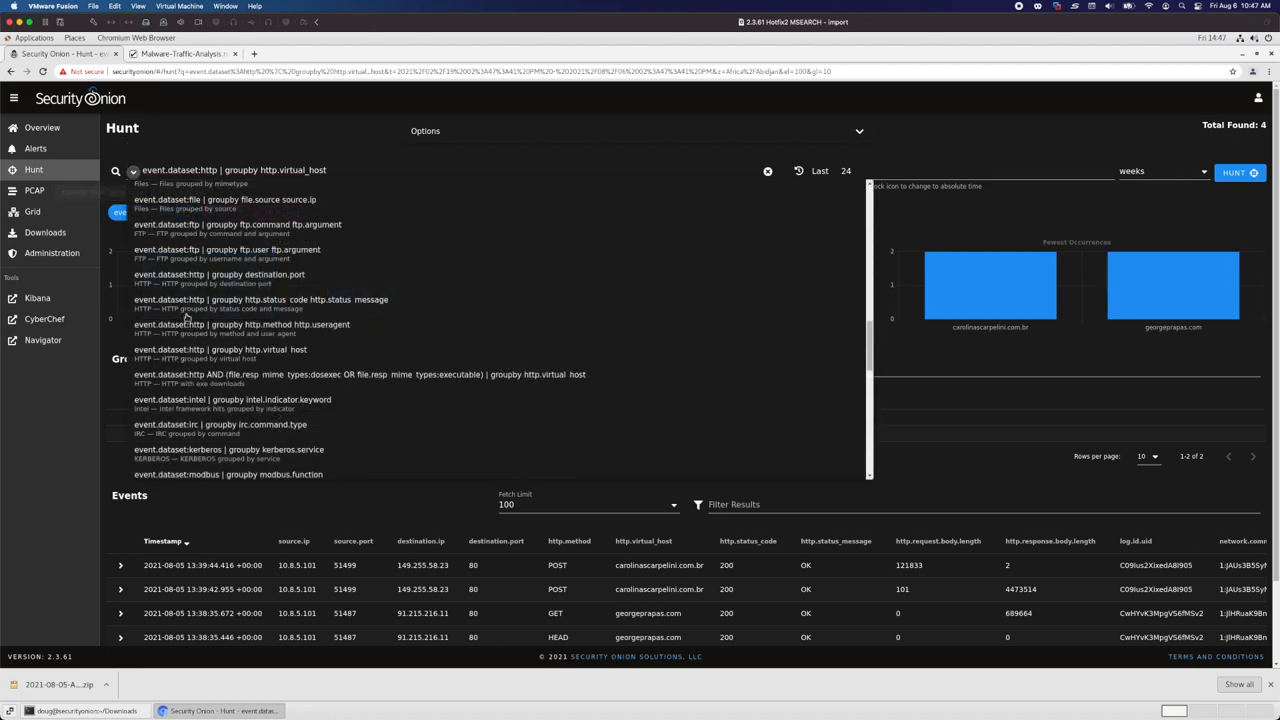
# Scroll the query list to the PE query grouping by file machine, OS and subsystem
pyautogui.scroll(-3)
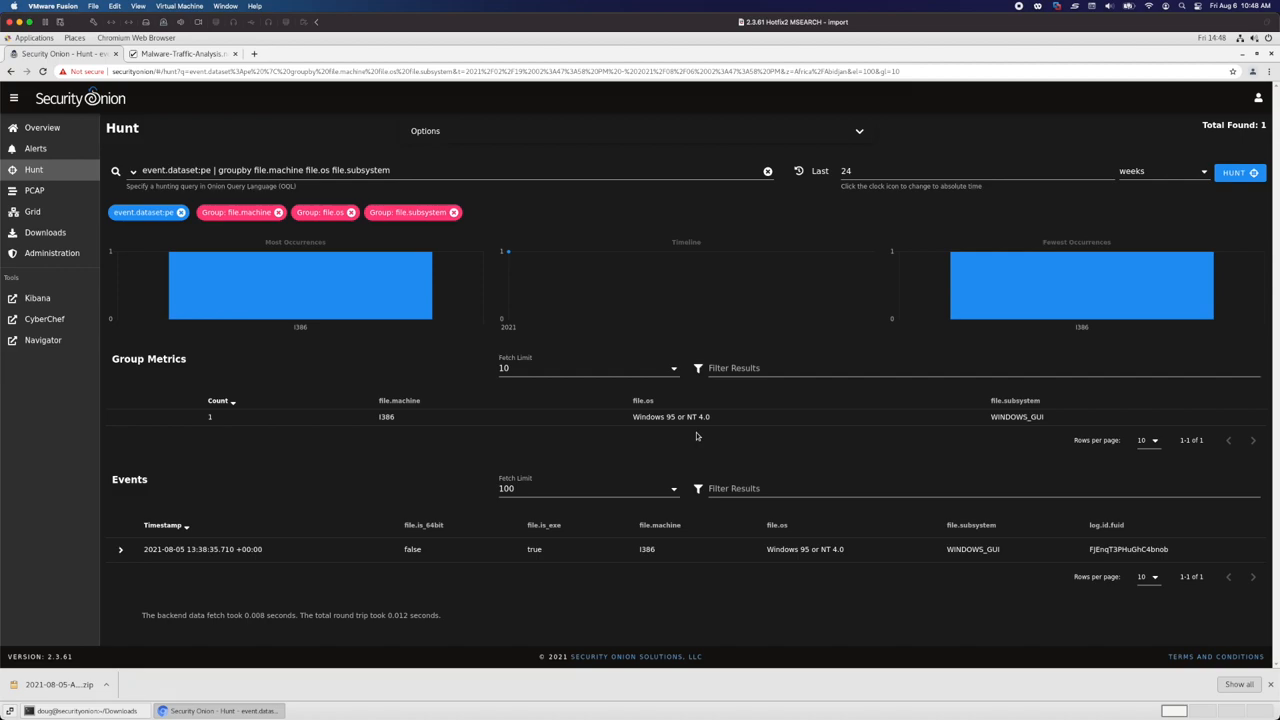
pyautogui.moveTo(296, 244)
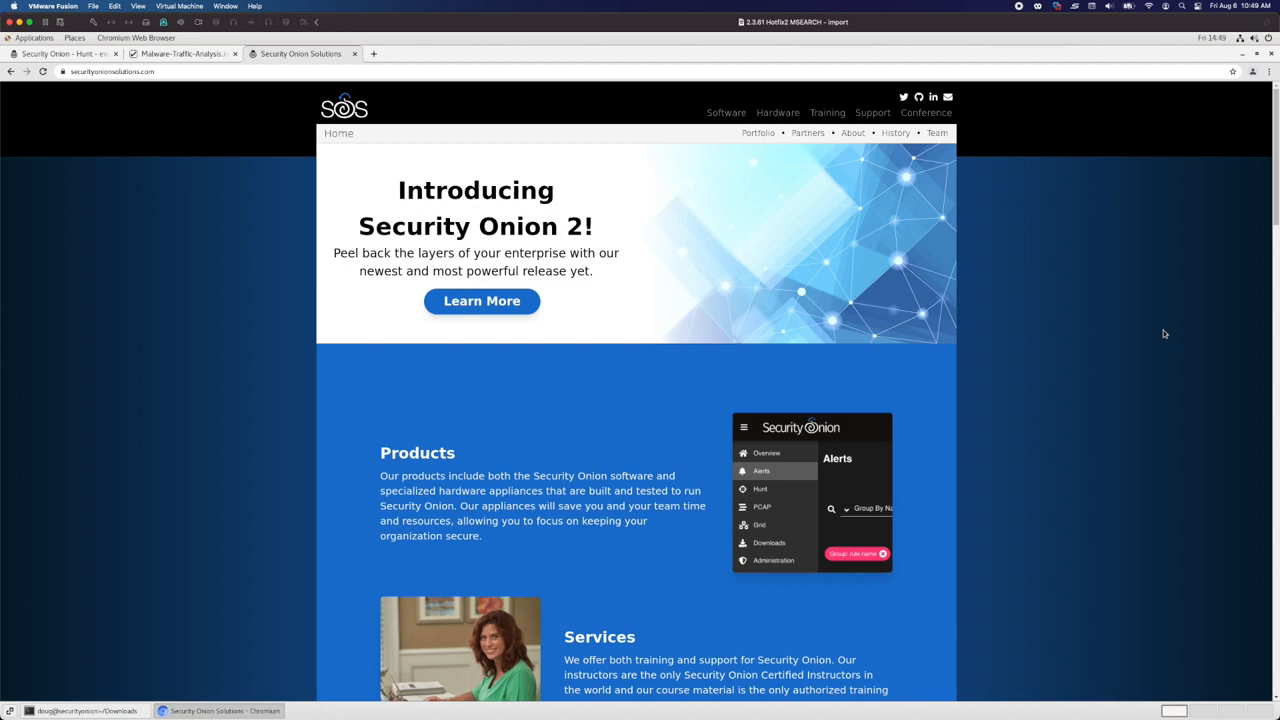
pyautogui.moveTo(1062, 188)
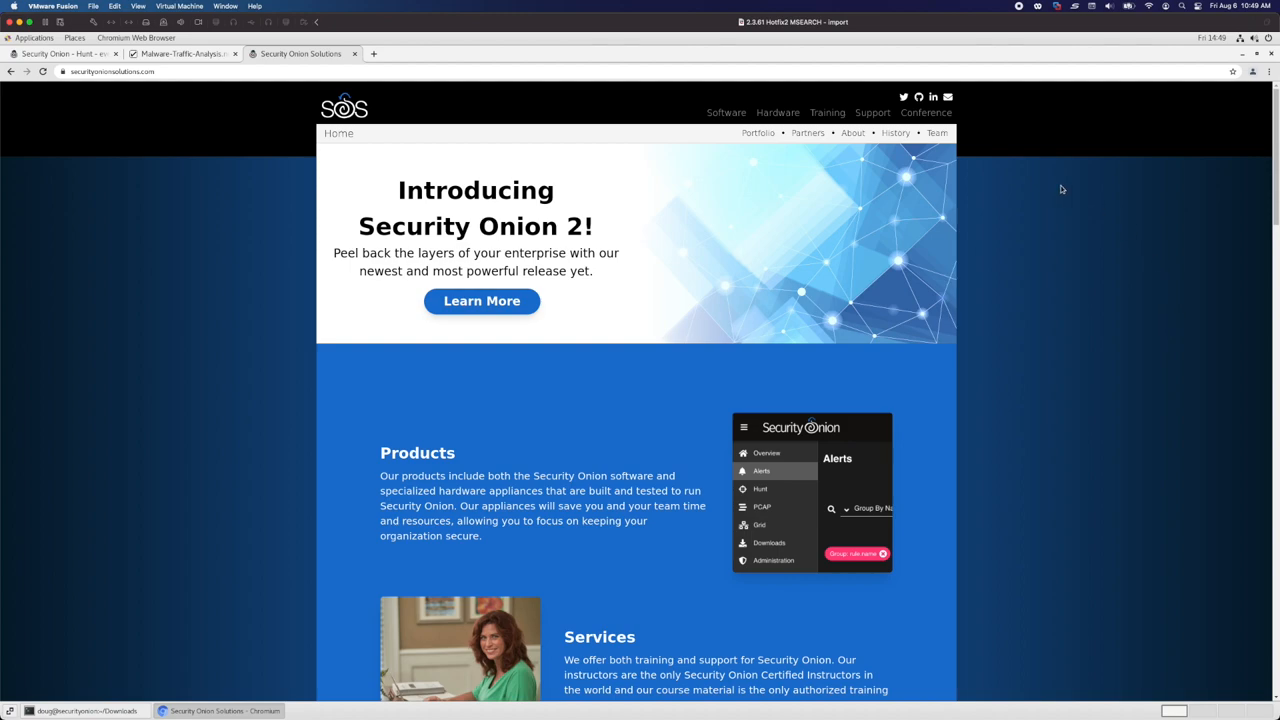
# Browse the Training page offerings on the Security Onion site, then move to the Hardware appliances page
pyautogui.click(828, 112)
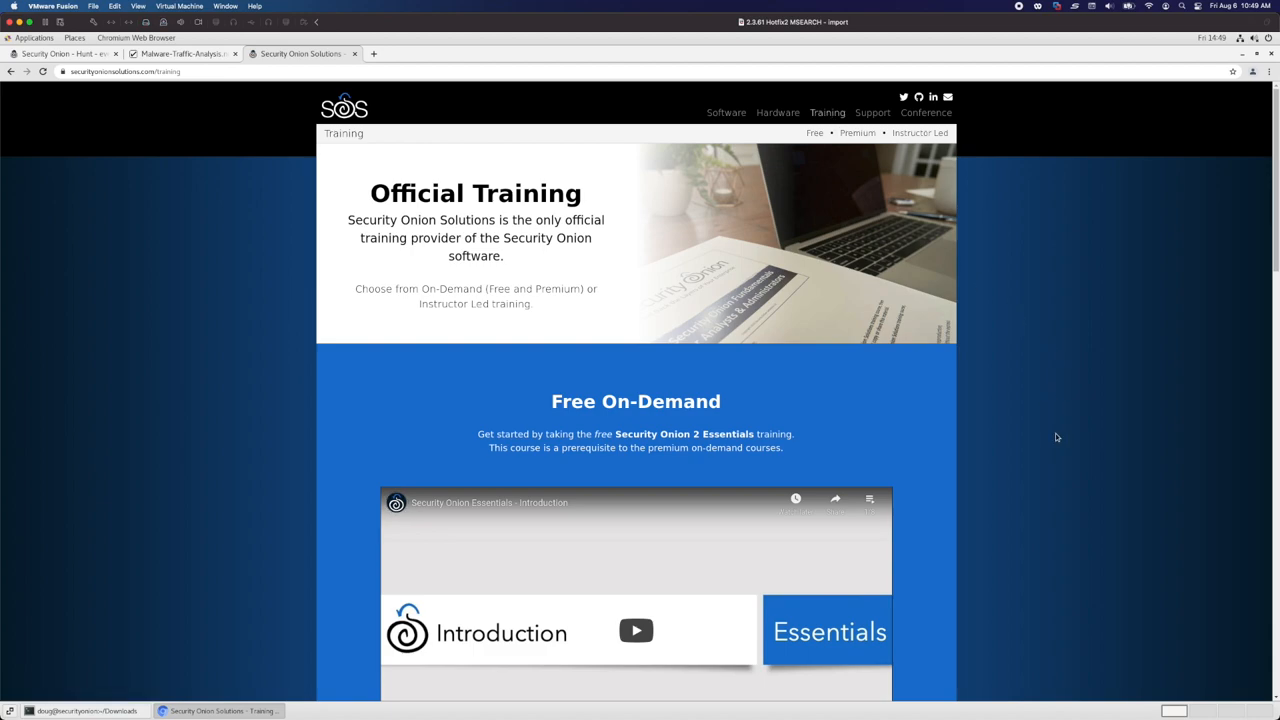
pyautogui.scroll(-3)
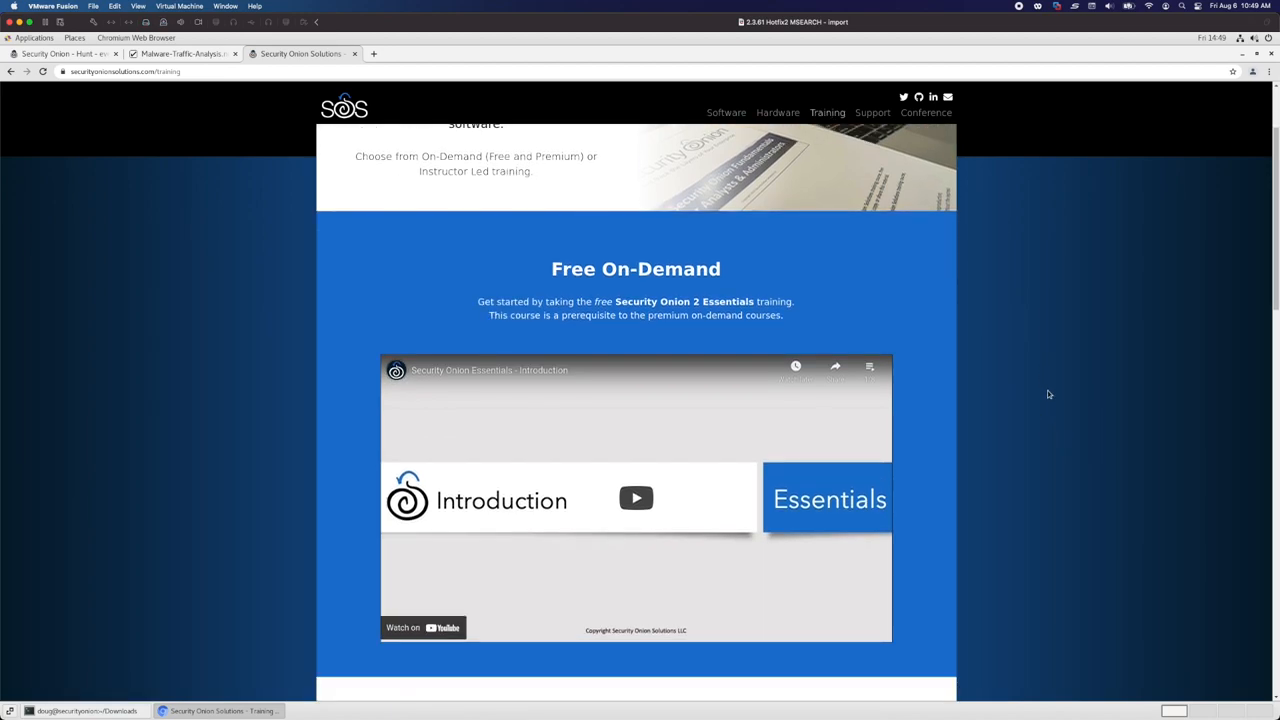
pyautogui.moveTo(972, 440)
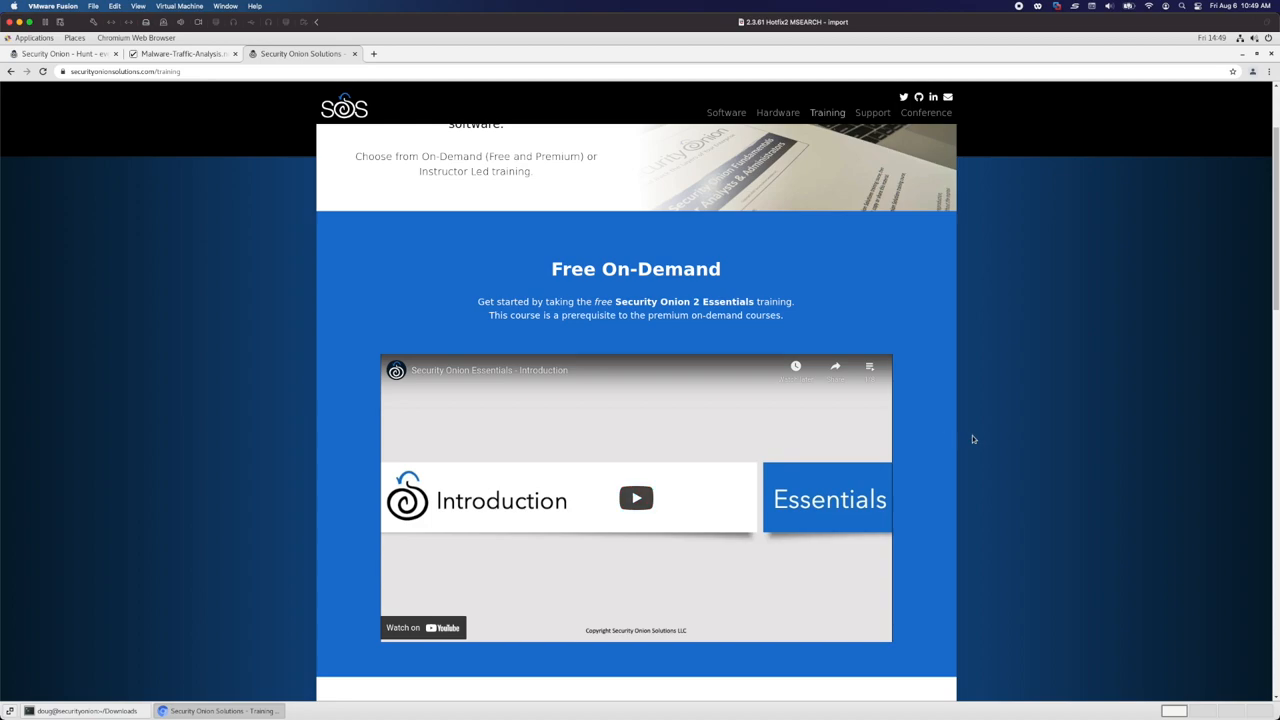
pyautogui.scroll(-3)
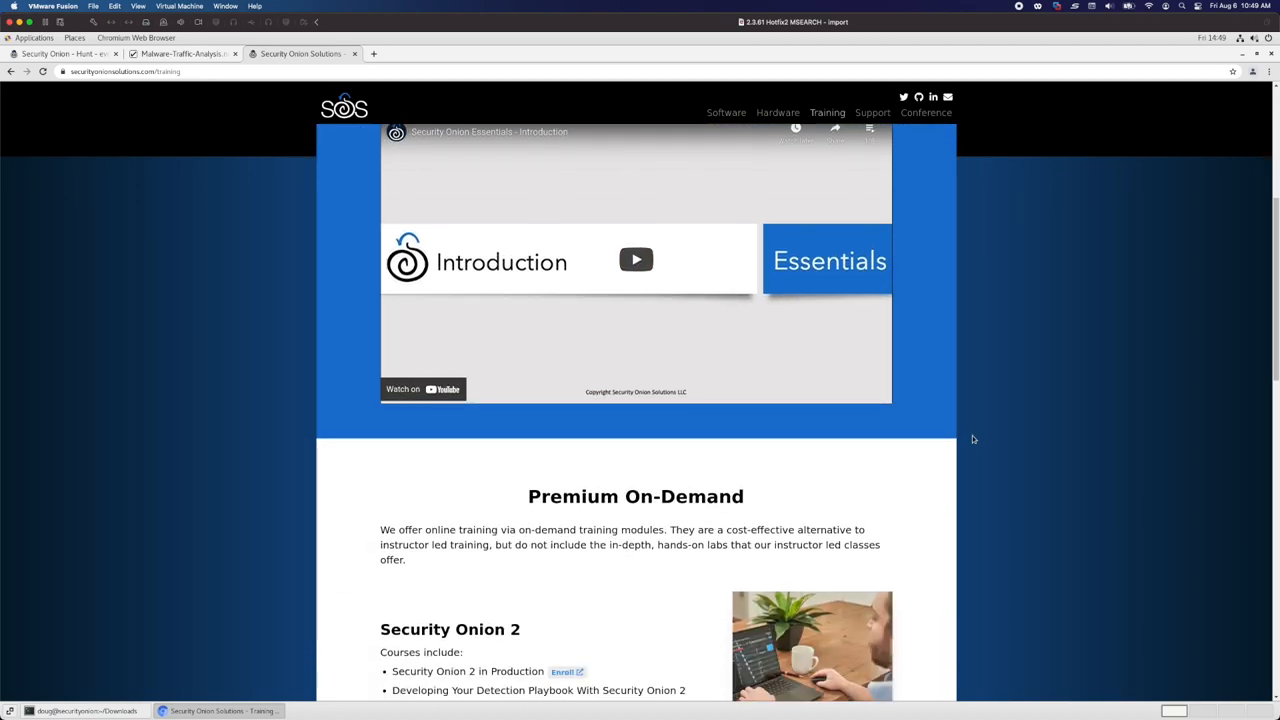
pyautogui.scroll(-3)
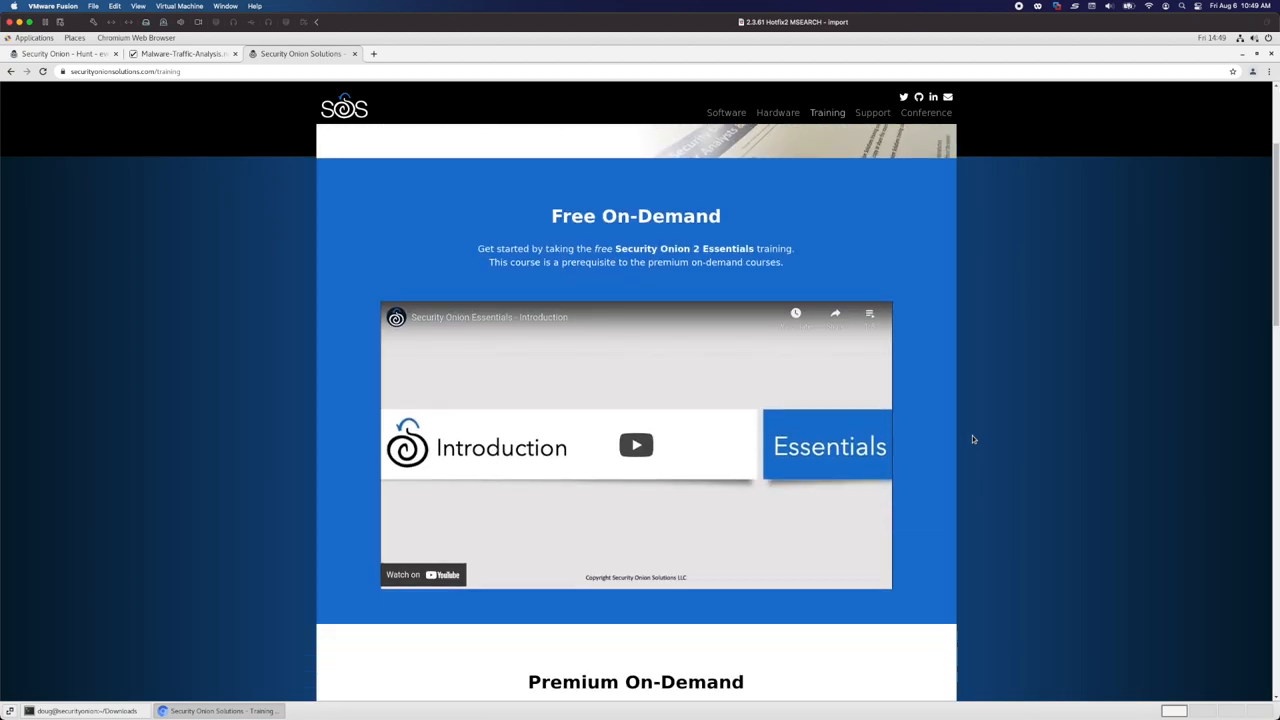
pyautogui.scroll(-3)
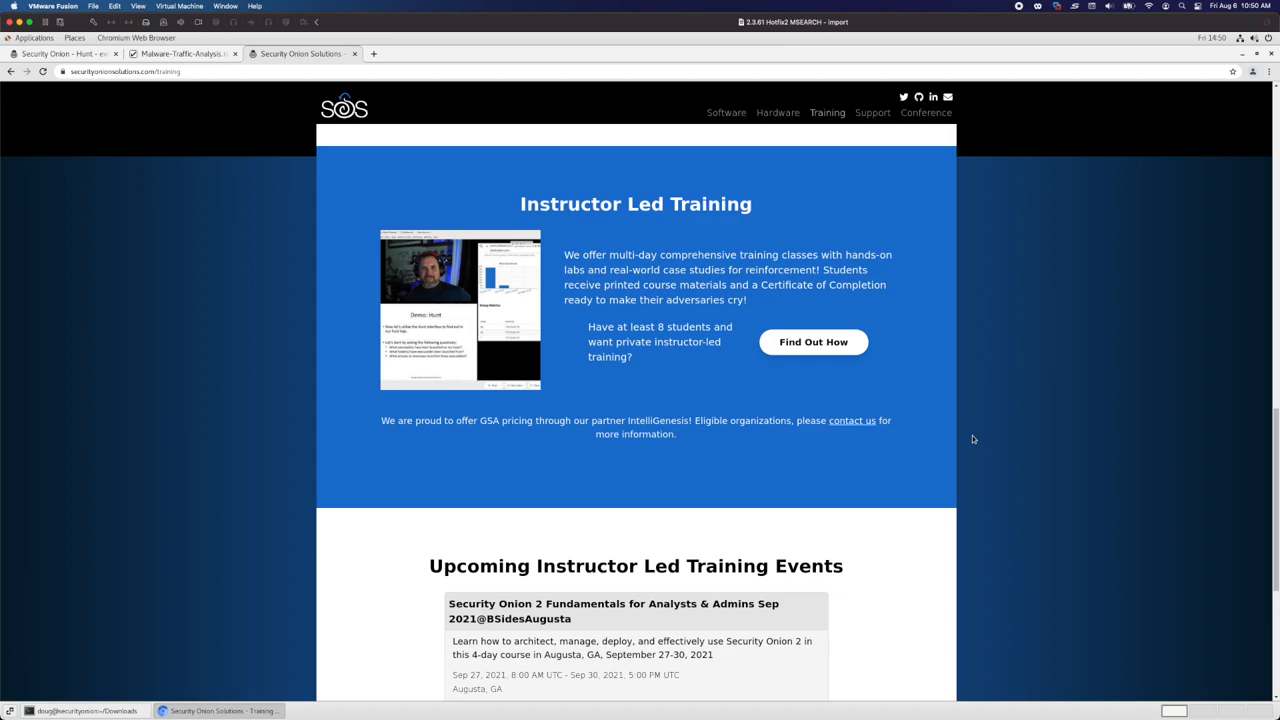
pyautogui.scroll(-3)
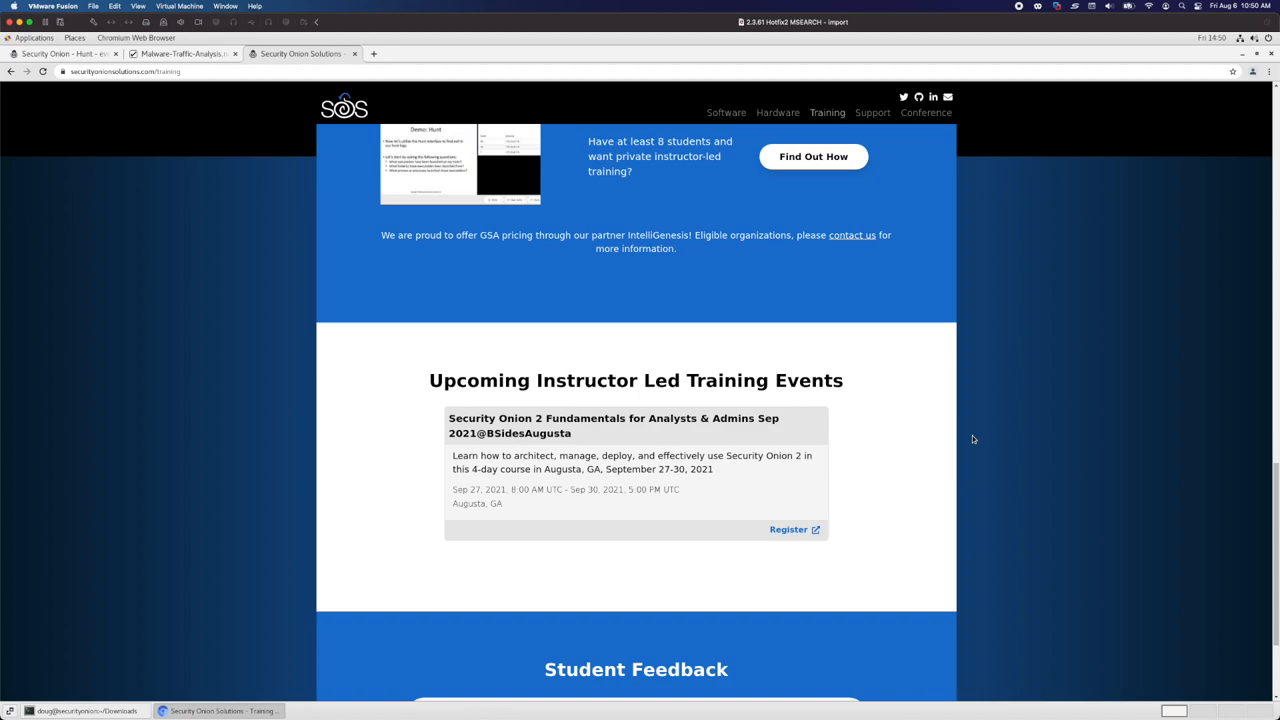
pyautogui.click(776, 112)
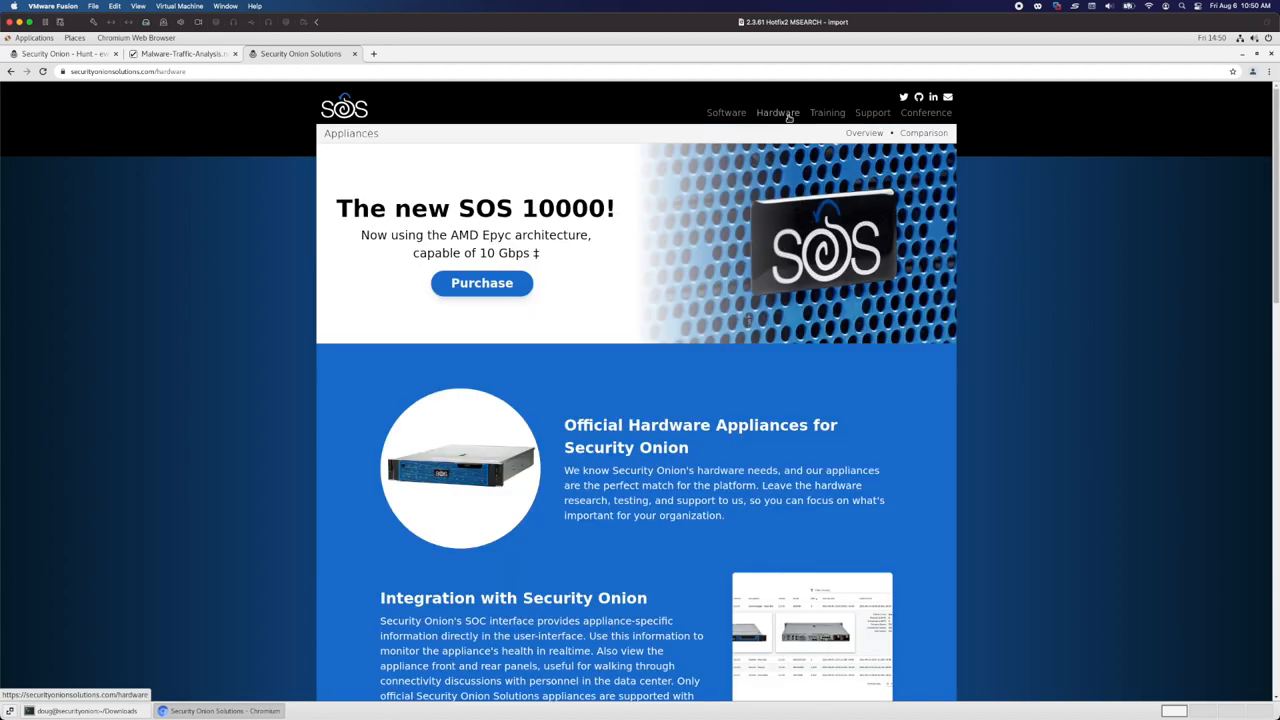